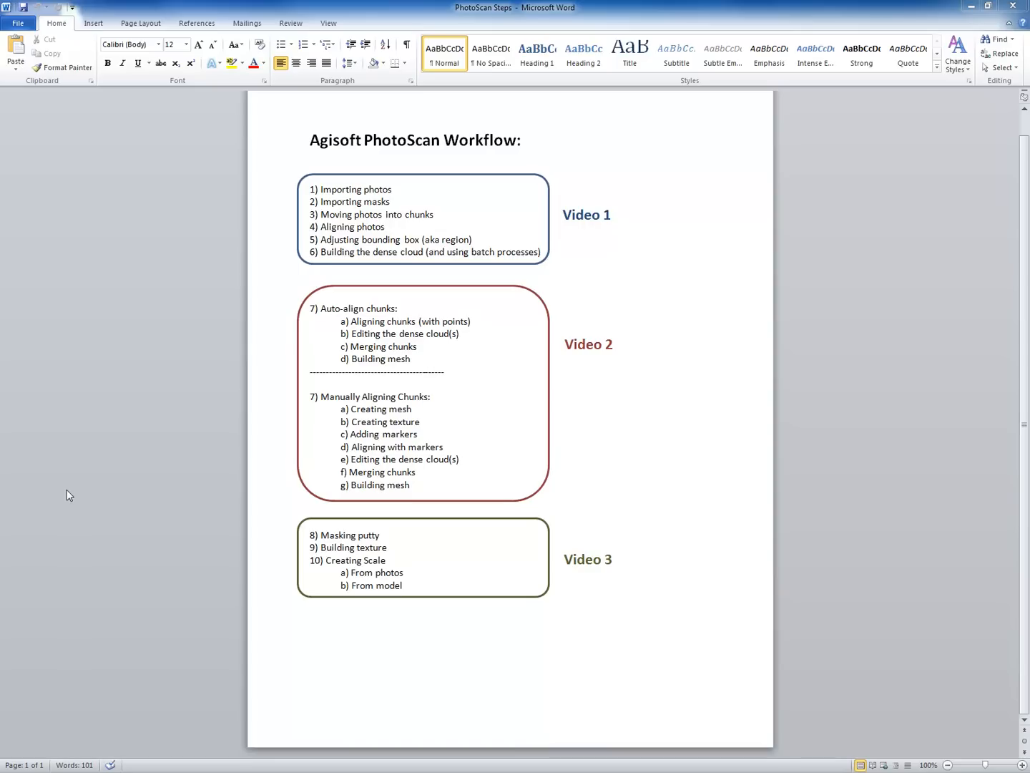
mouse_move(302, 223)
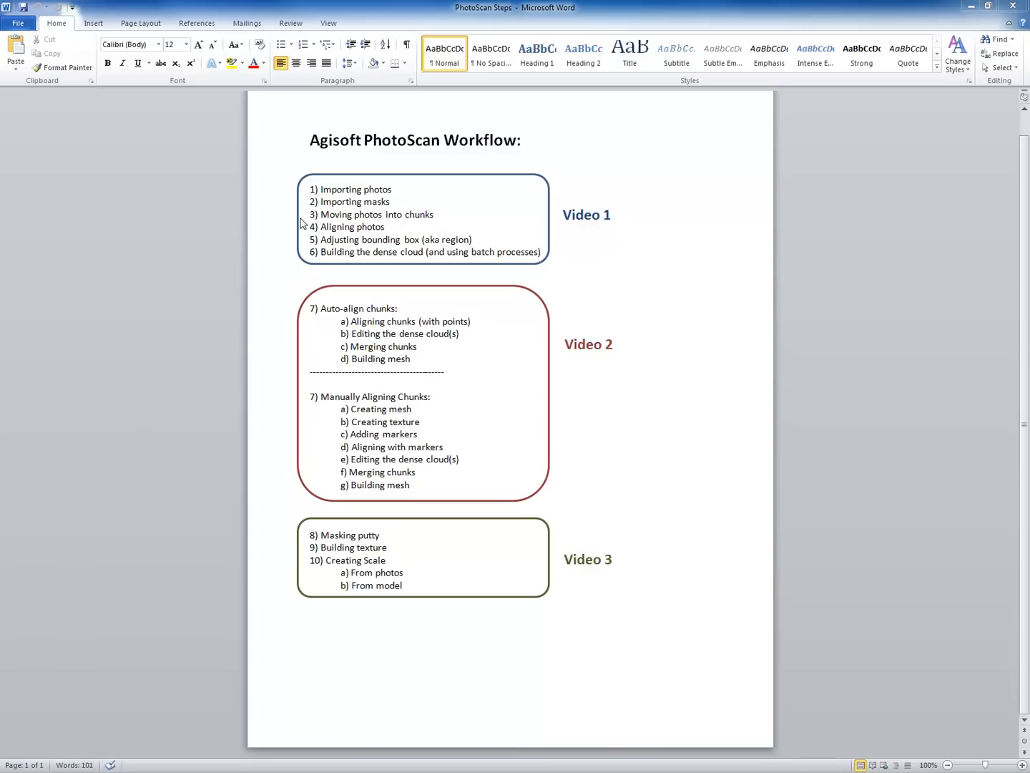
mouse_move(641, 218)
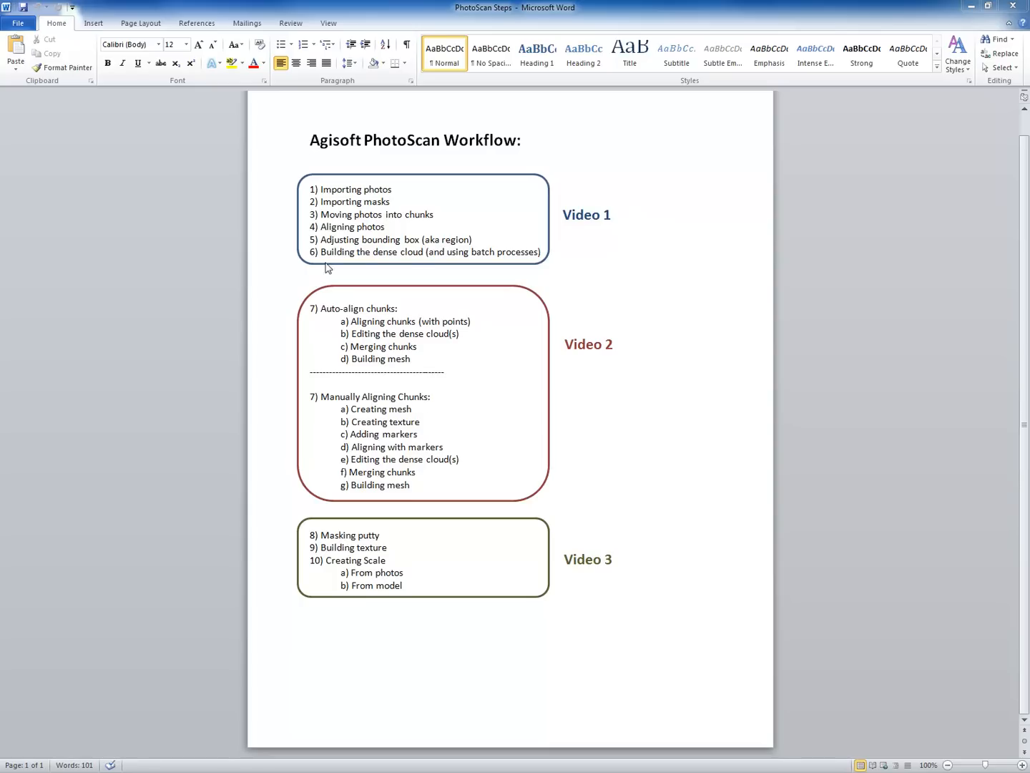
mouse_move(506, 264)
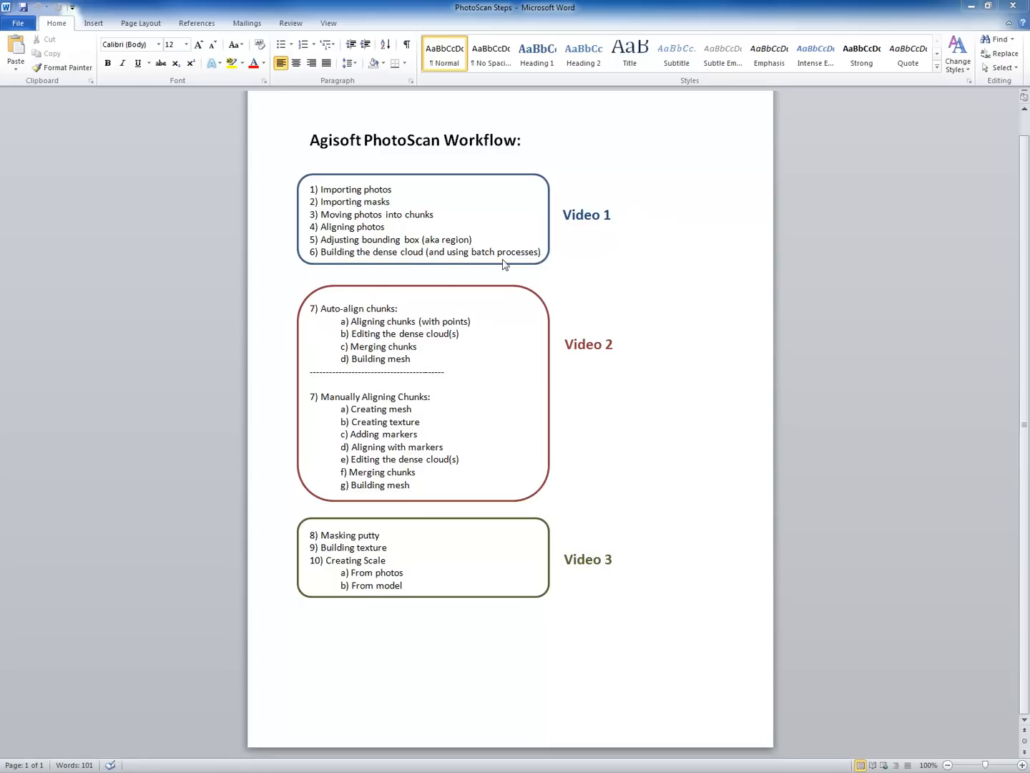
mouse_move(131, 533)
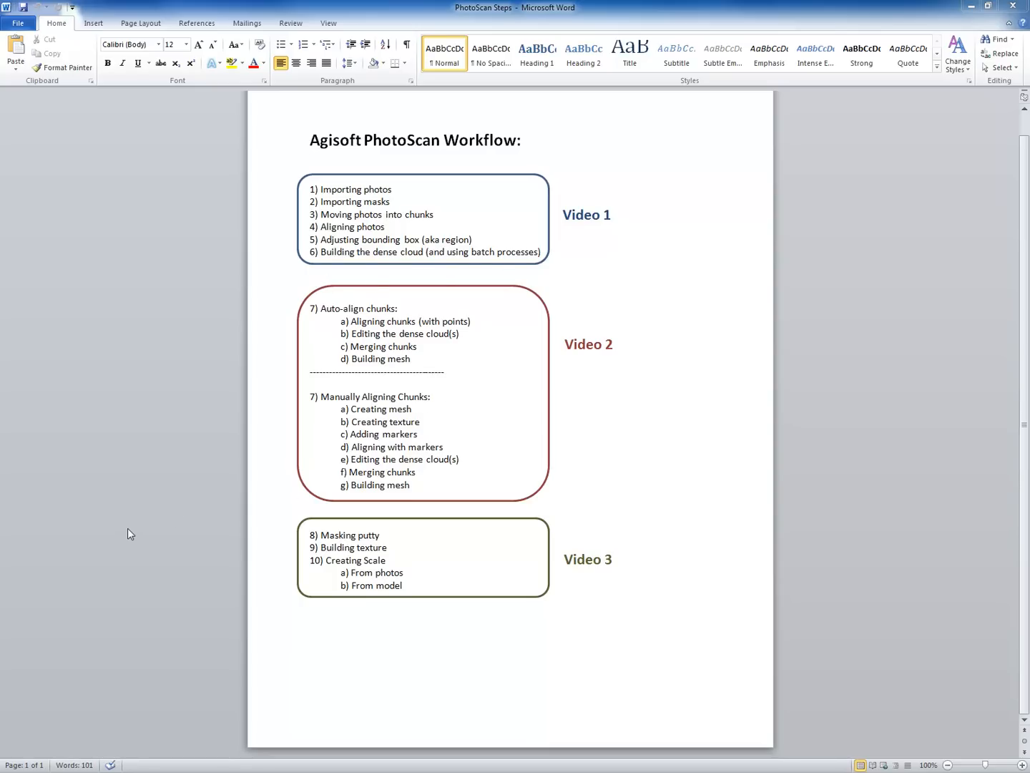
mouse_move(410, 209)
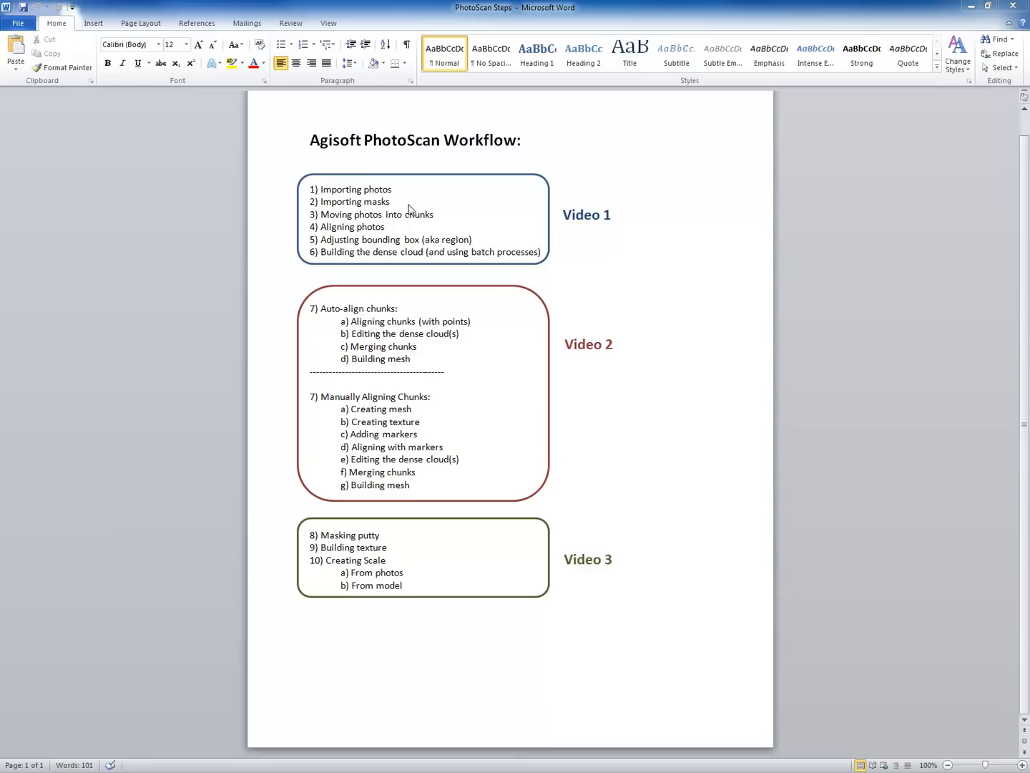
mouse_move(682, 404)
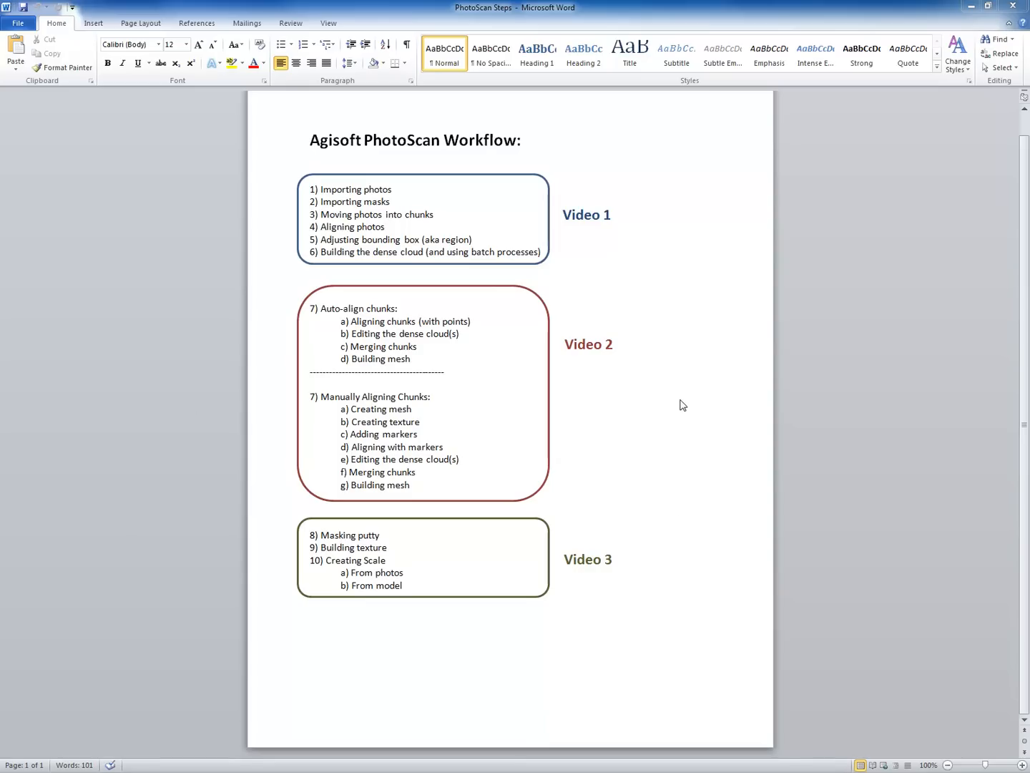
mouse_move(677, 408)
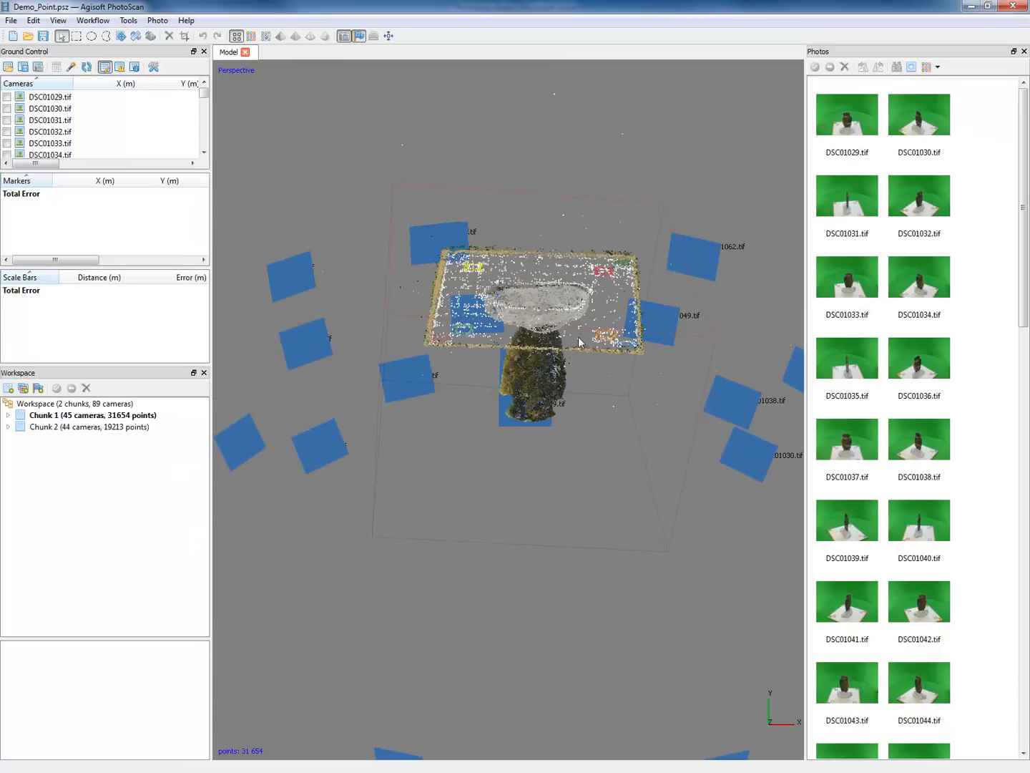
Hide camera positions and examine Chunk 1's 961,134-point dense cloud up close and whole
left_click_drag(579, 342, 612, 465)
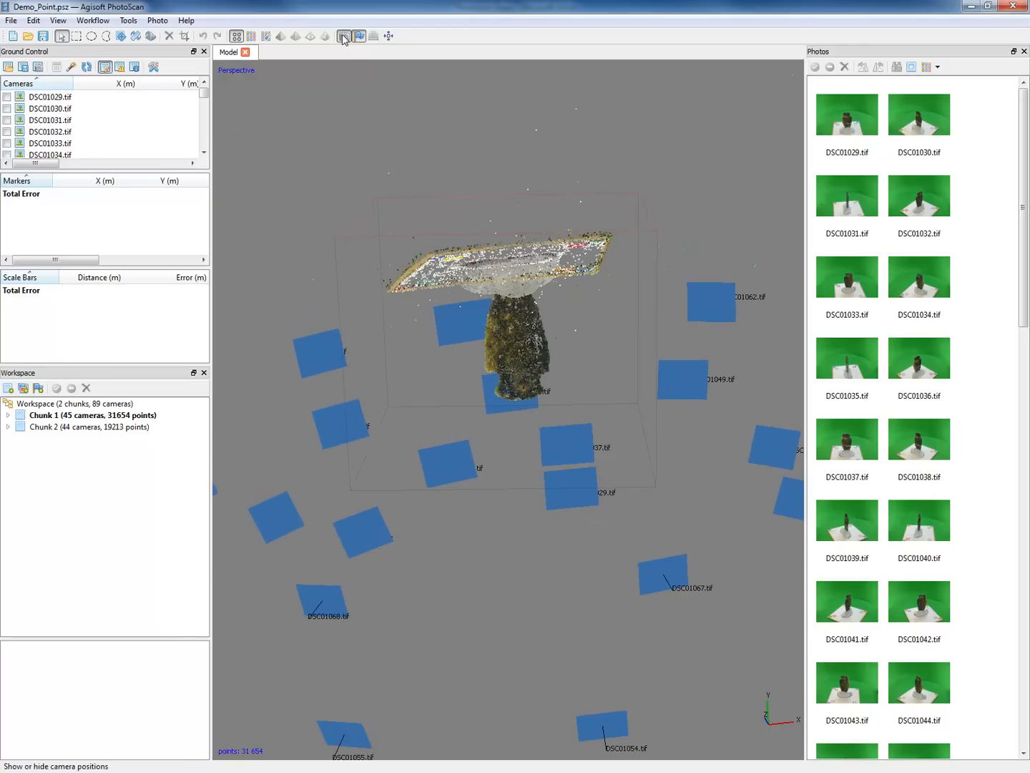
left_click(343, 36)
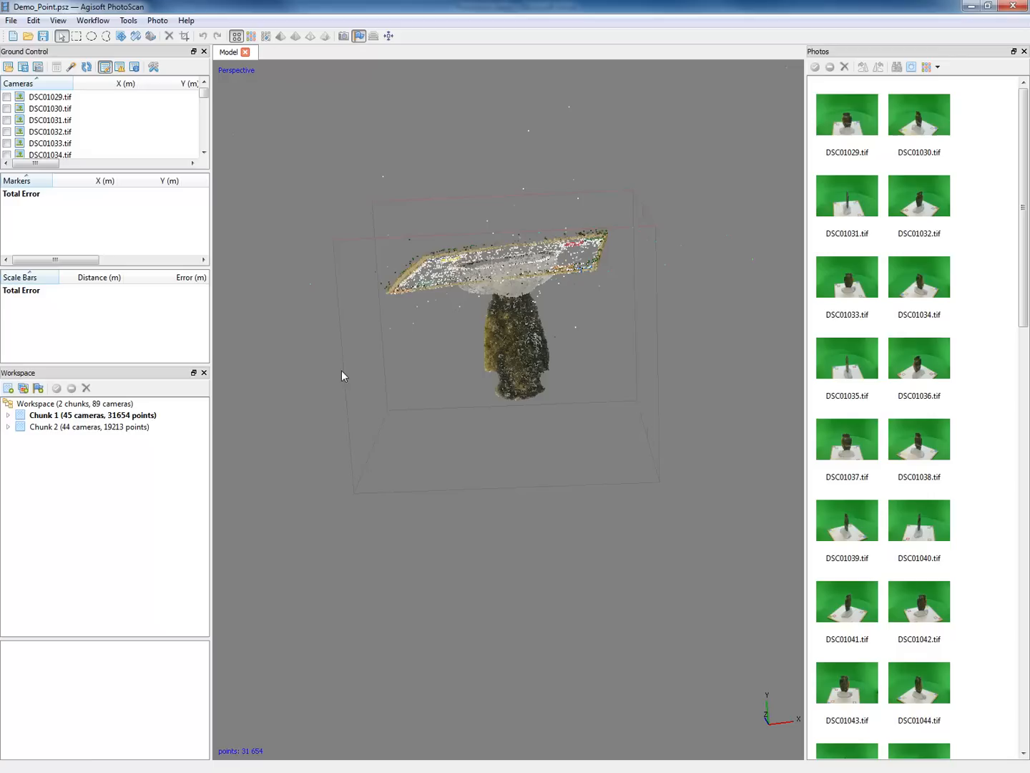
mouse_move(252, 35)
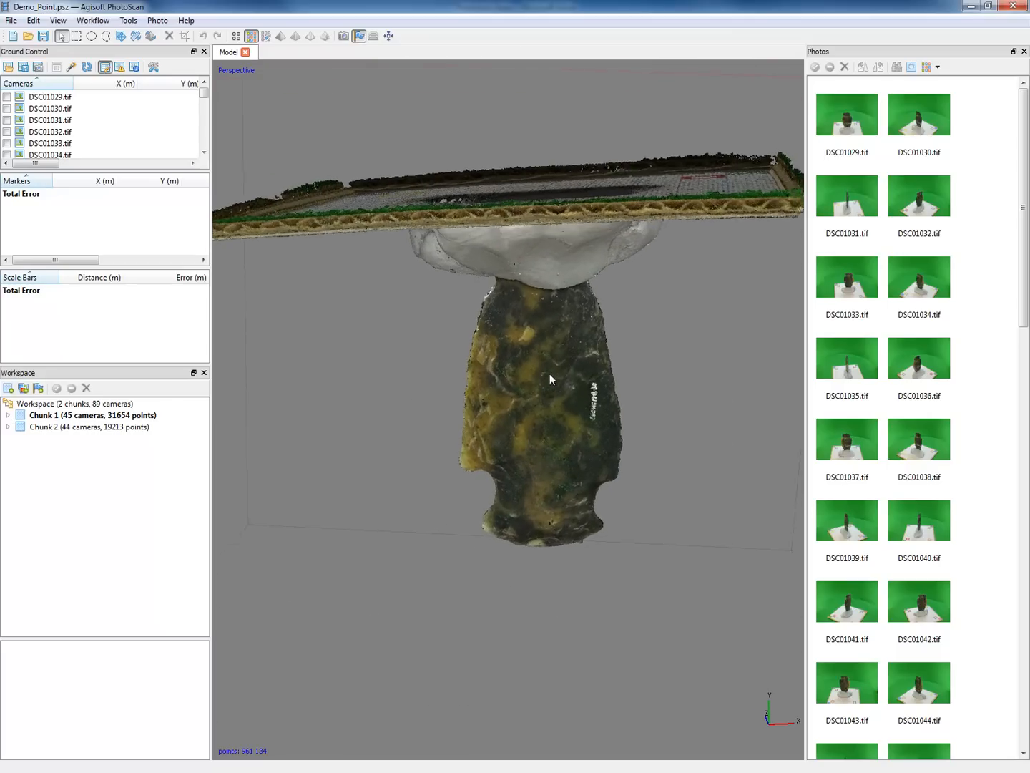
left_click_drag(551, 380, 605, 402)
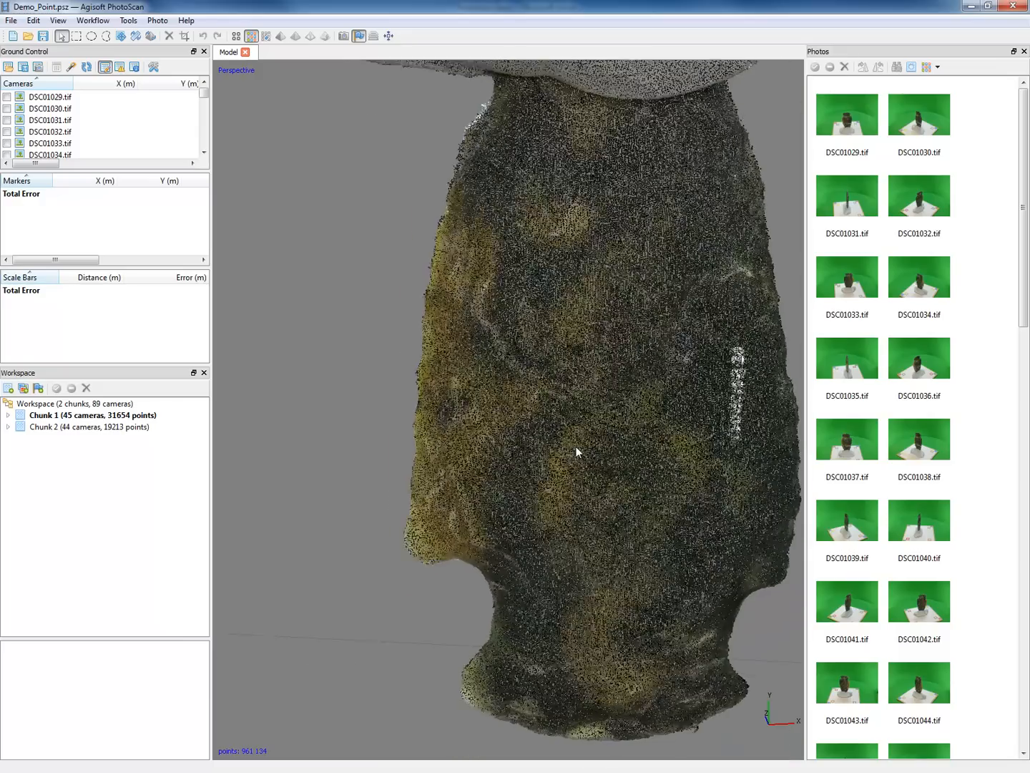
left_click_drag(572, 451, 493, 193)
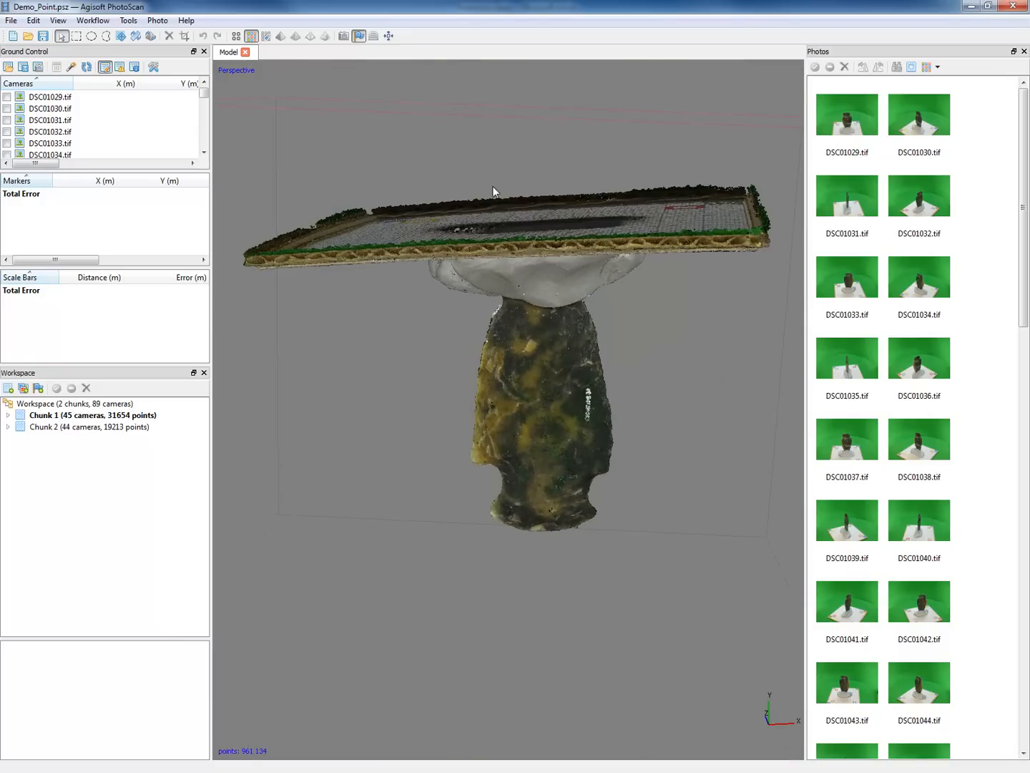
left_click(90, 426)
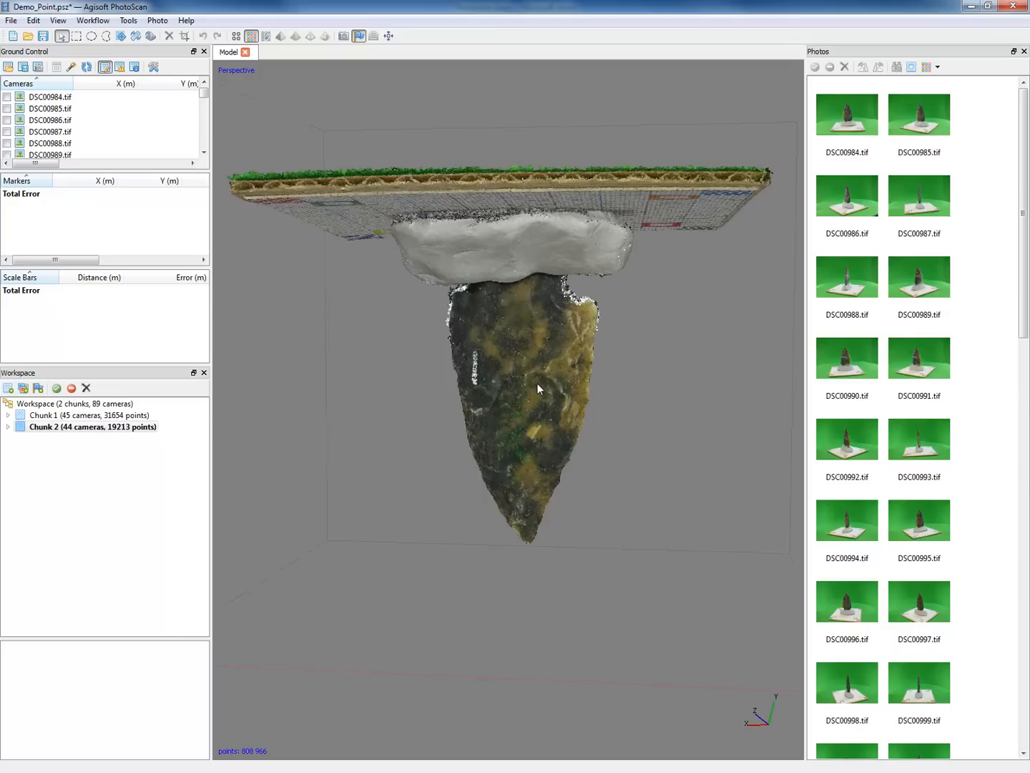
Orbit Chunk 2's 808,966-point dense cloud of the flake's other side
left_click_drag(540, 390, 551, 372)
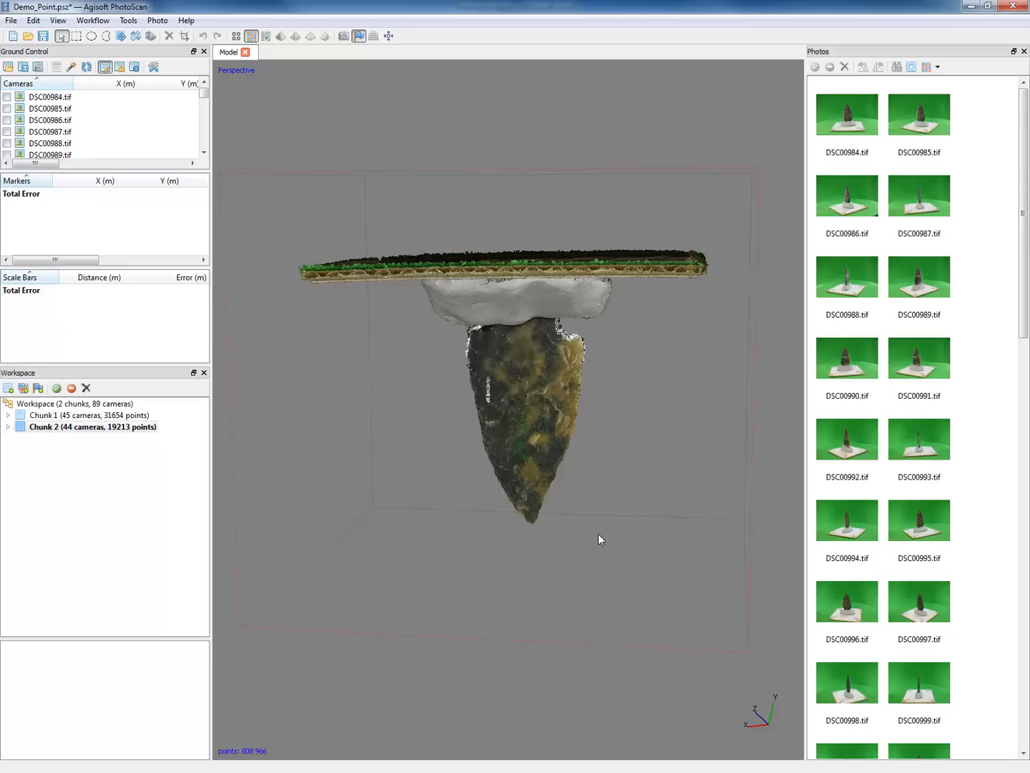
mouse_move(609, 536)
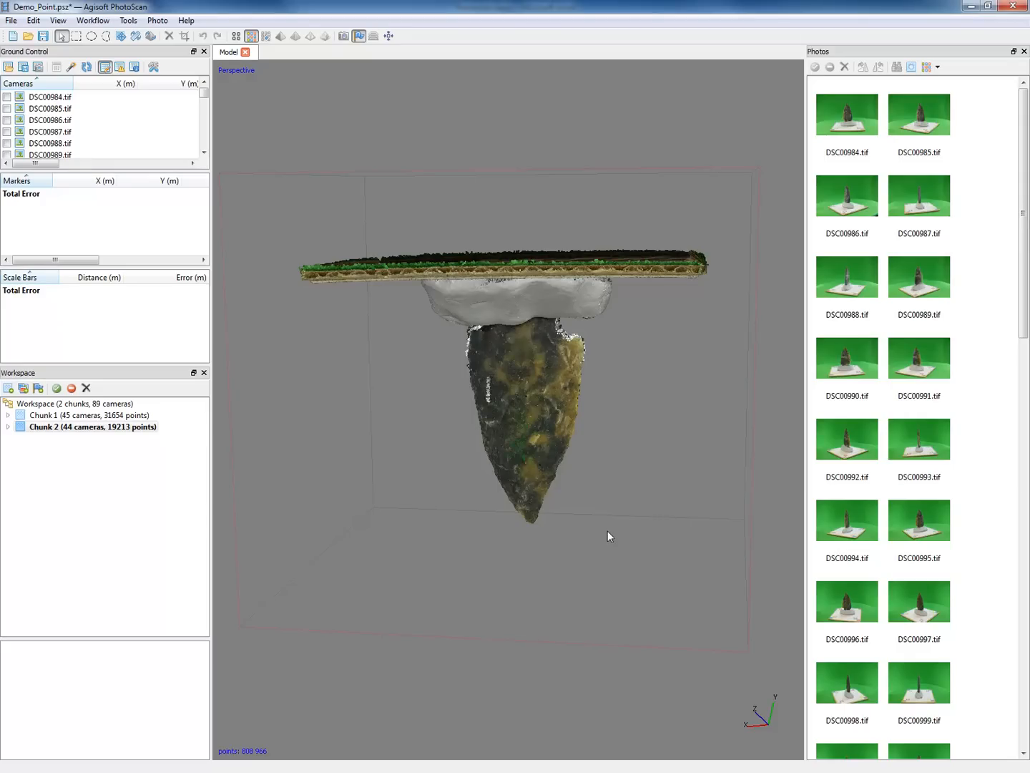
mouse_move(502, 482)
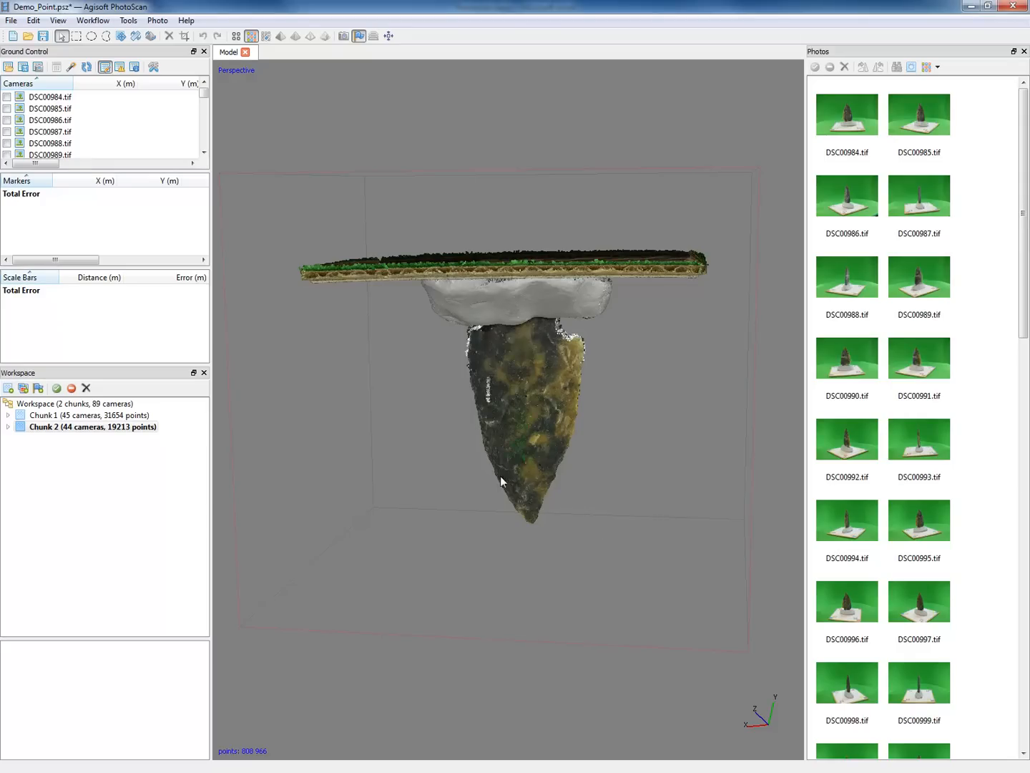
mouse_move(580, 466)
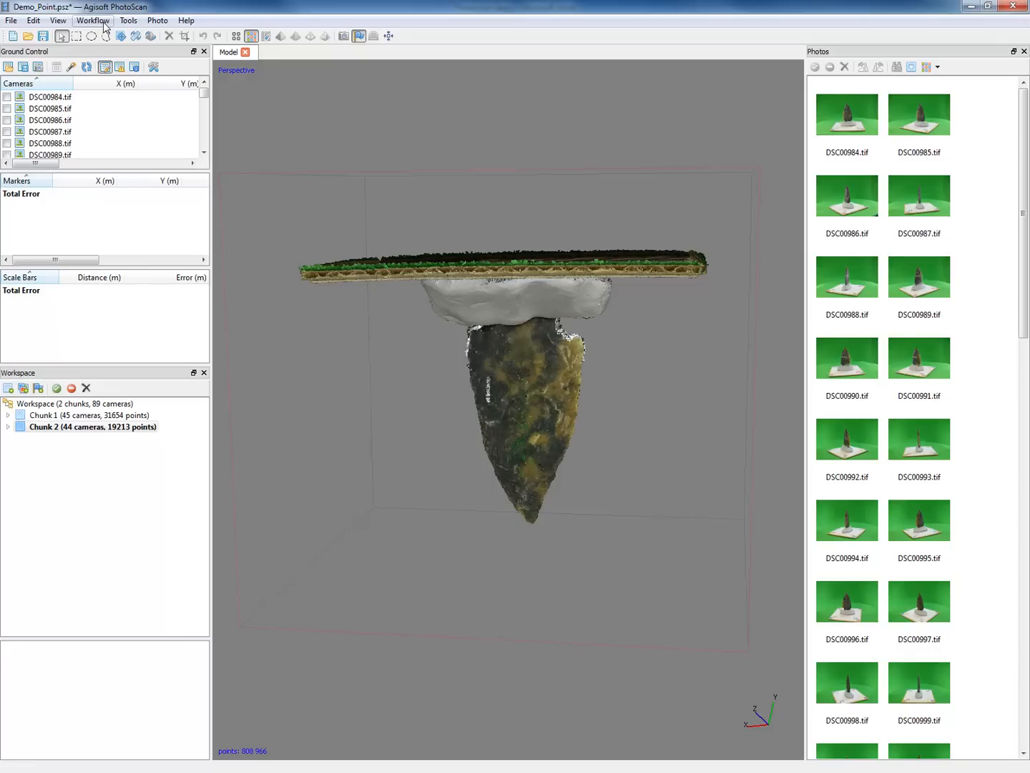
Align the chunks point-based at High accuracy, constraining features by mask
left_click(92, 20)
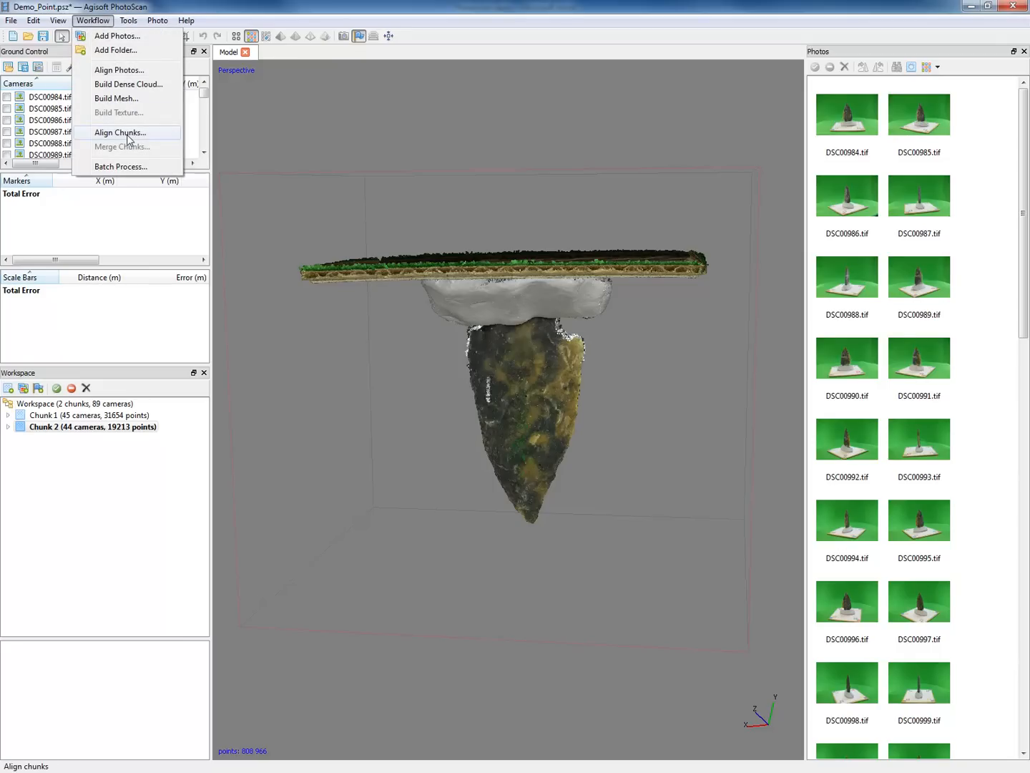
left_click(120, 132)
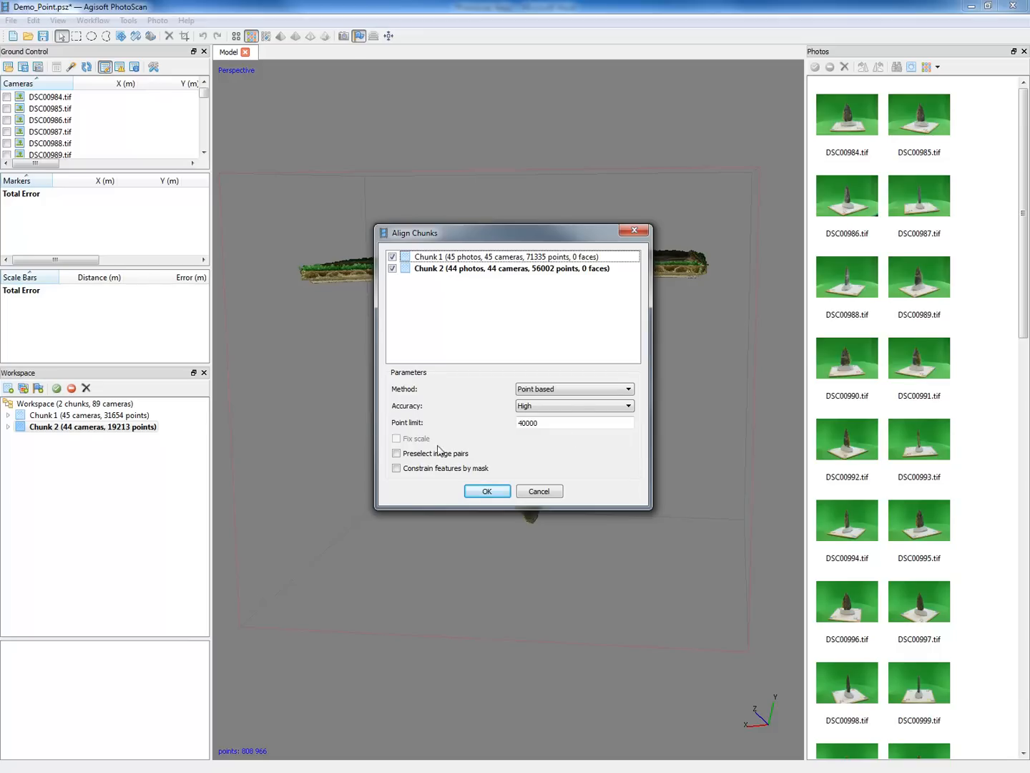
mouse_move(553, 420)
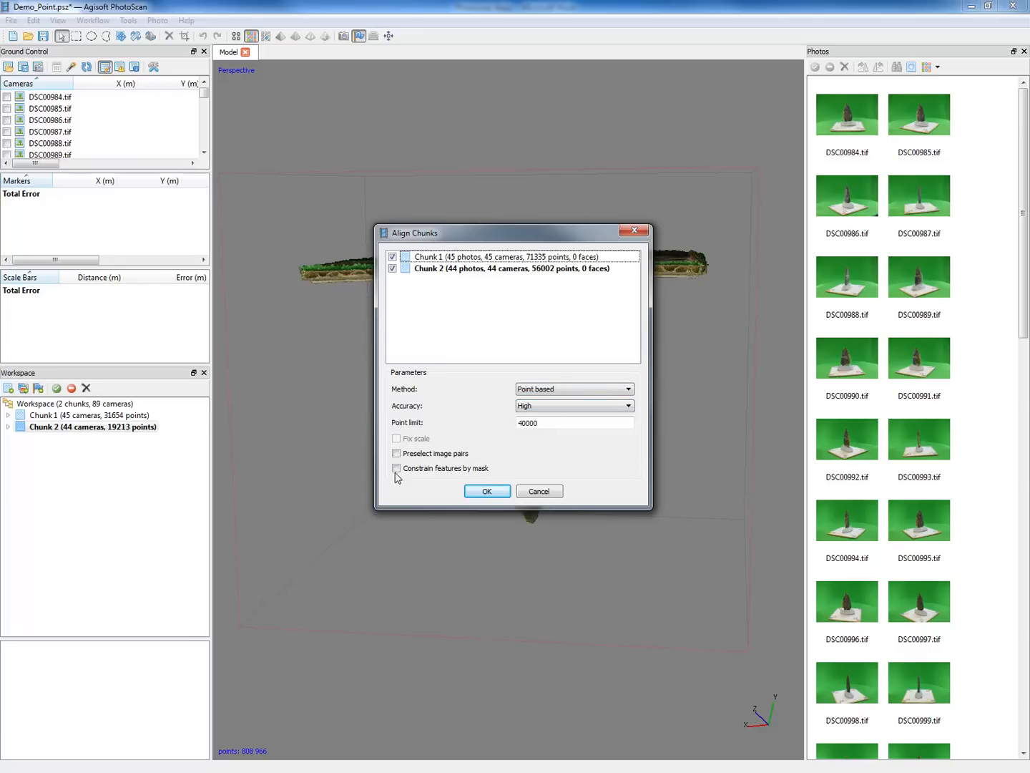
left_click(397, 468)
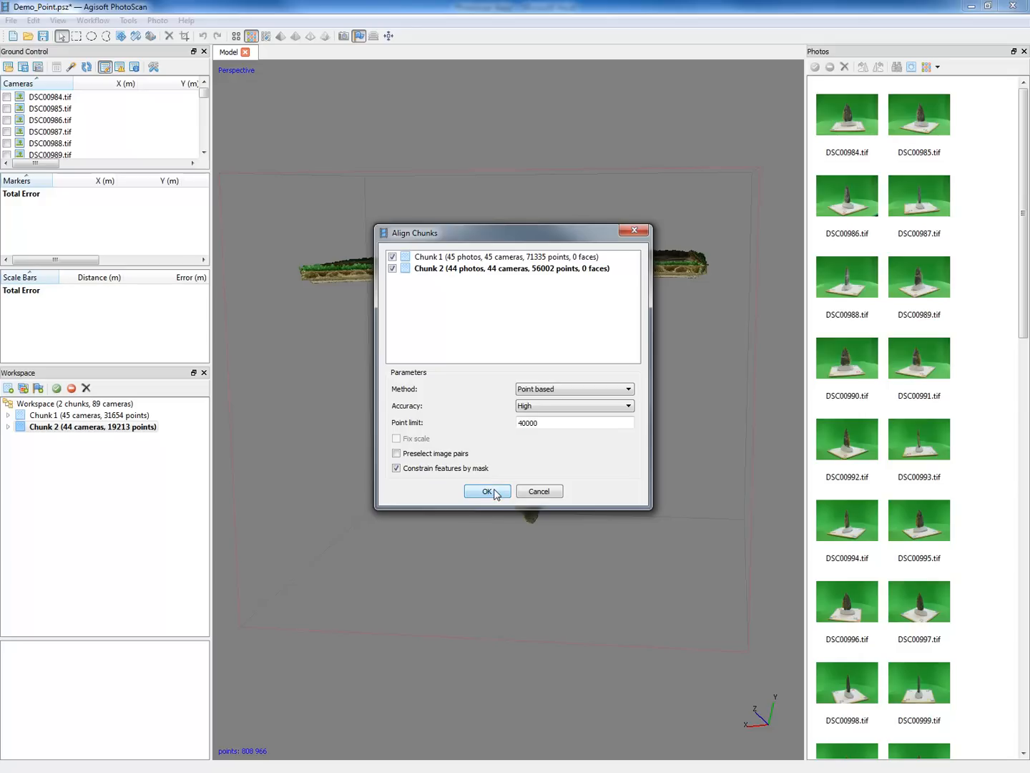
left_click(488, 491)
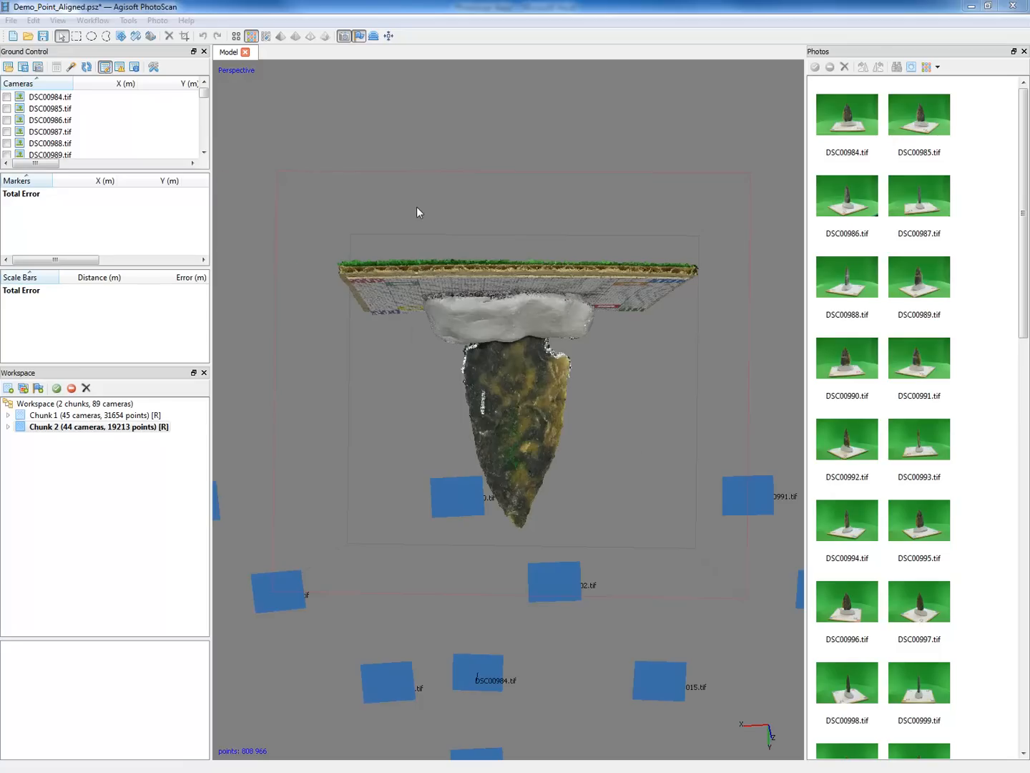
mouse_move(458, 243)
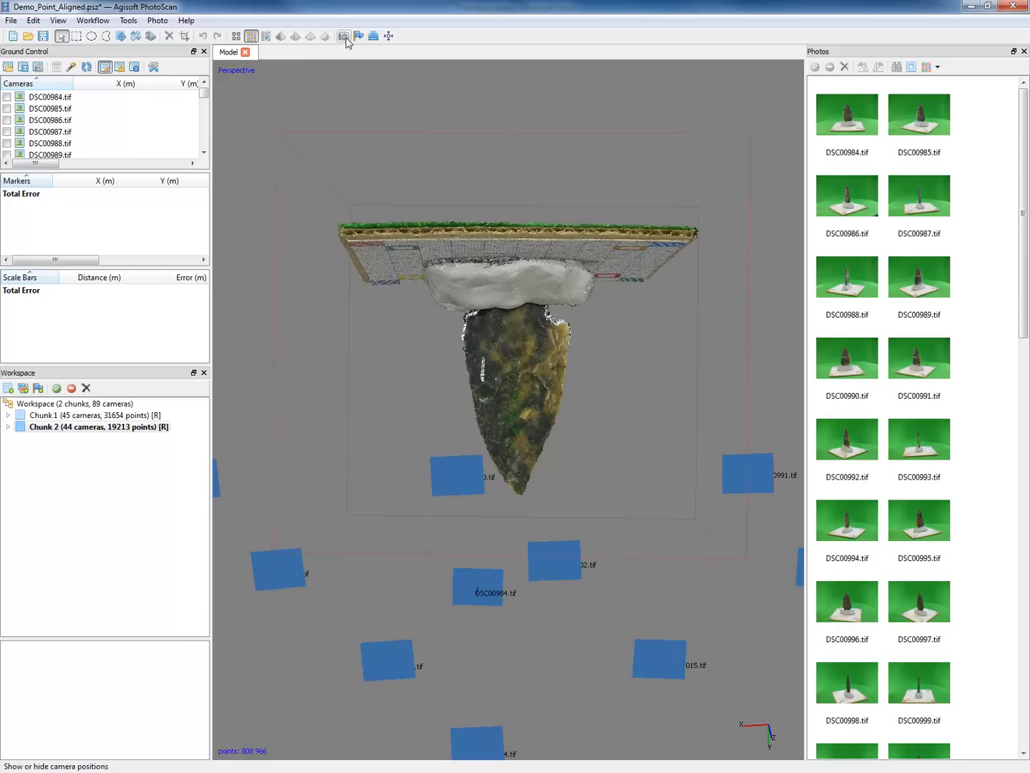
Hide cameras and orbit both aligned flake halves shown together
left_click(345, 36)
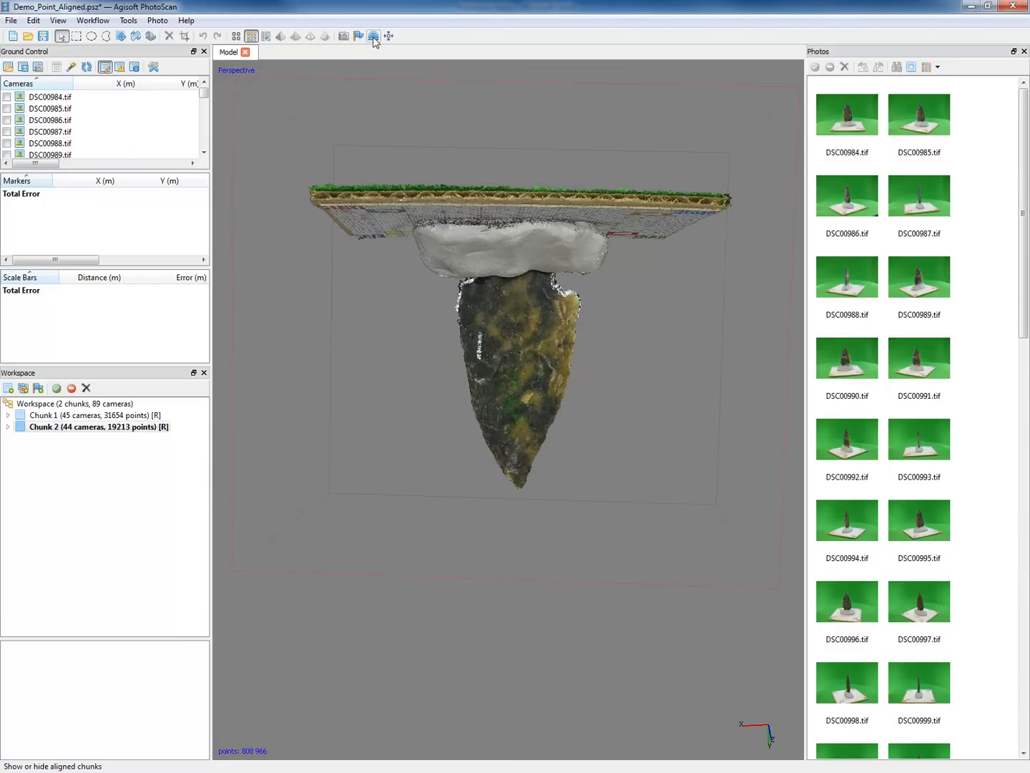
mouse_move(373, 35)
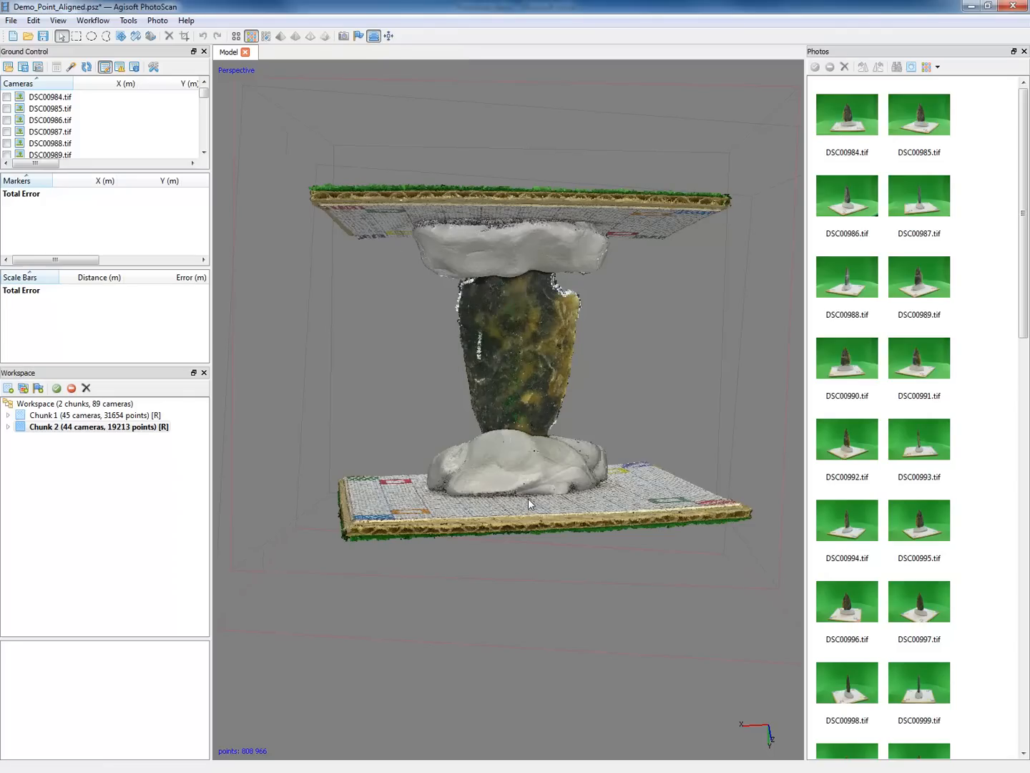
mouse_move(516, 271)
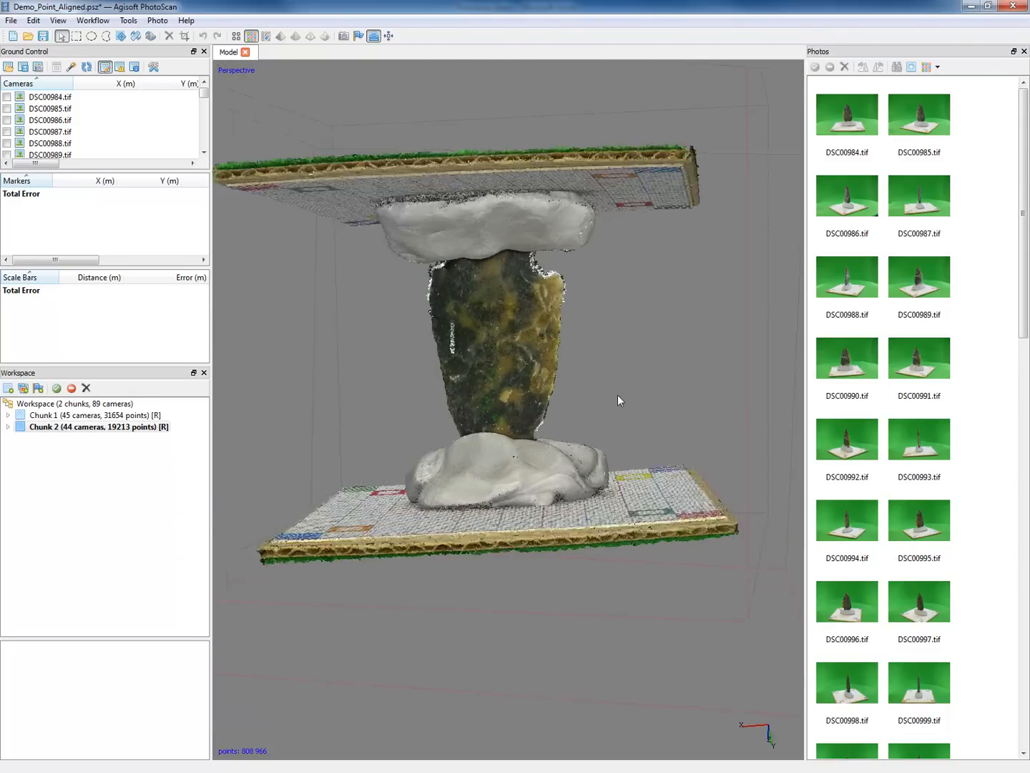
left_click_drag(619, 401, 485, 379)
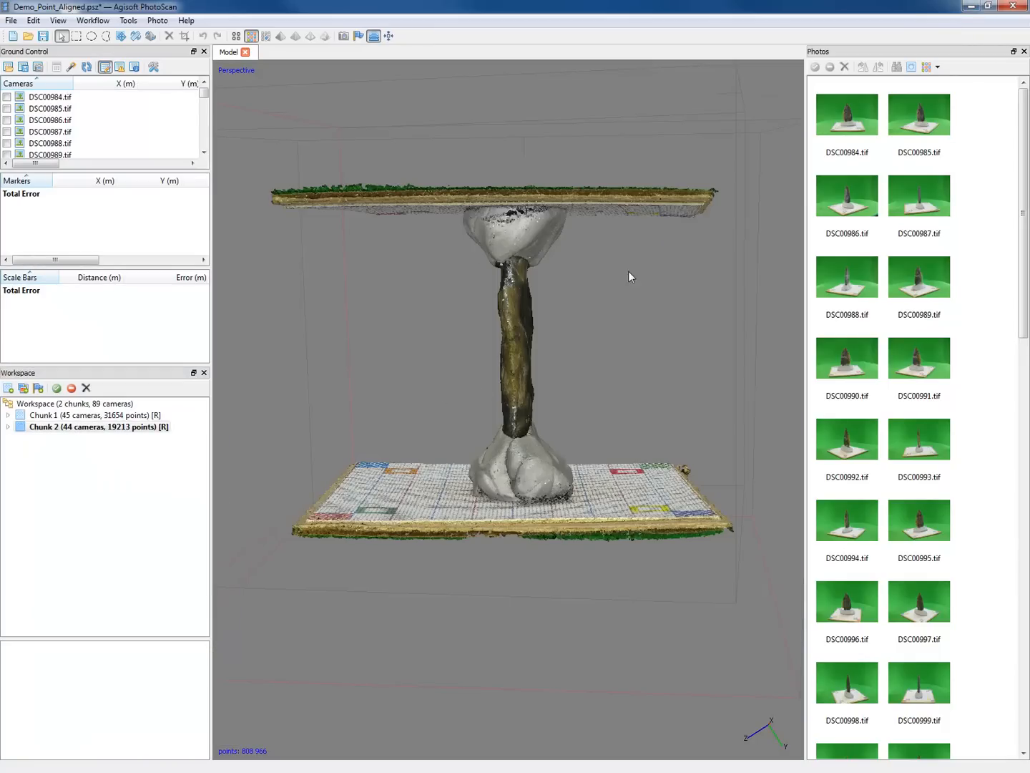
Display Chunk 2 as a point cloud, orbiting the flake toward its broad face
left_click_drag(631, 277, 261, 415)
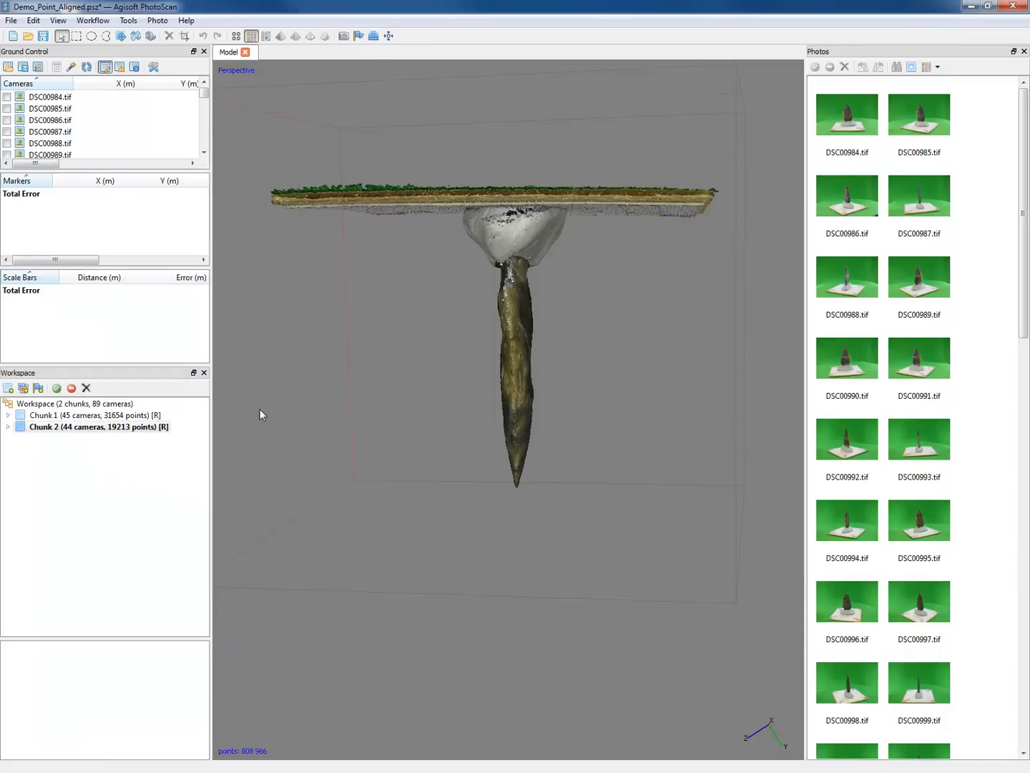
left_click(93, 427)
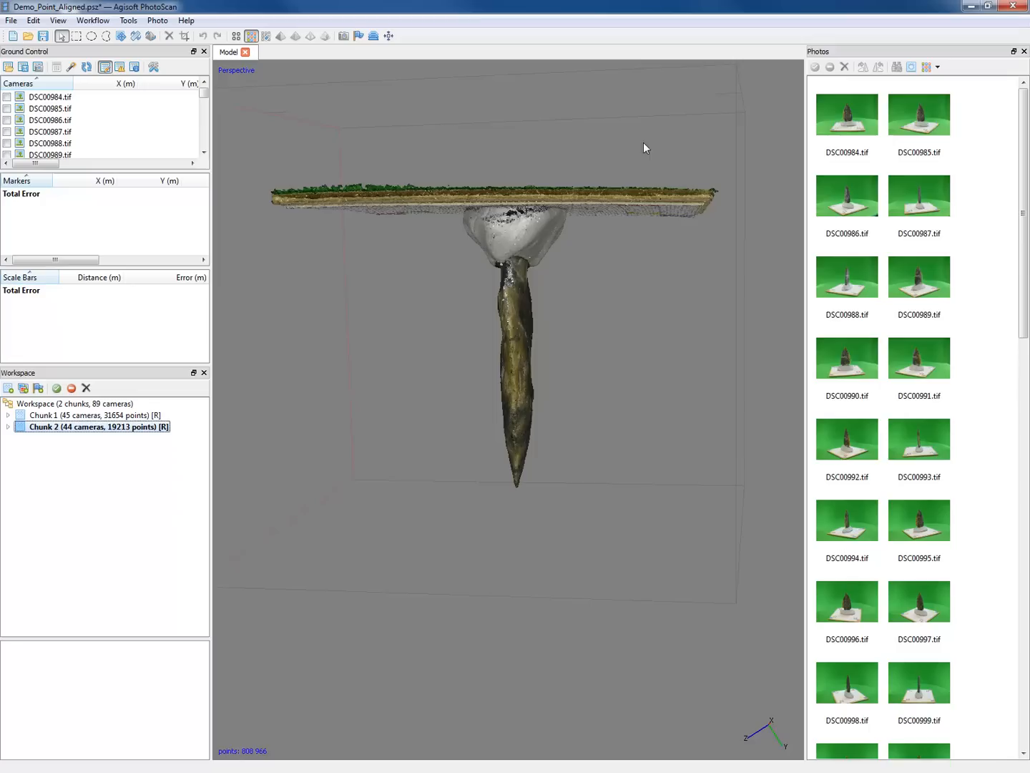
mouse_move(663, 301)
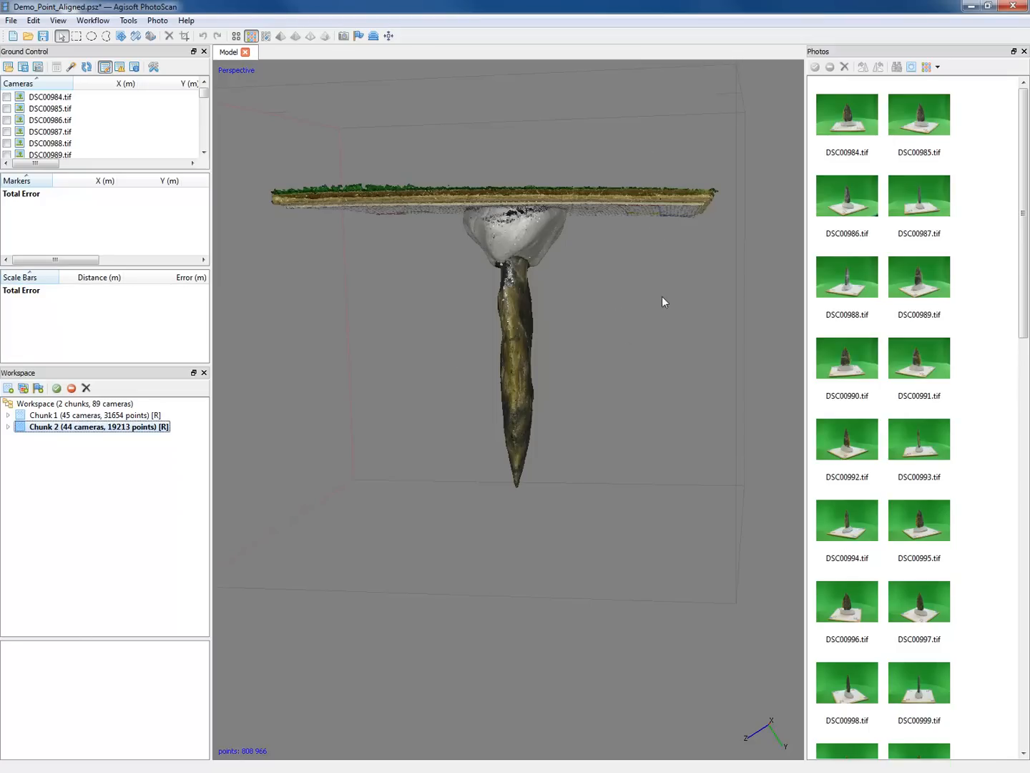
left_click_drag(662, 301, 617, 350)
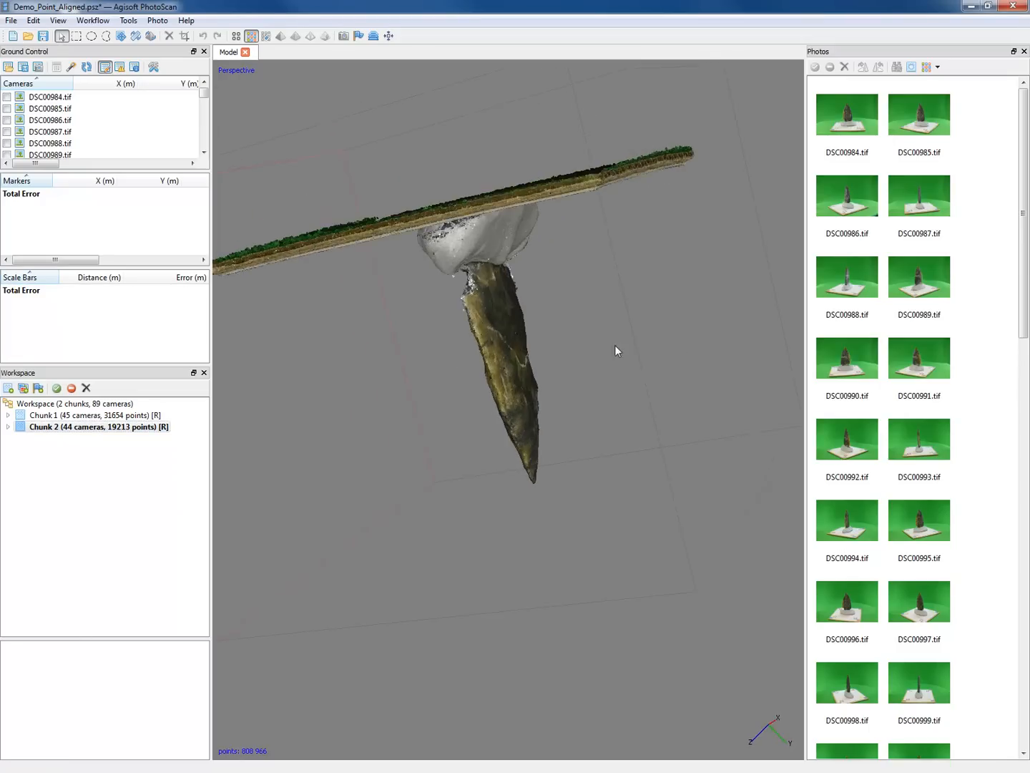
left_click_drag(619, 350, 533, 439)
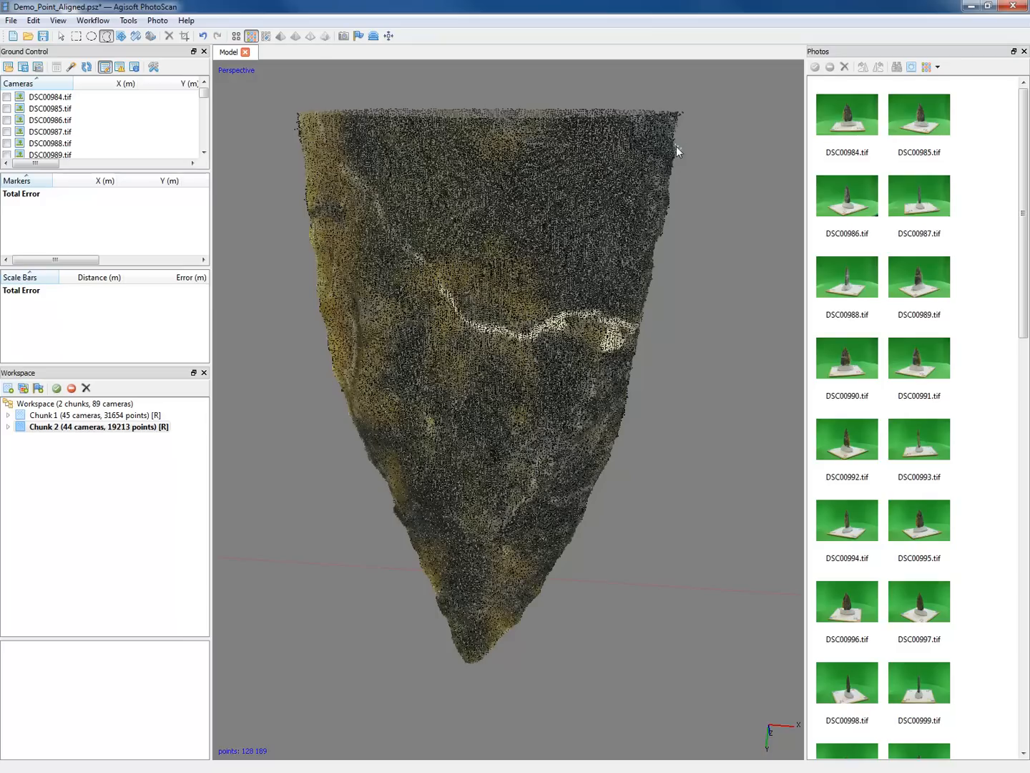
mouse_move(679, 162)
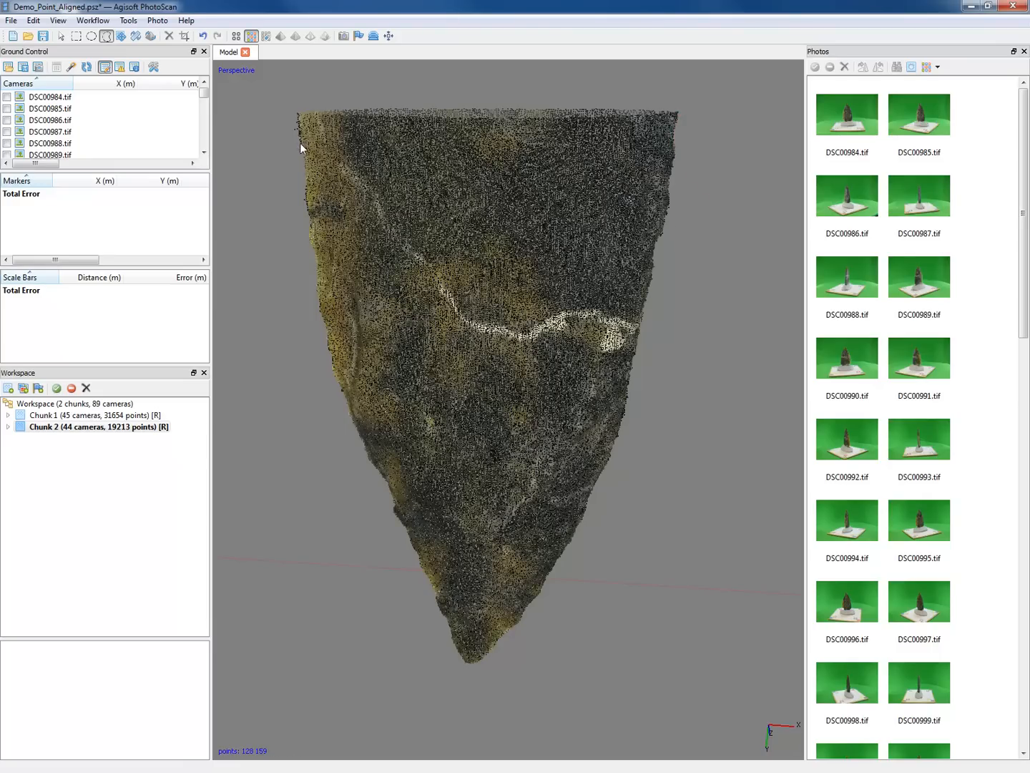
mouse_move(129, 39)
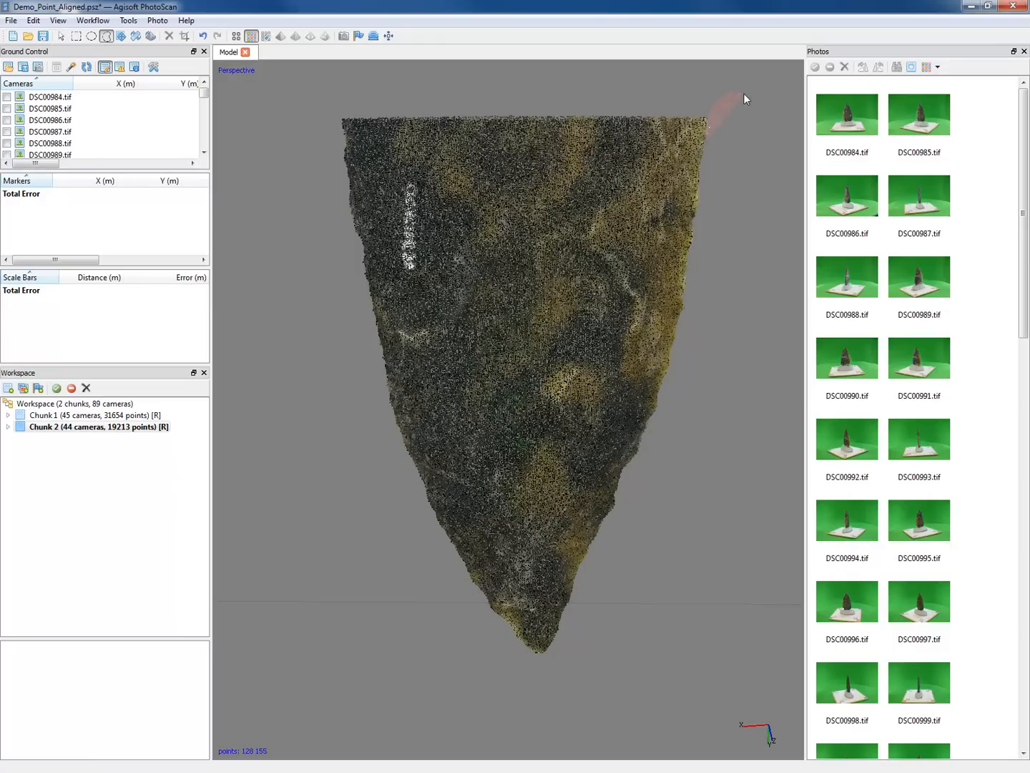
Activate Chunk 1 and orbit its flake cloud from above and onto its narrow edge
left_click(93, 415)
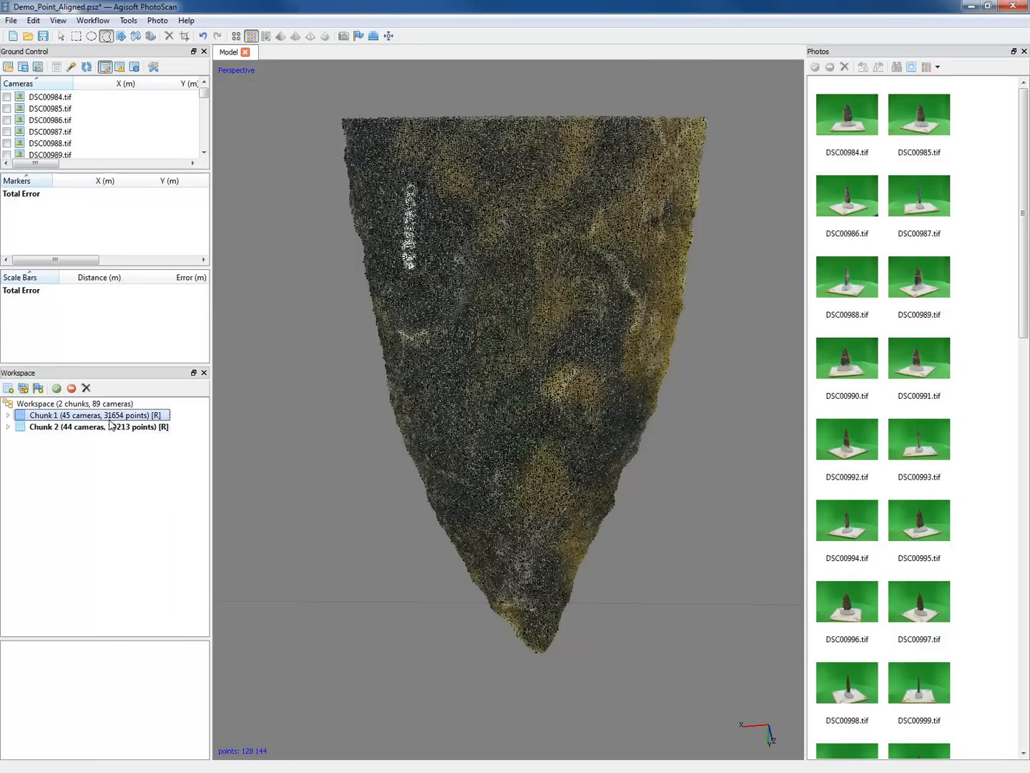
left_click(91, 415)
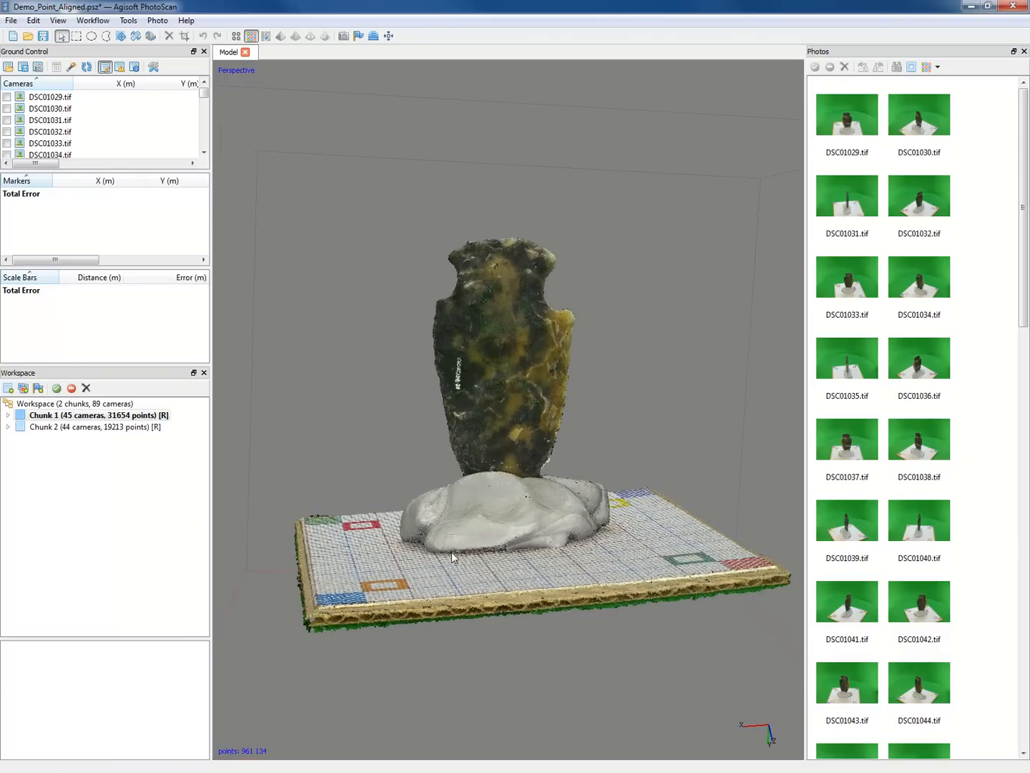
left_click_drag(452, 557, 567, 499)
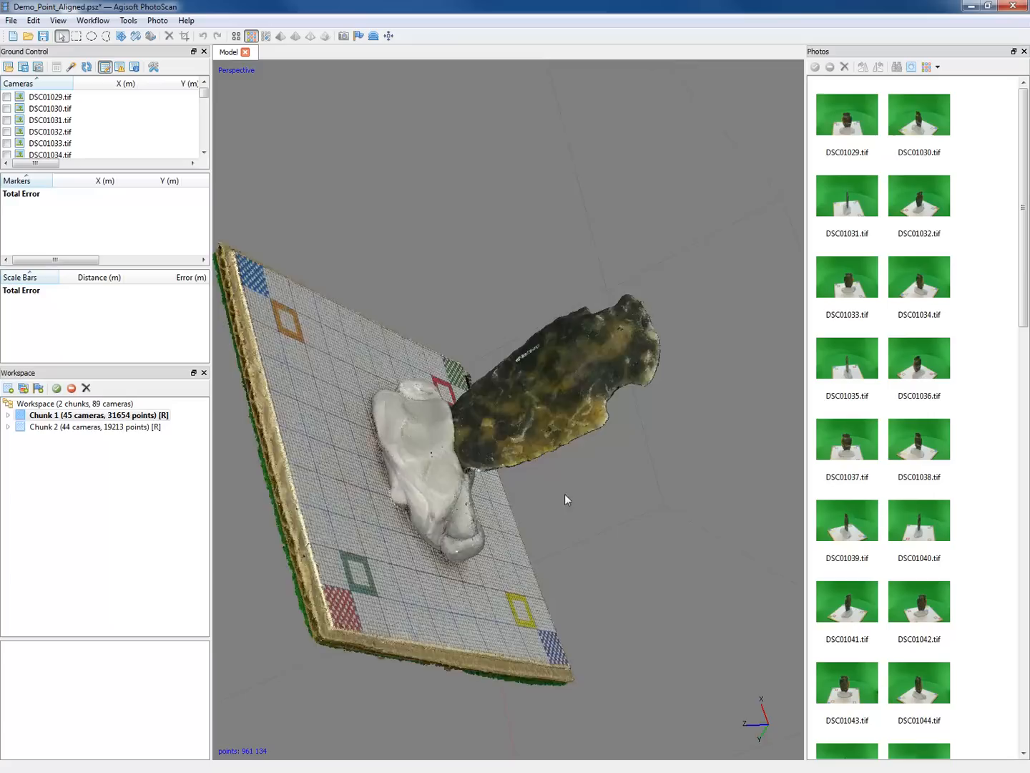
left_click_drag(565, 499, 744, 438)
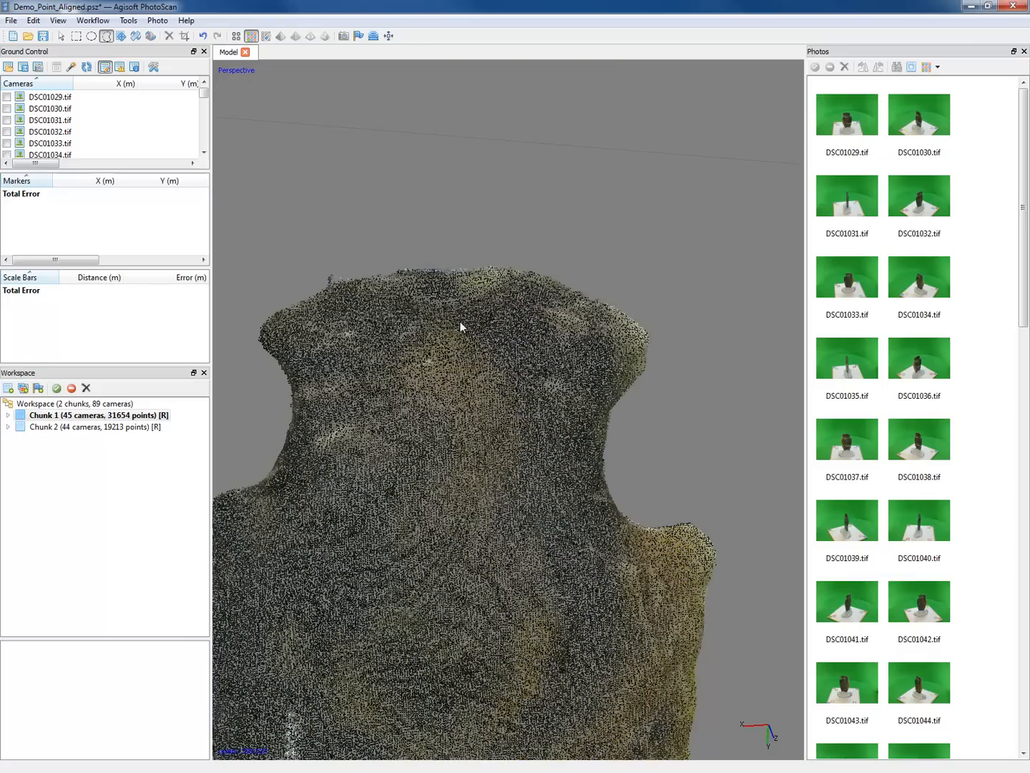
mouse_move(321, 297)
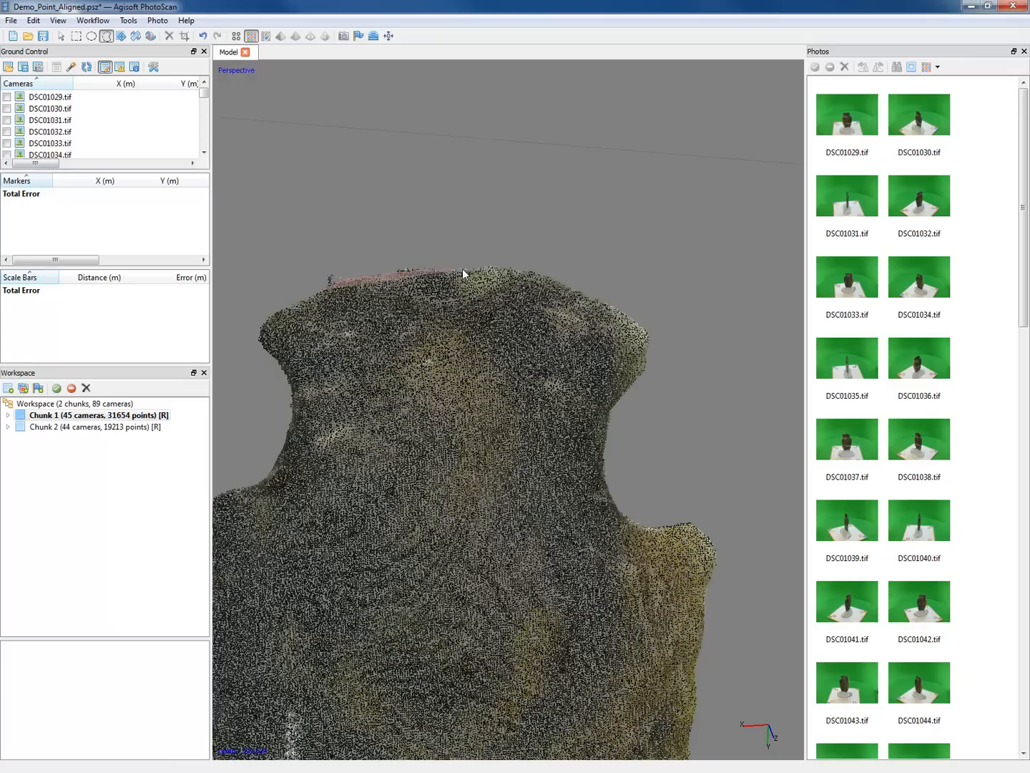
left_click_drag(463, 274, 513, 306)
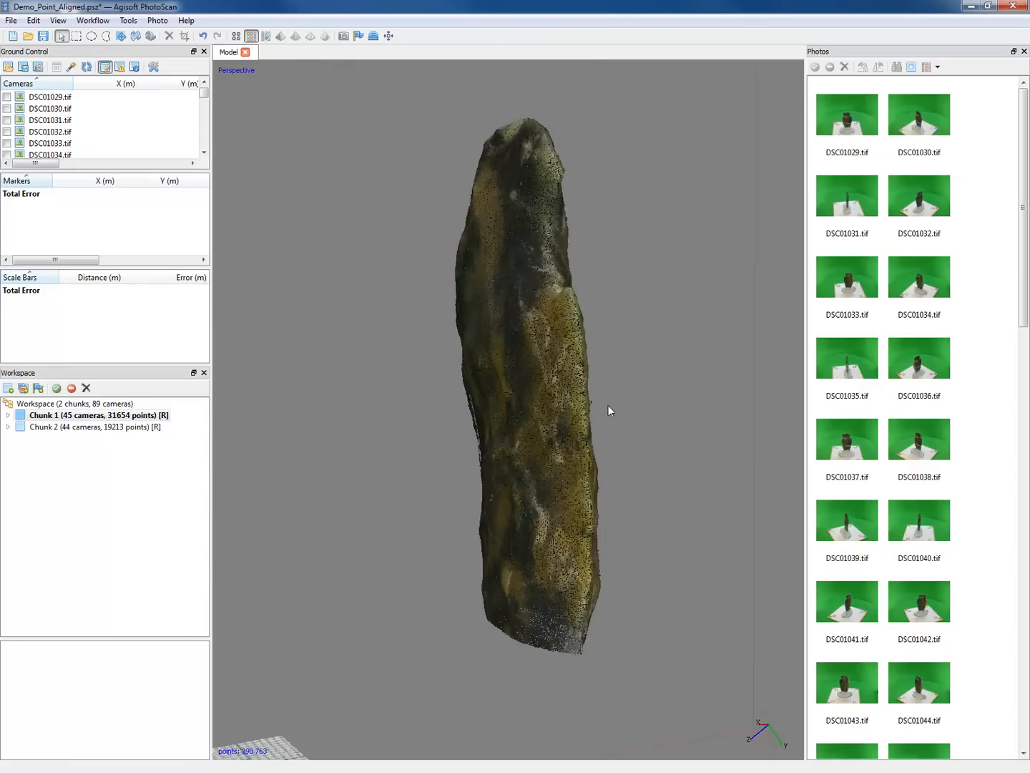
left_click_drag(608, 411, 550, 506)
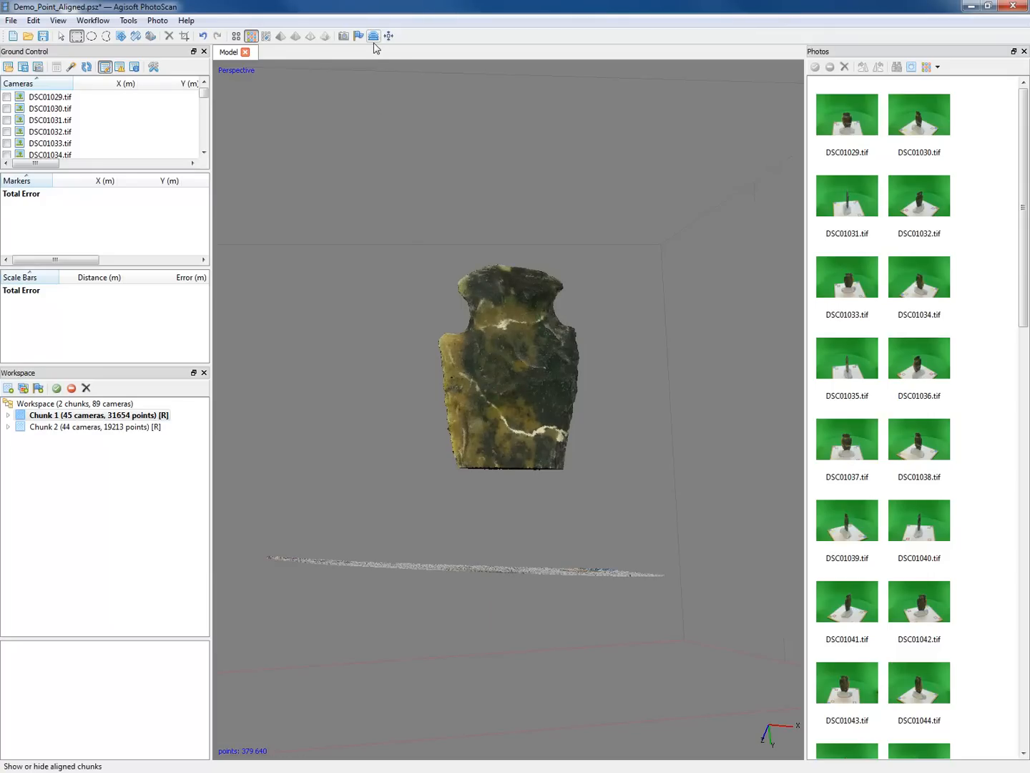
Show aligned chunks together and check face-on and edge-on how both flake sides meet
left_click(373, 35)
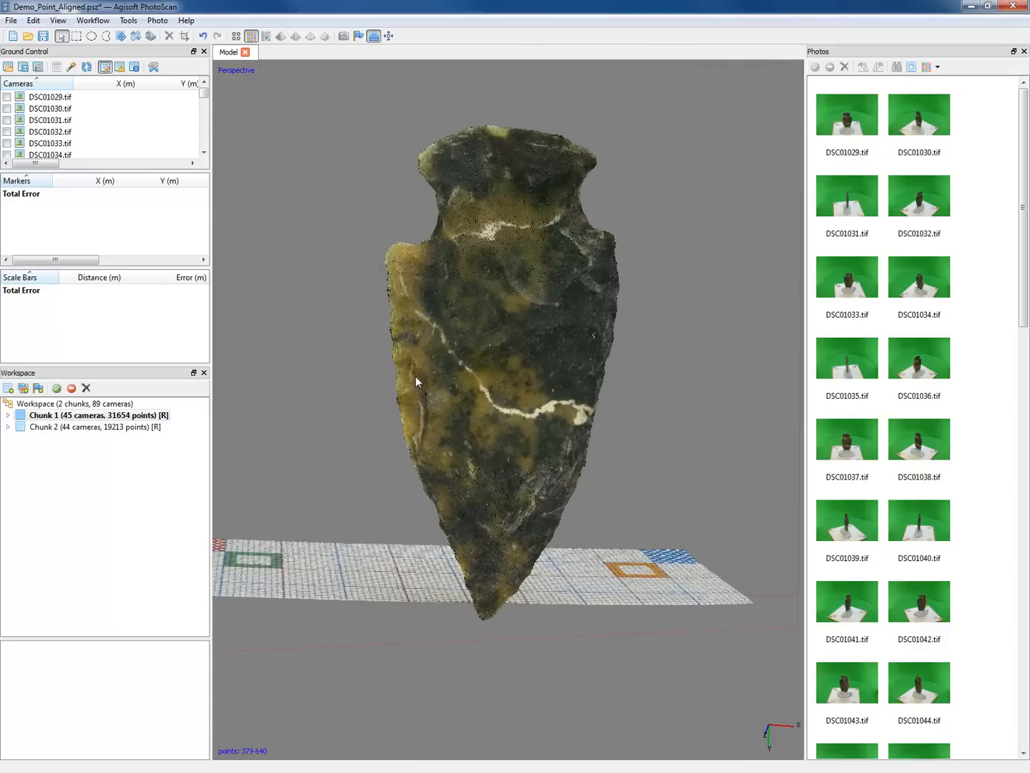
left_click_drag(417, 381, 440, 321)
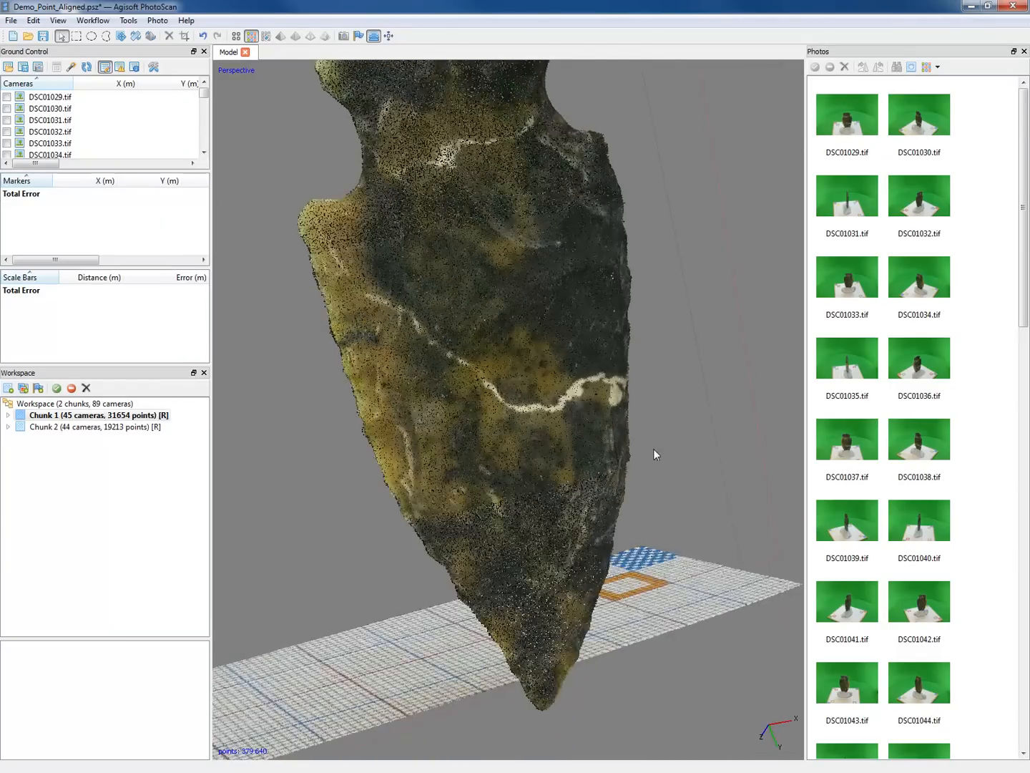
left_click_drag(655, 454, 511, 312)
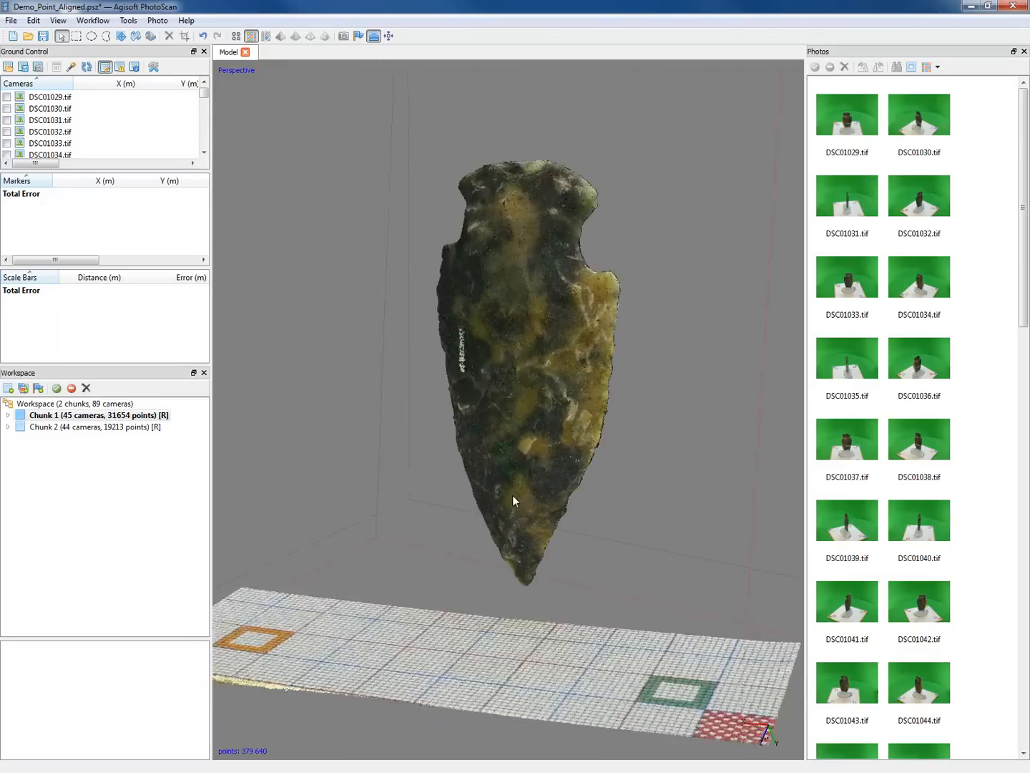
left_click_drag(511, 501, 572, 335)
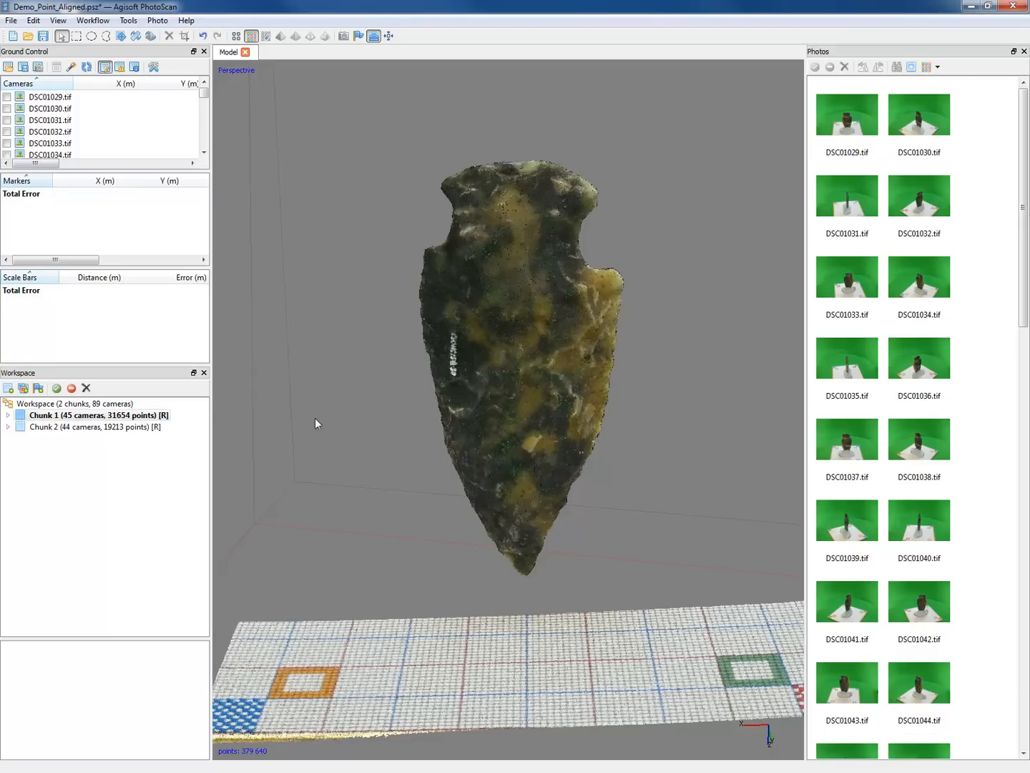
mouse_move(740, 344)
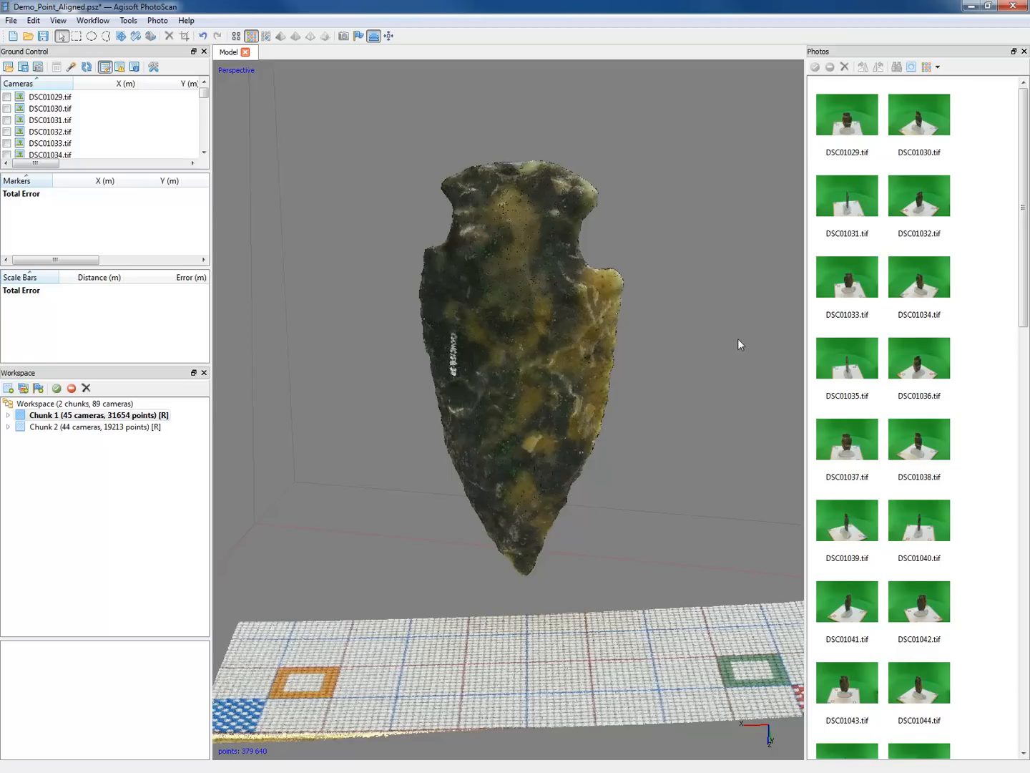
mouse_move(113, 441)
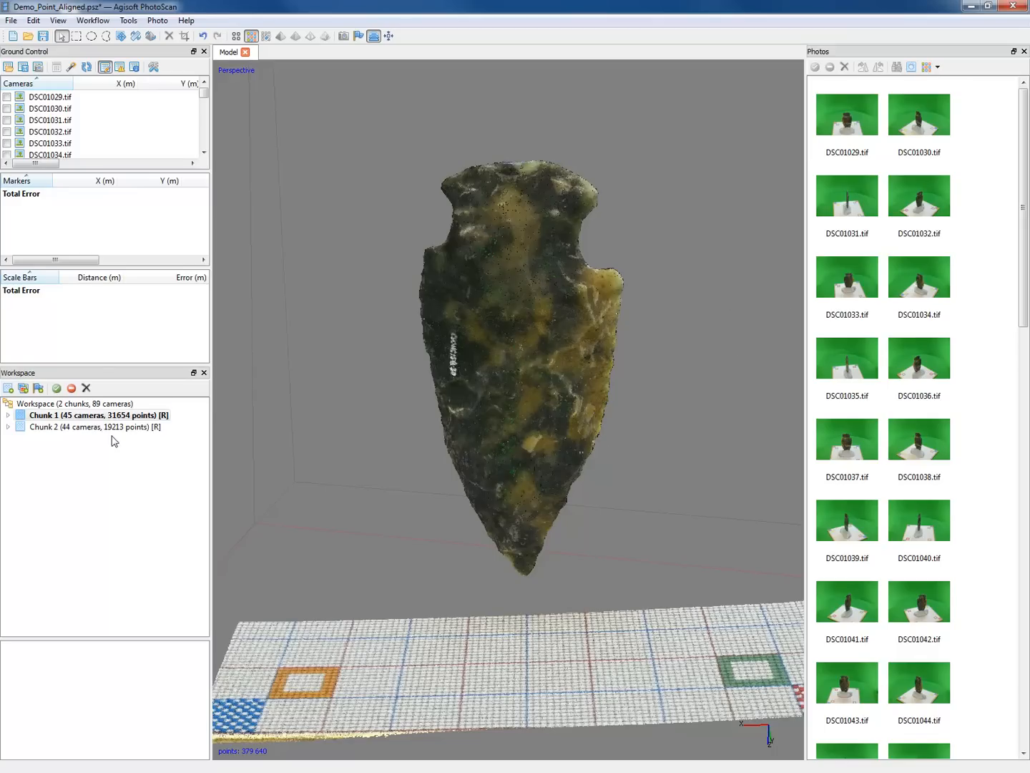
left_click_drag(515, 358, 597, 422)
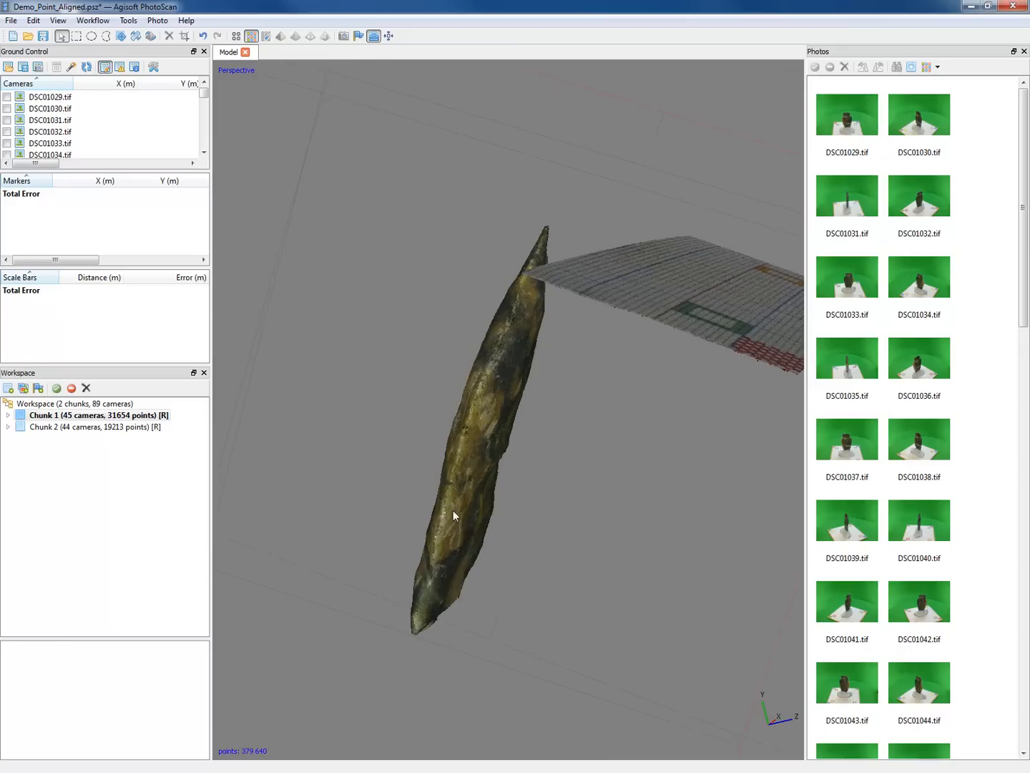
left_click_drag(454, 515, 589, 437)
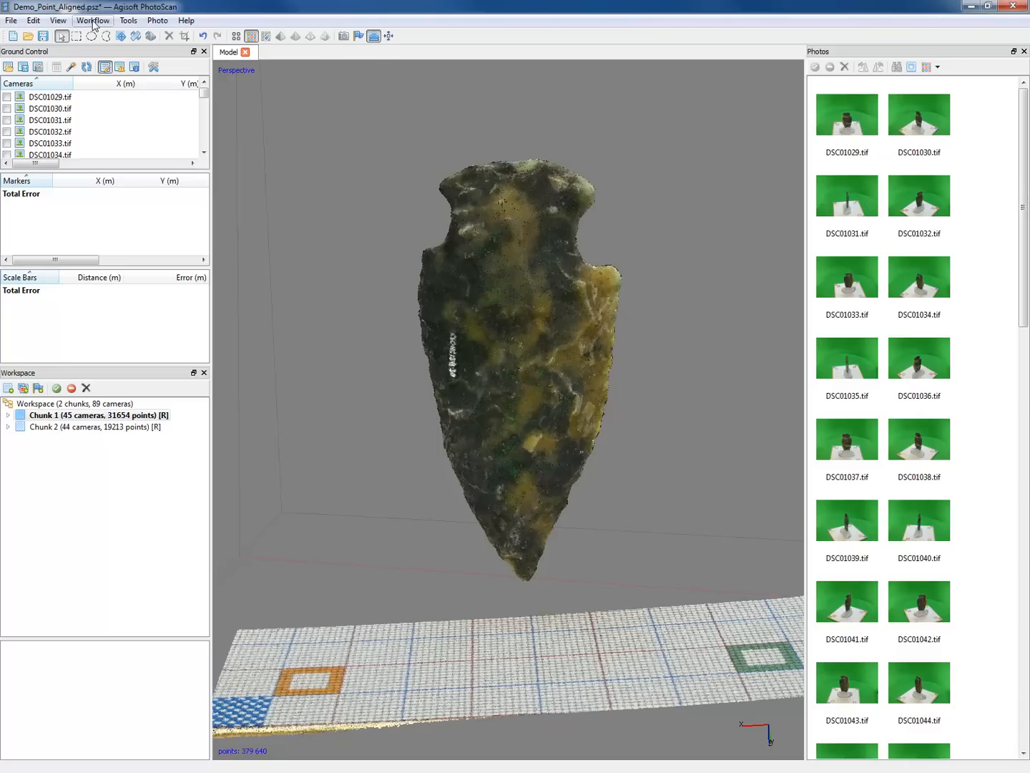
Merge Chunk 1 and Chunk 2 with Combine models enabled
left_click(92, 20)
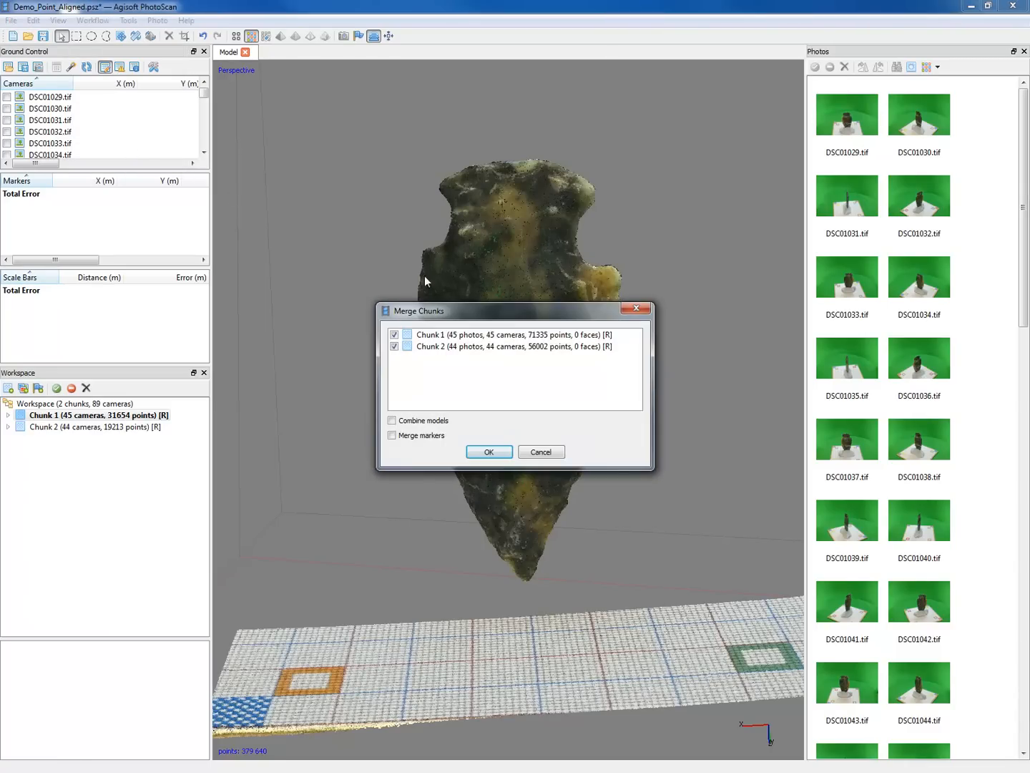
left_click(392, 421)
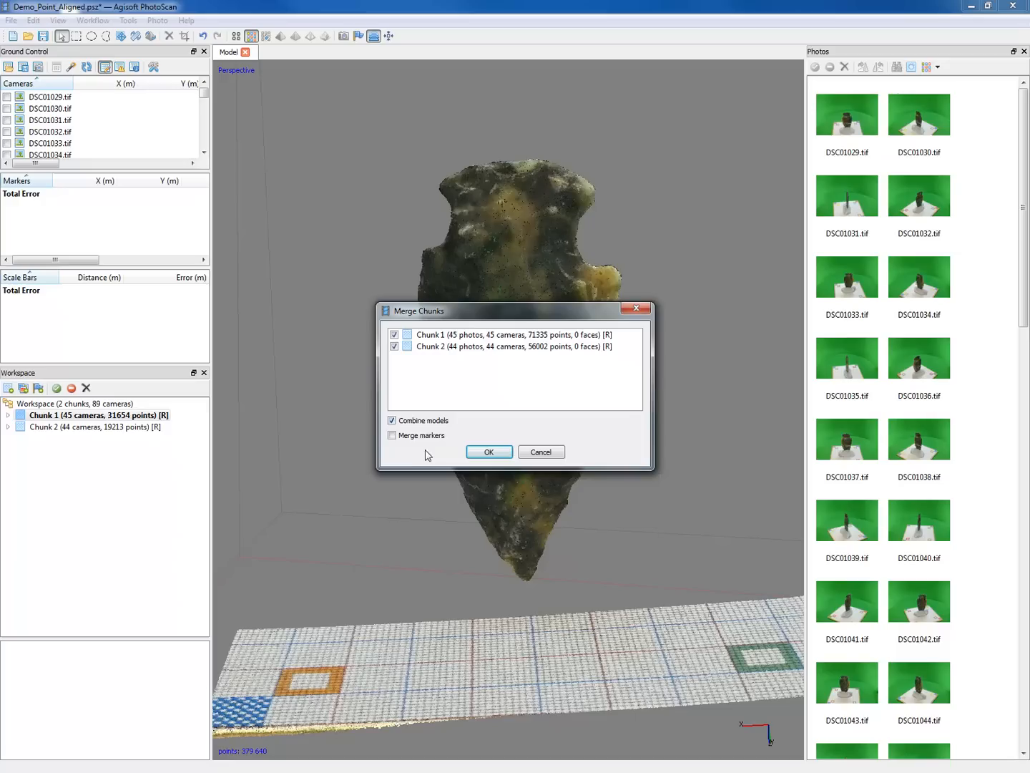
mouse_move(580, 379)
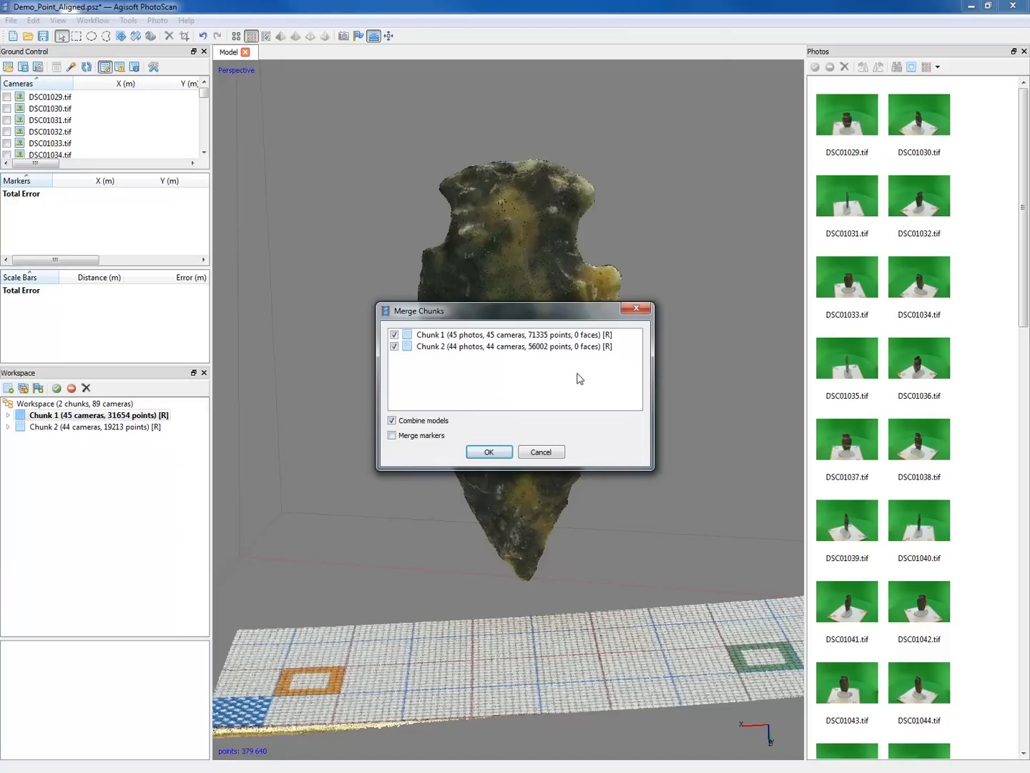
left_click(489, 451)
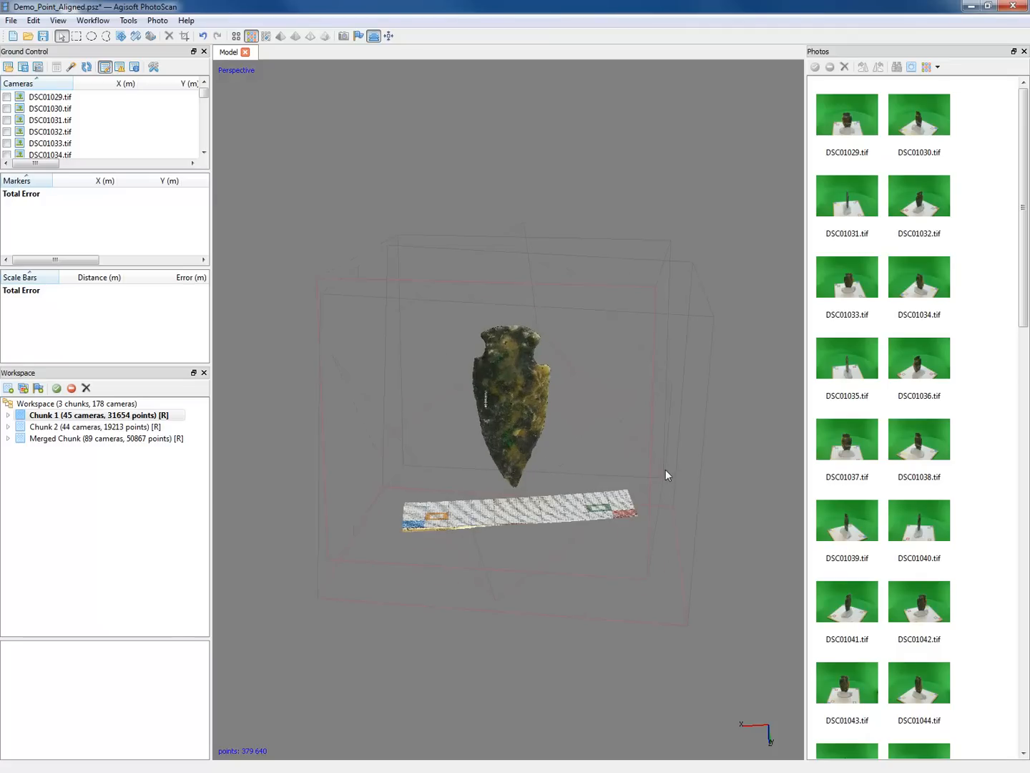
Activate Merged Chunk, turn off aligned-chunks display, and orbit and zoom its combined cloud
left_click(106, 438)
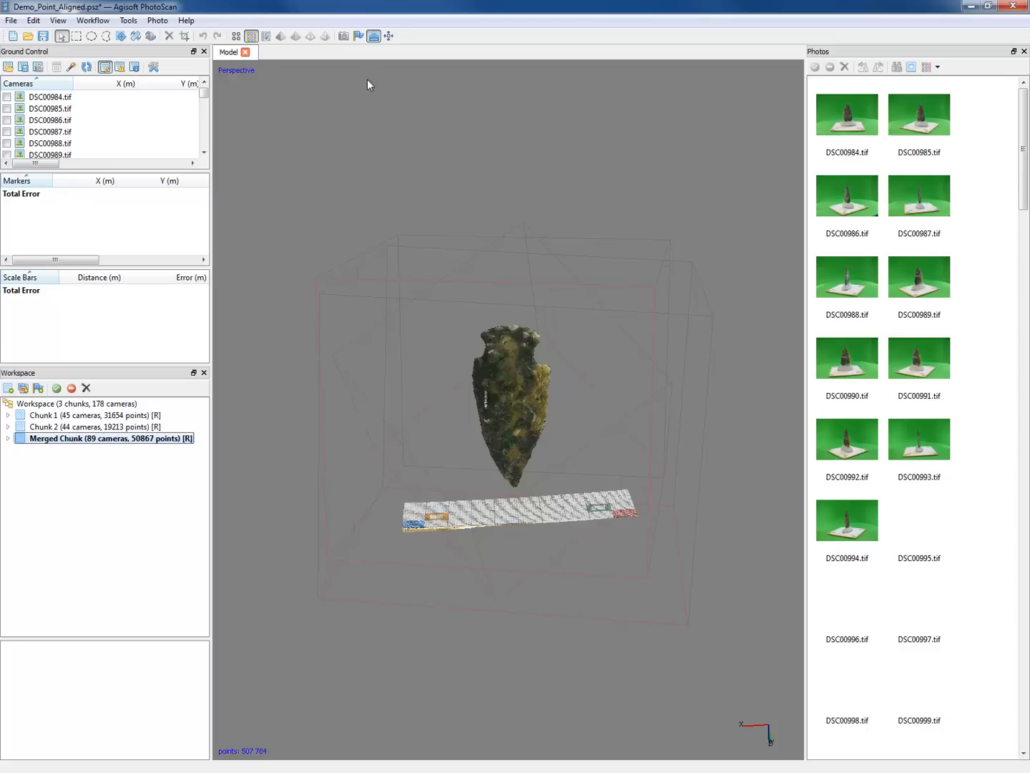
mouse_move(374, 36)
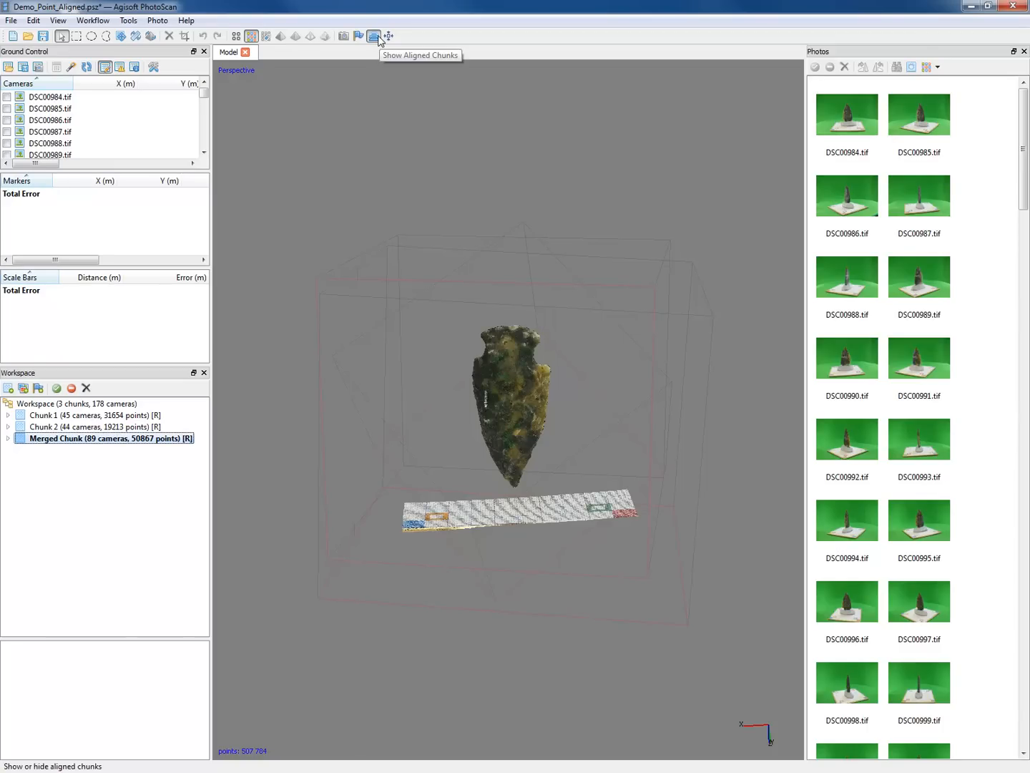
left_click(373, 36)
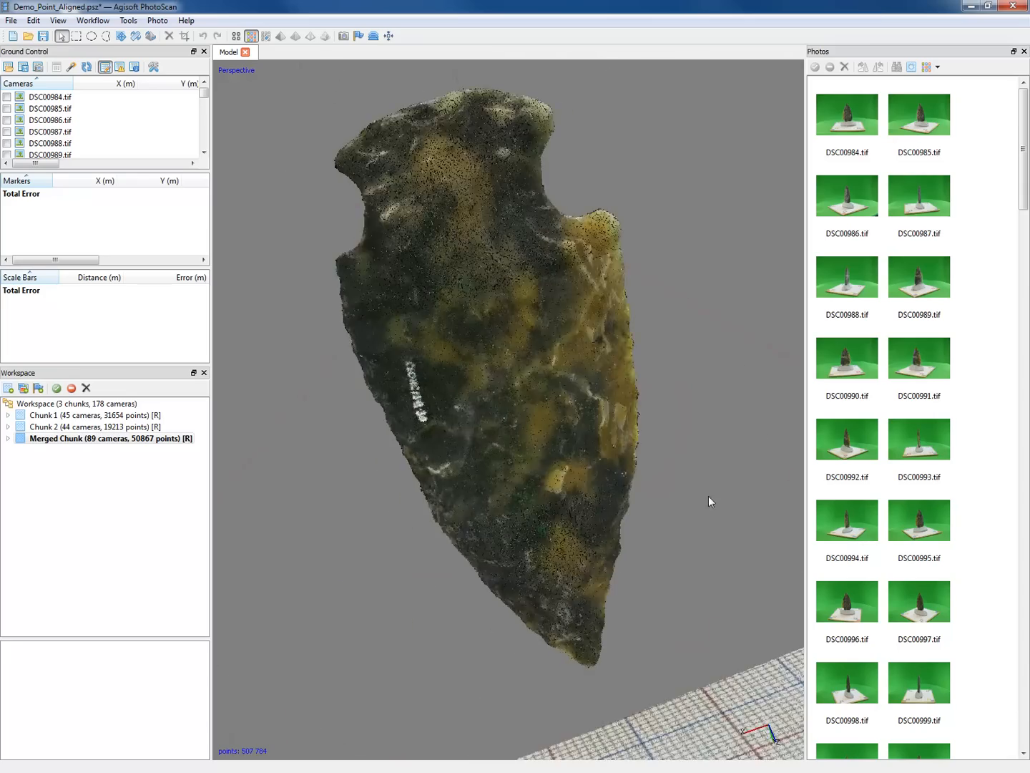
left_click_drag(712, 501, 569, 489)
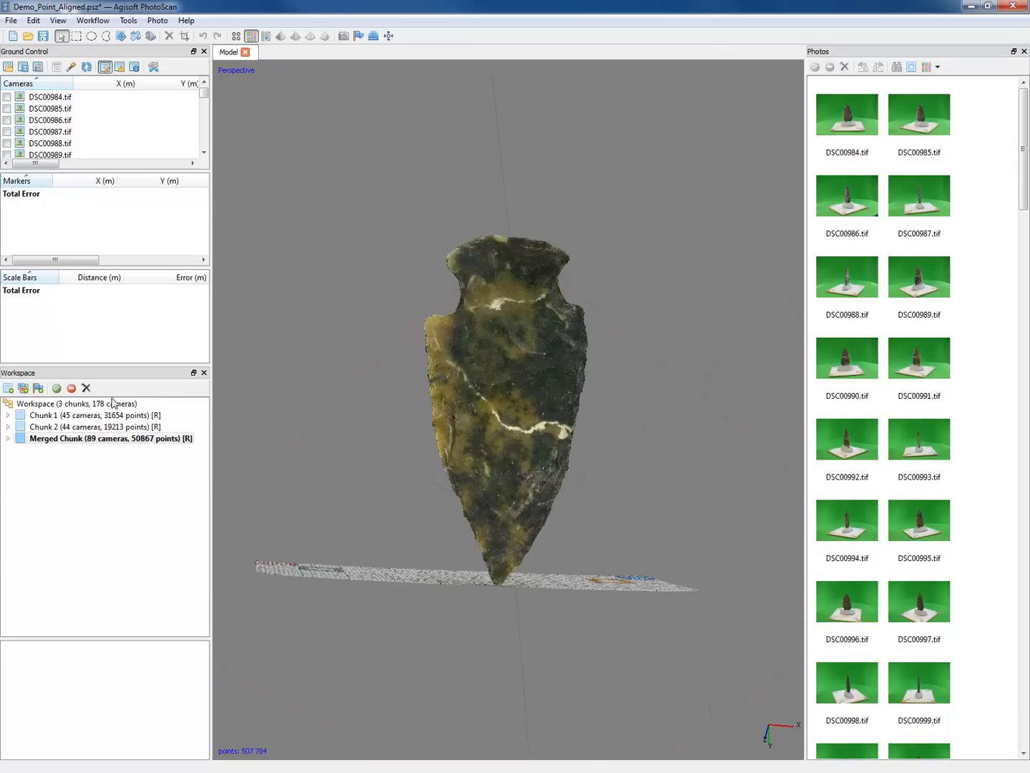
scroll("down", 3)
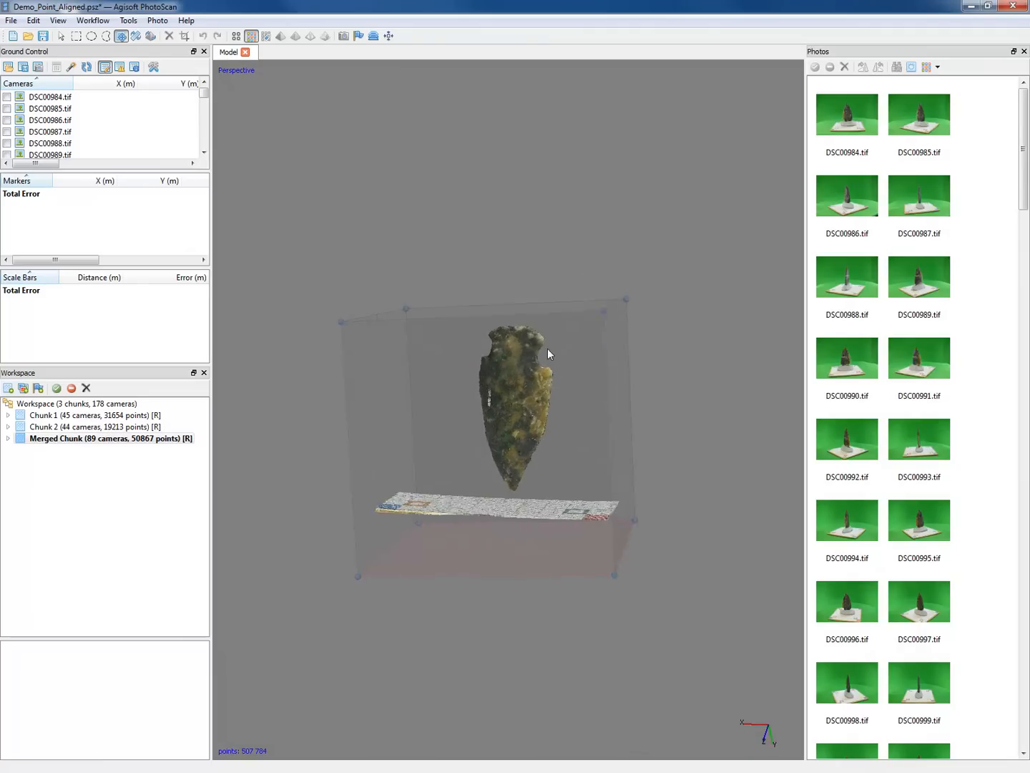
Fit the Merged Chunk's region box around the whole point and its base board
left_click_drag(549, 354, 367, 551)
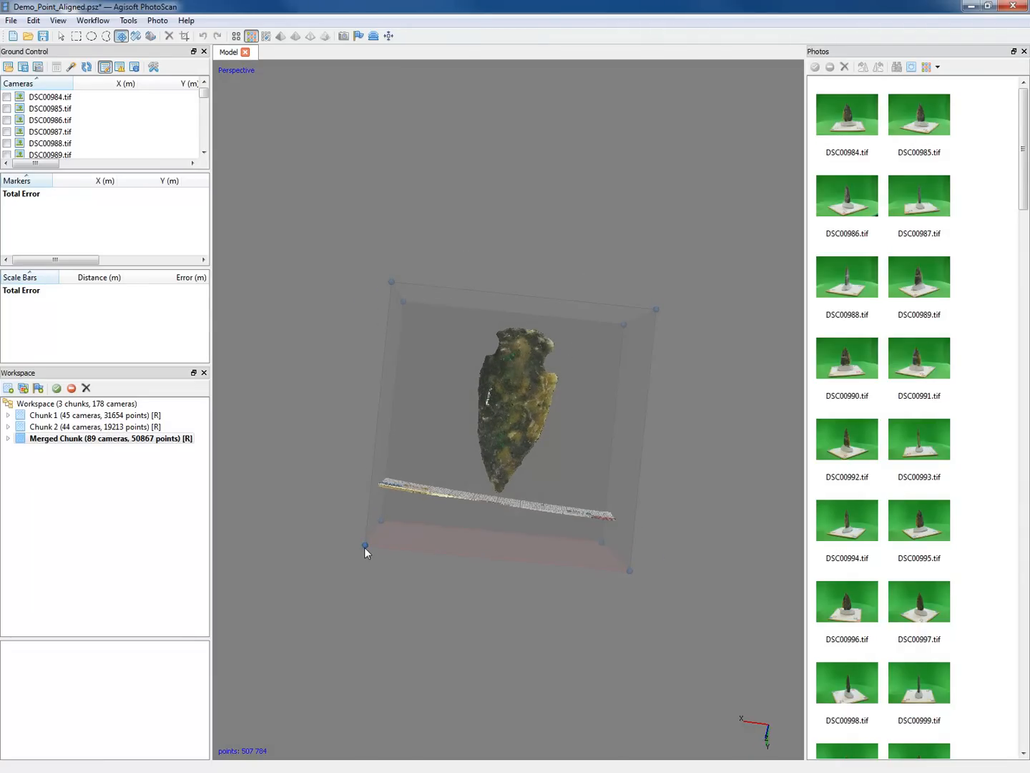
left_click_drag(365, 547, 647, 573)
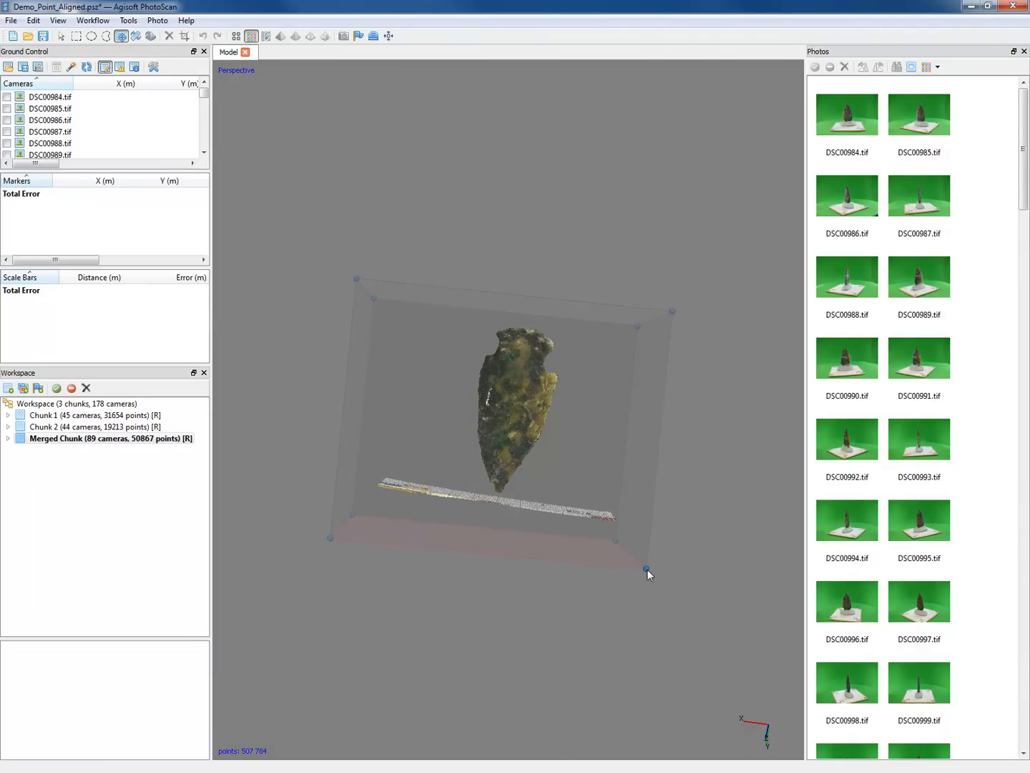
left_click_drag(649, 575, 612, 610)
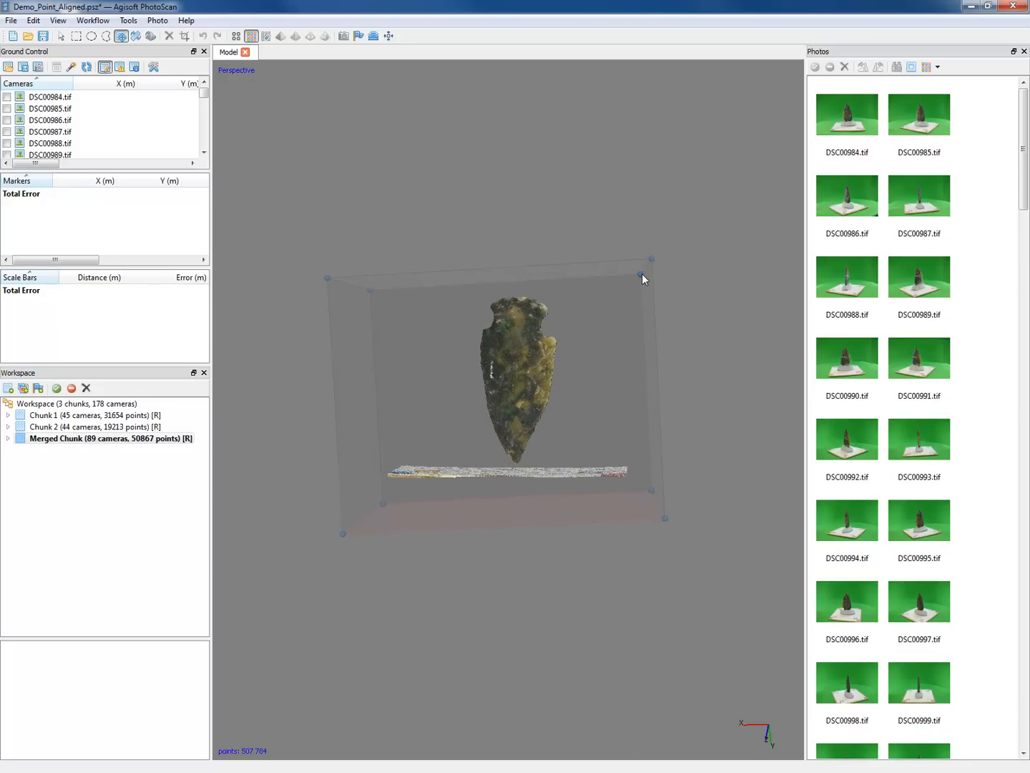
left_click_drag(644, 279, 558, 333)
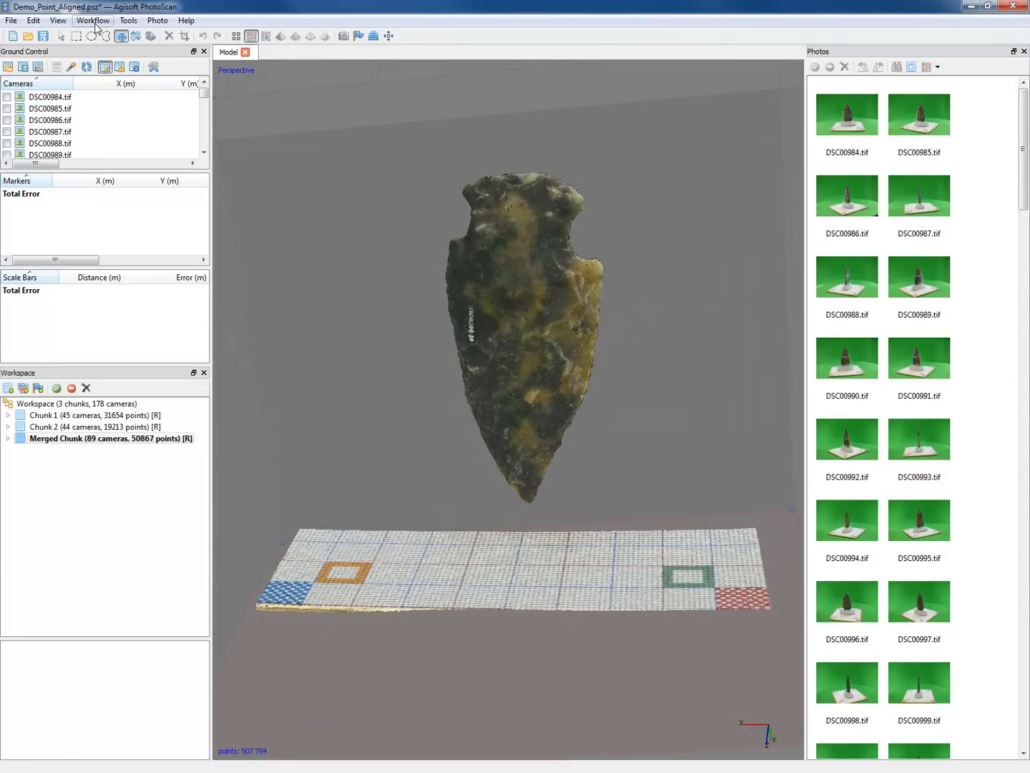
Build an arbitrary mesh from the dense cloud with 500,000 polygons and interpolation enabled
left_click(93, 20)
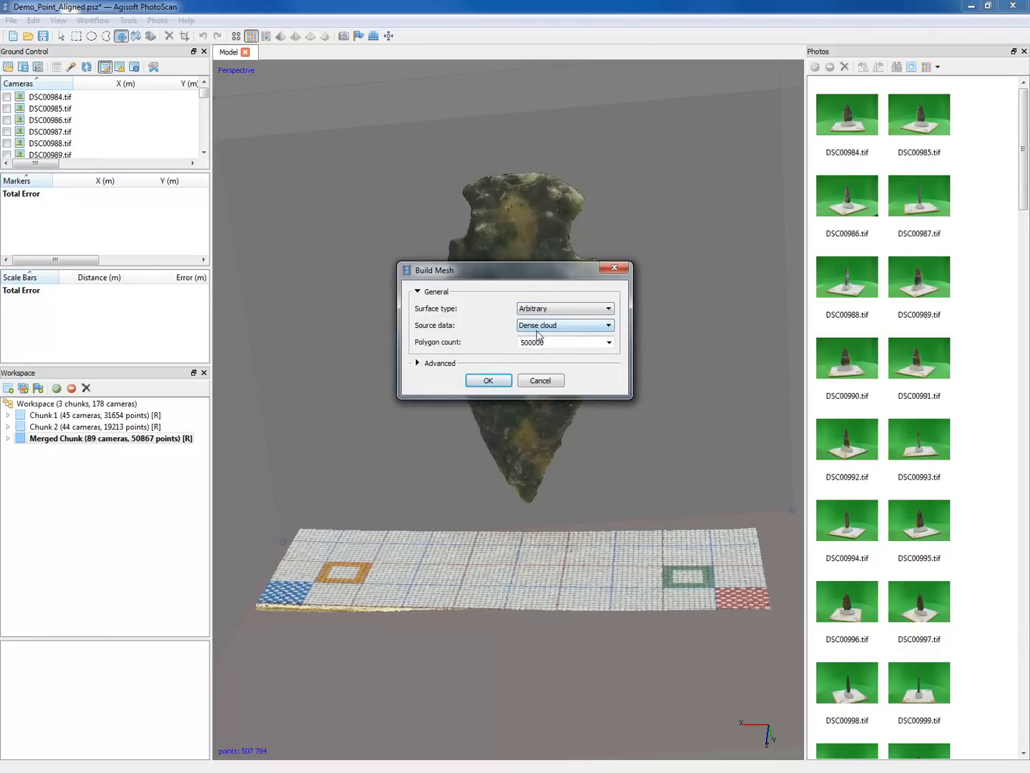
left_click(563, 325)
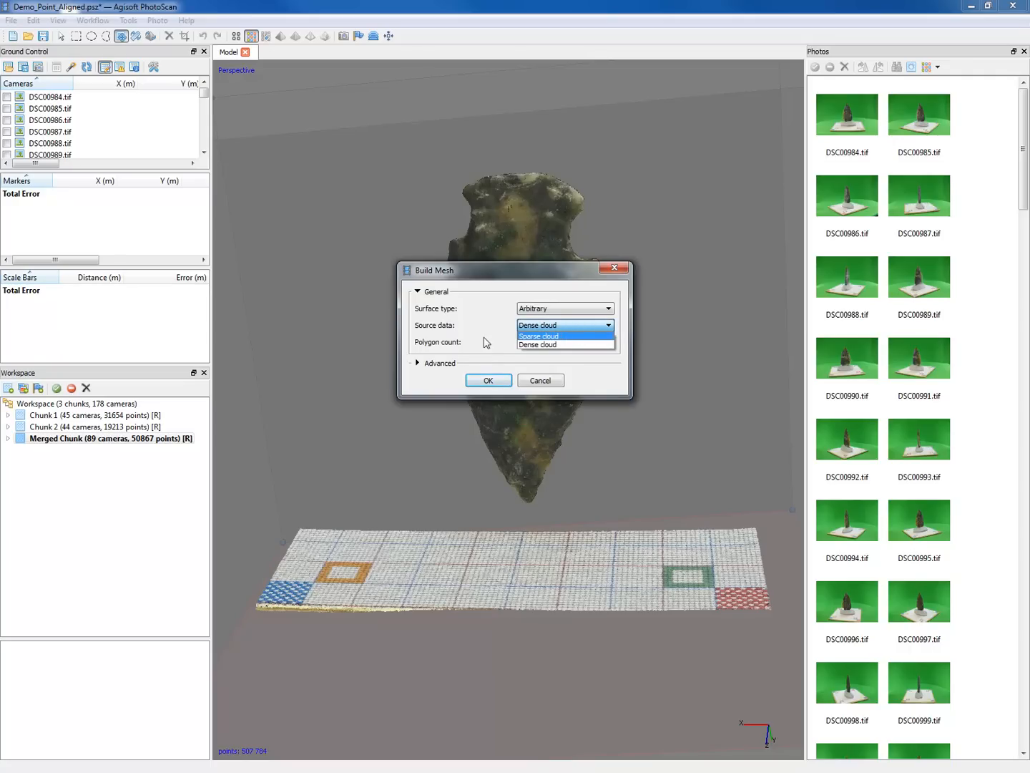
left_click(537, 326)
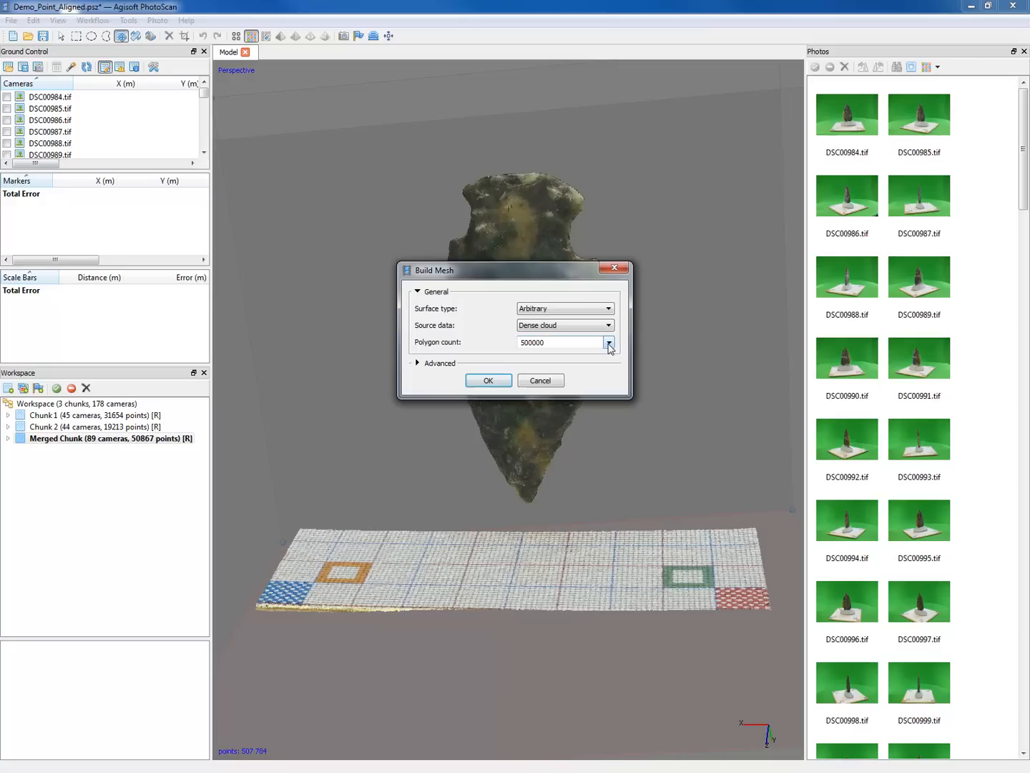
left_click(608, 342)
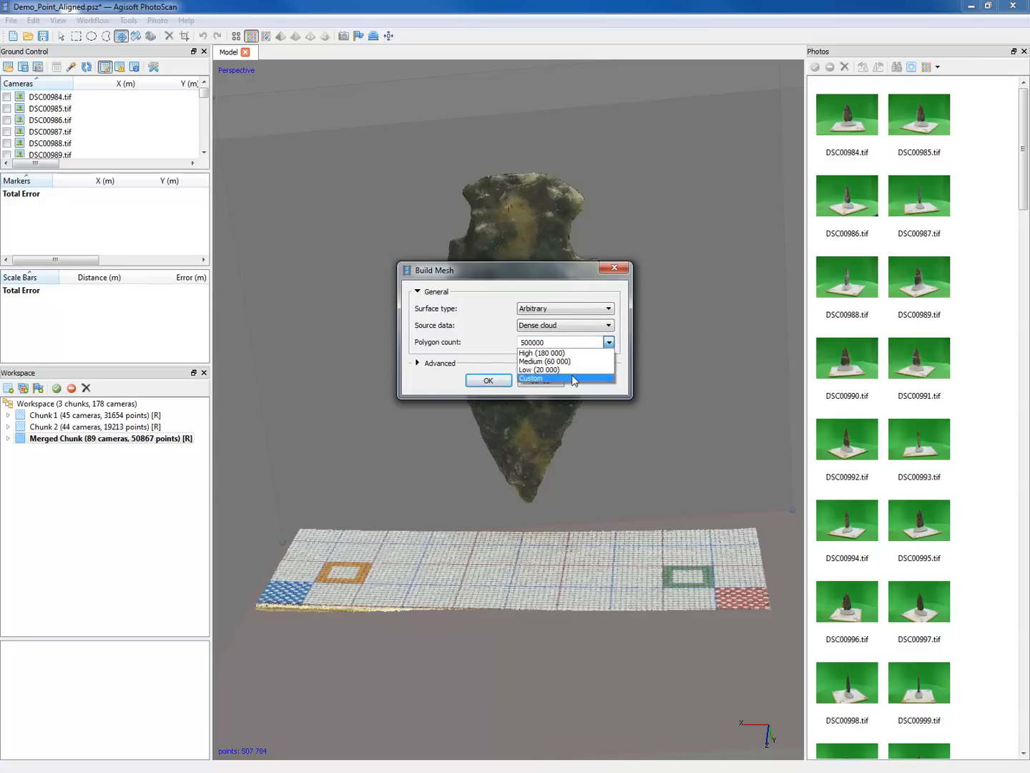
mouse_move(565, 352)
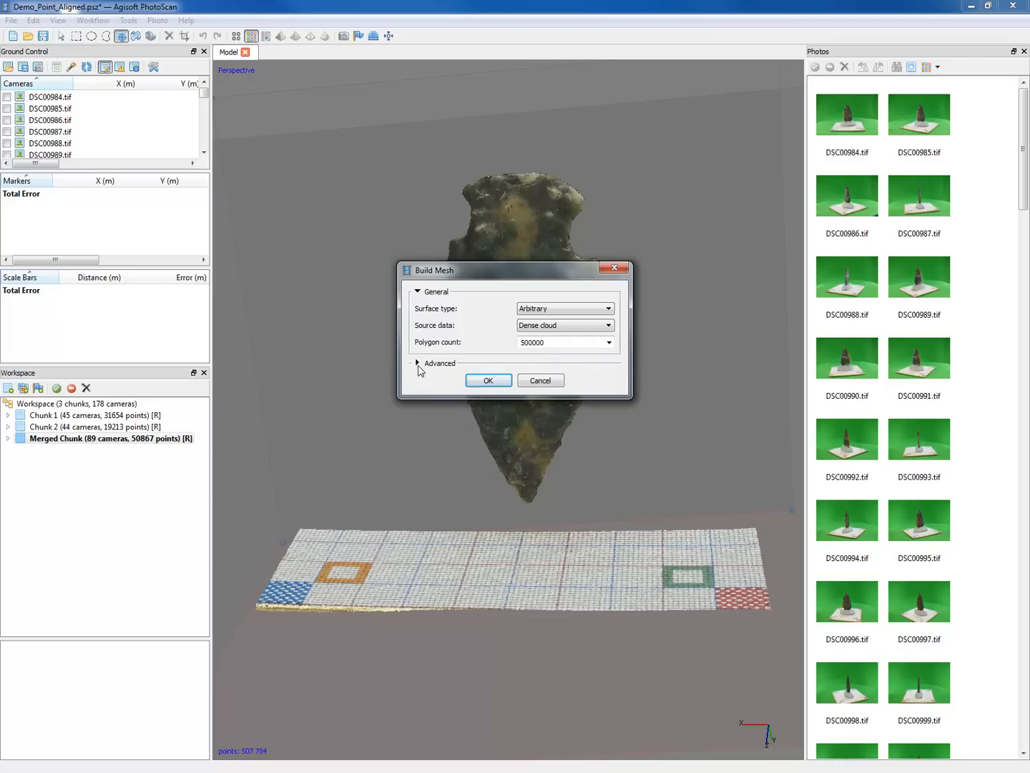
left_click(438, 362)
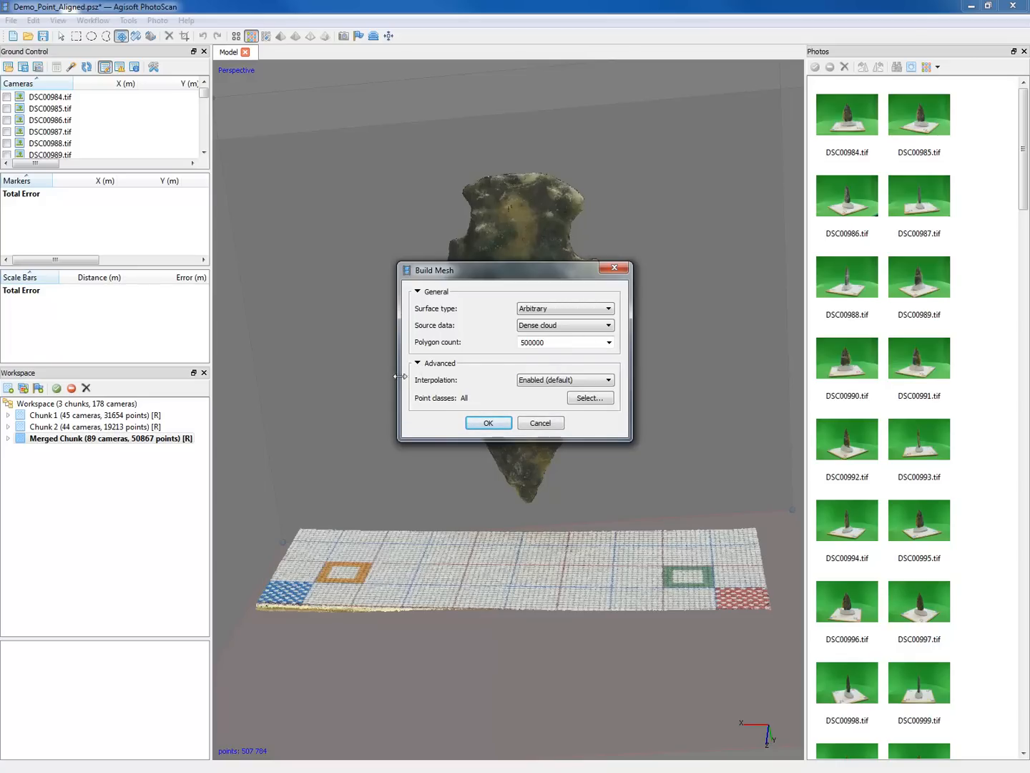
left_click(564, 380)
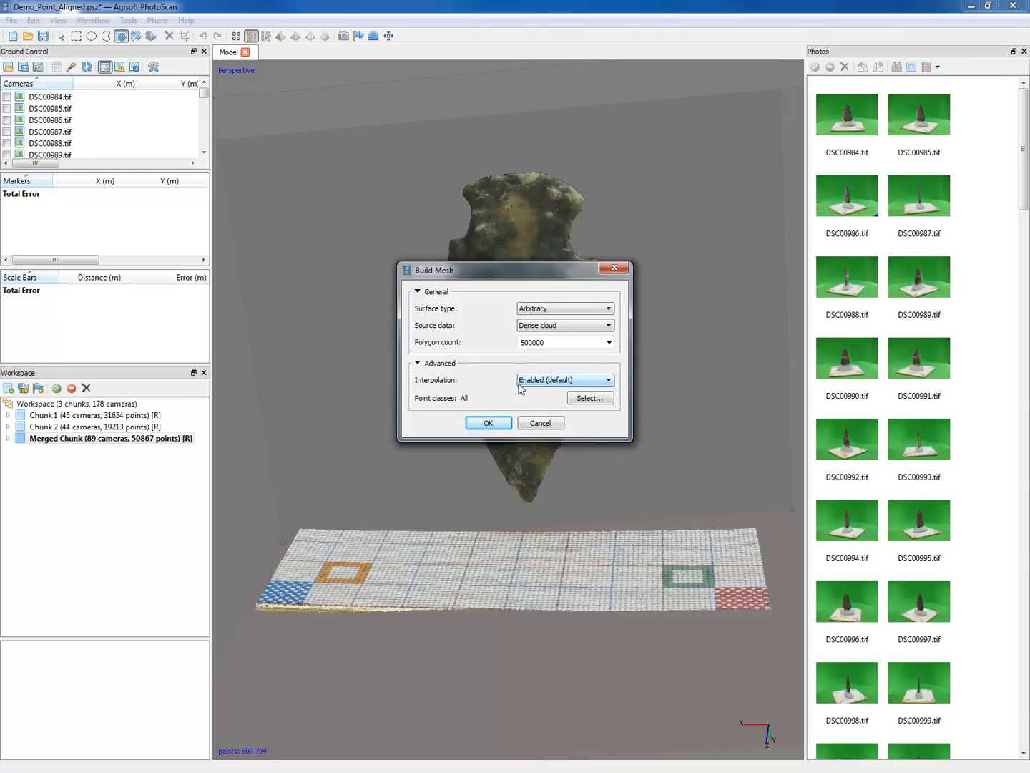
mouse_move(662, 408)
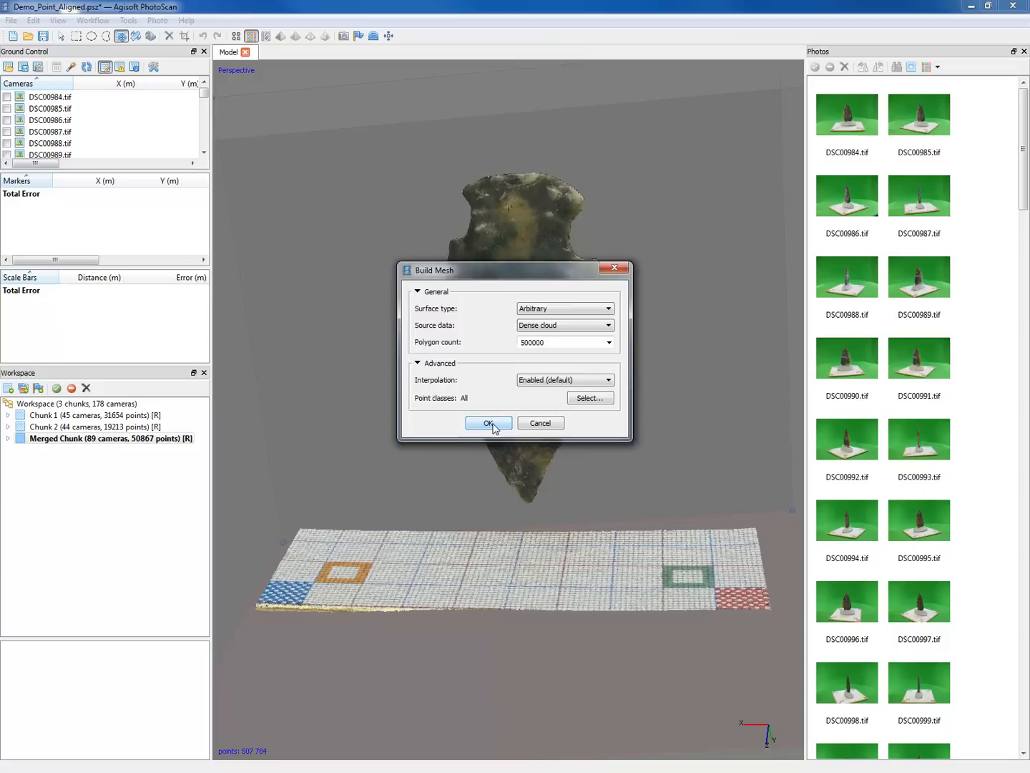
left_click(489, 423)
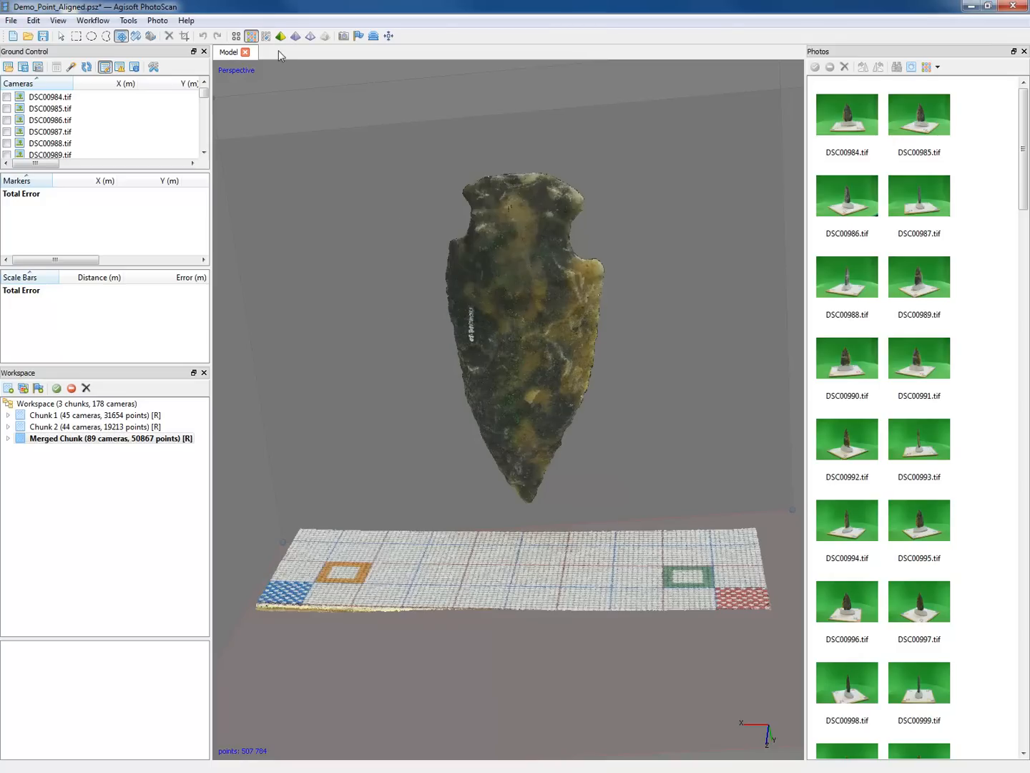
Show the mesh as a plain solid surface and orbit it to view its faces, edge and base
left_click(280, 36)
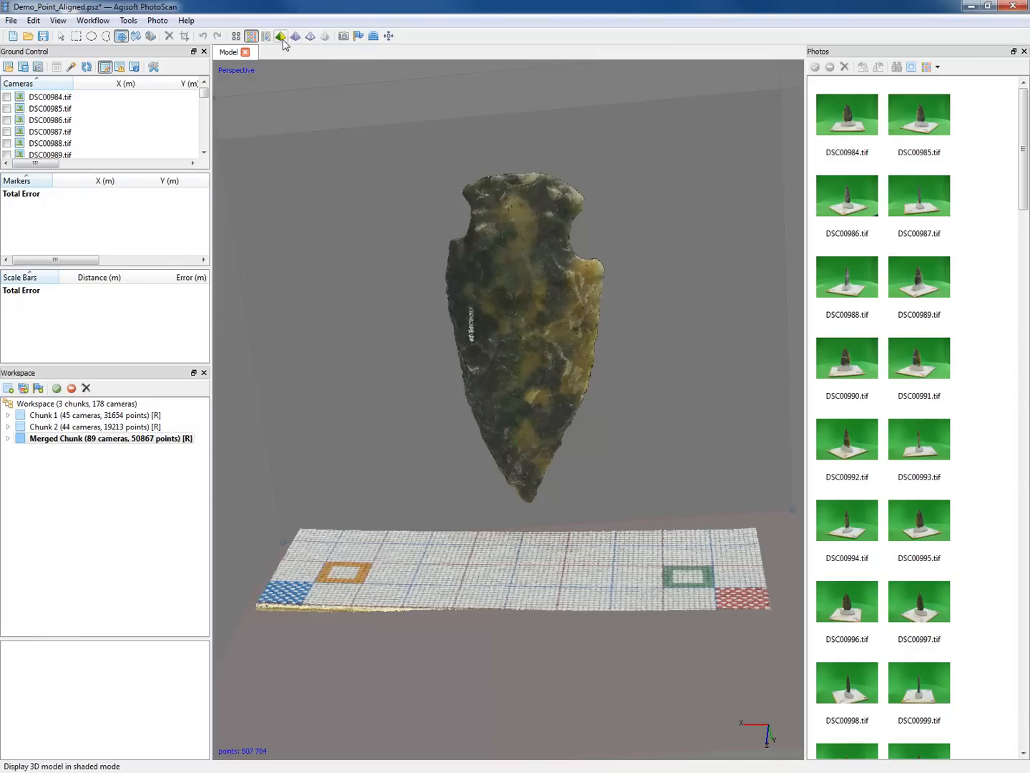
mouse_move(295, 36)
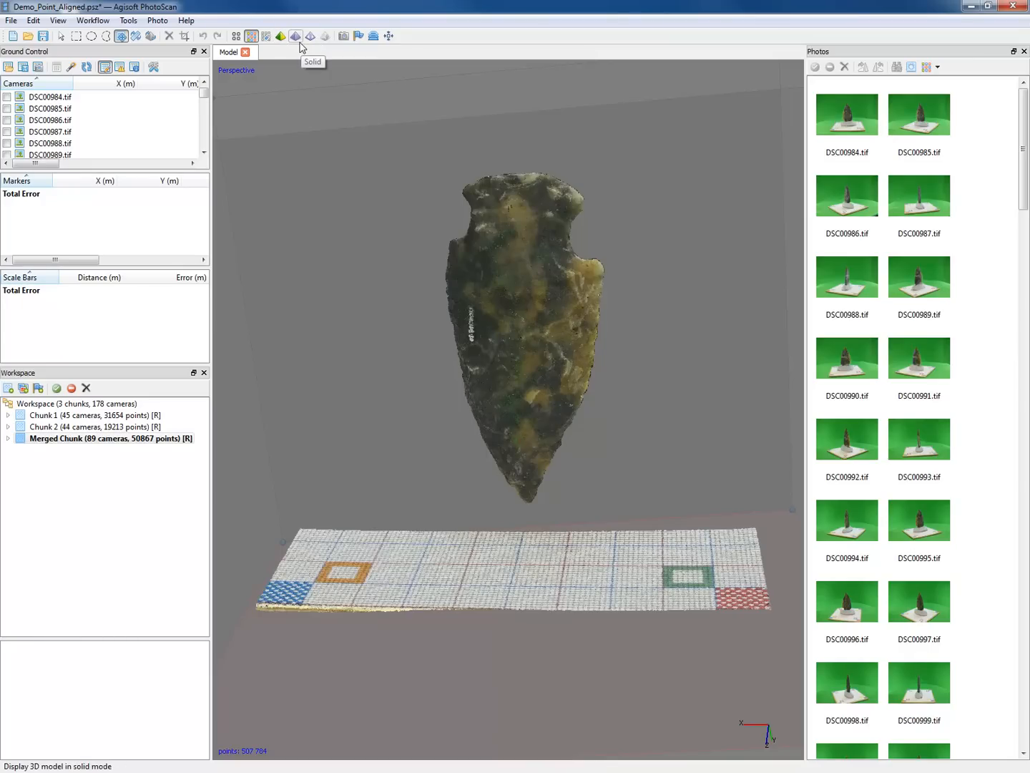
left_click(295, 36)
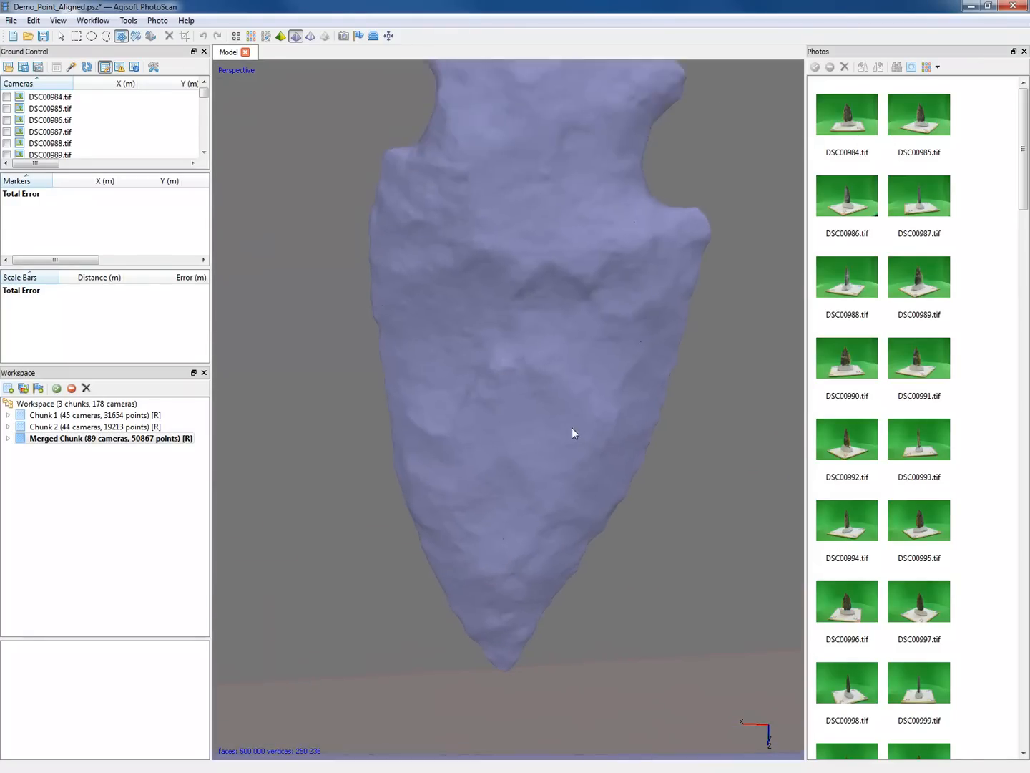
left_click_drag(573, 433, 672, 386)
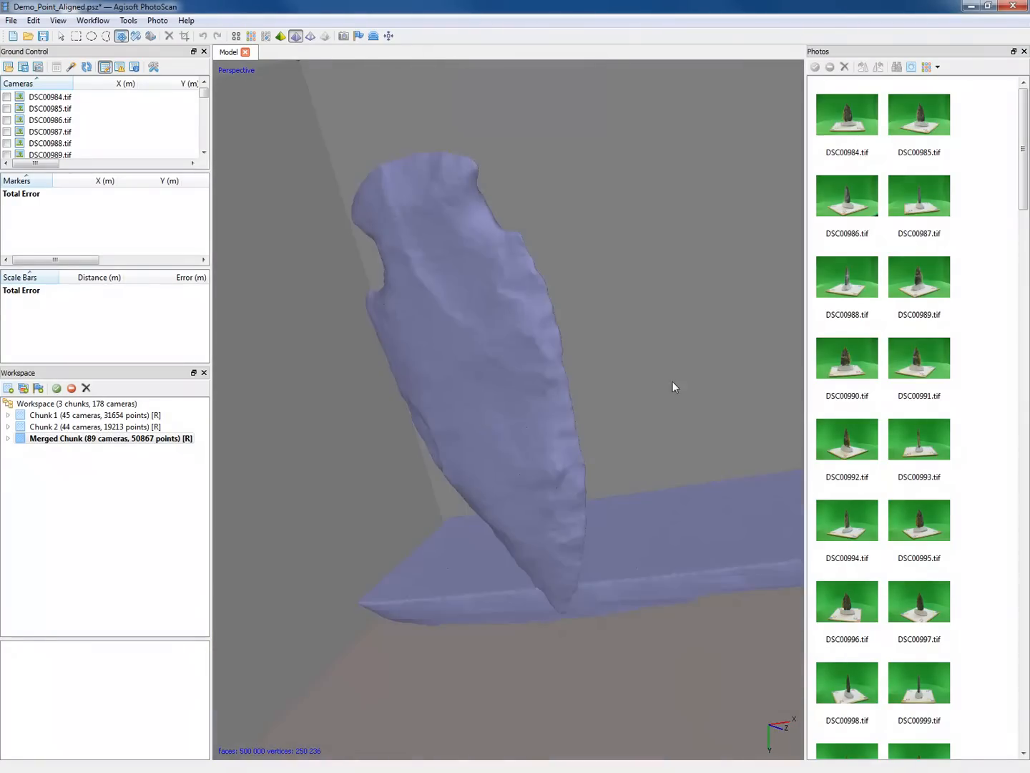
left_click_drag(673, 386, 565, 306)
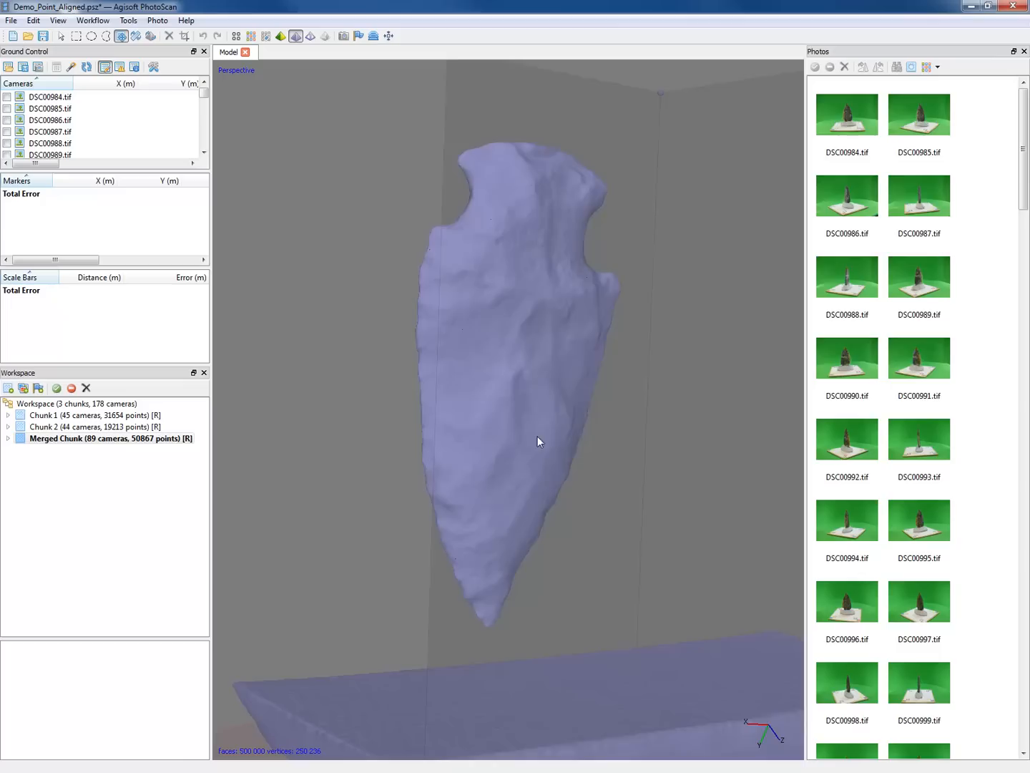
left_click_drag(538, 442, 529, 429)
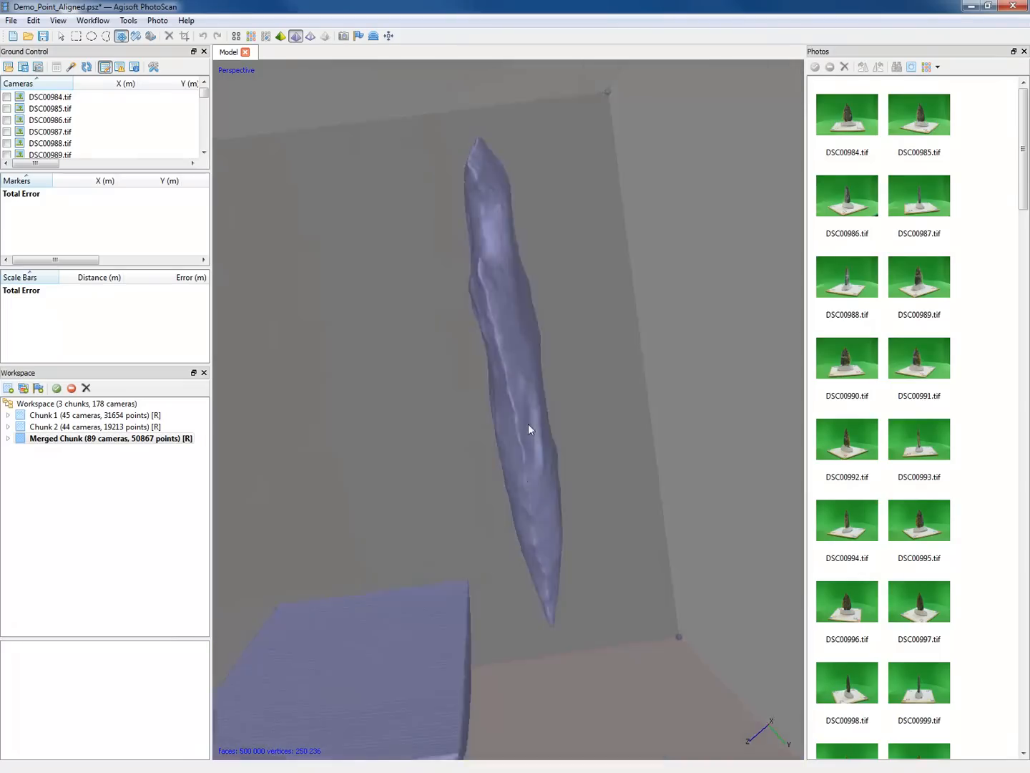
left_click_drag(529, 430, 542, 437)
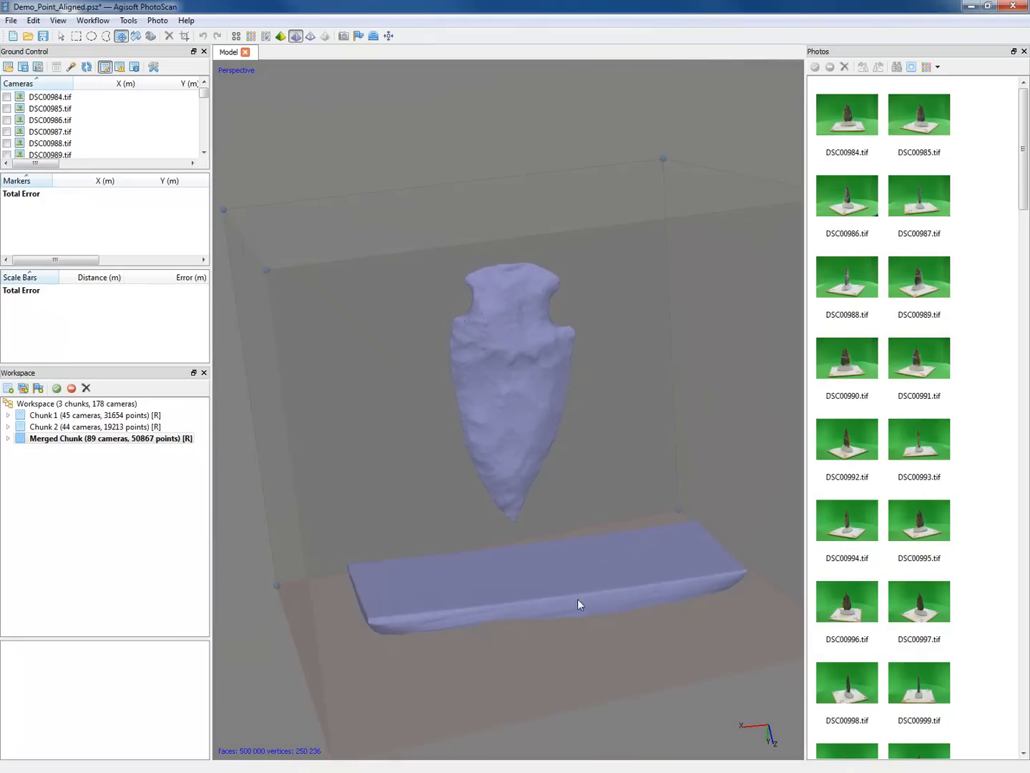
left_click_drag(579, 604, 546, 423)
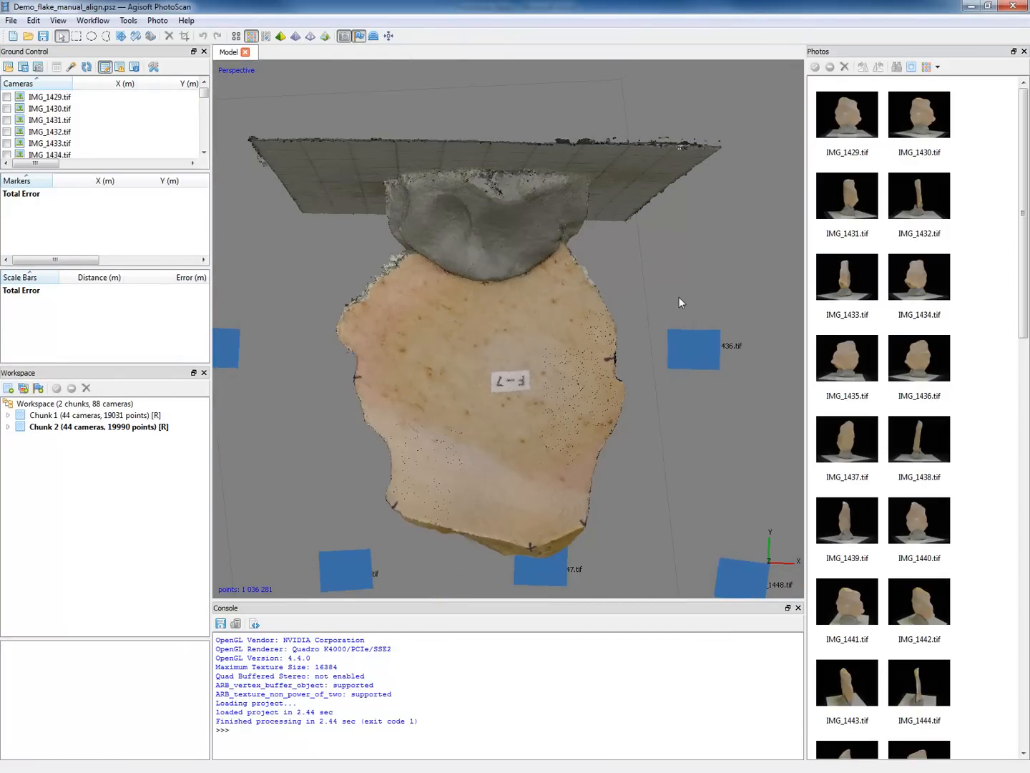
Make Chunk 1 active and orbit and zoom its 888,557-point flake cloud
left_click_drag(680, 301, 491, 442)
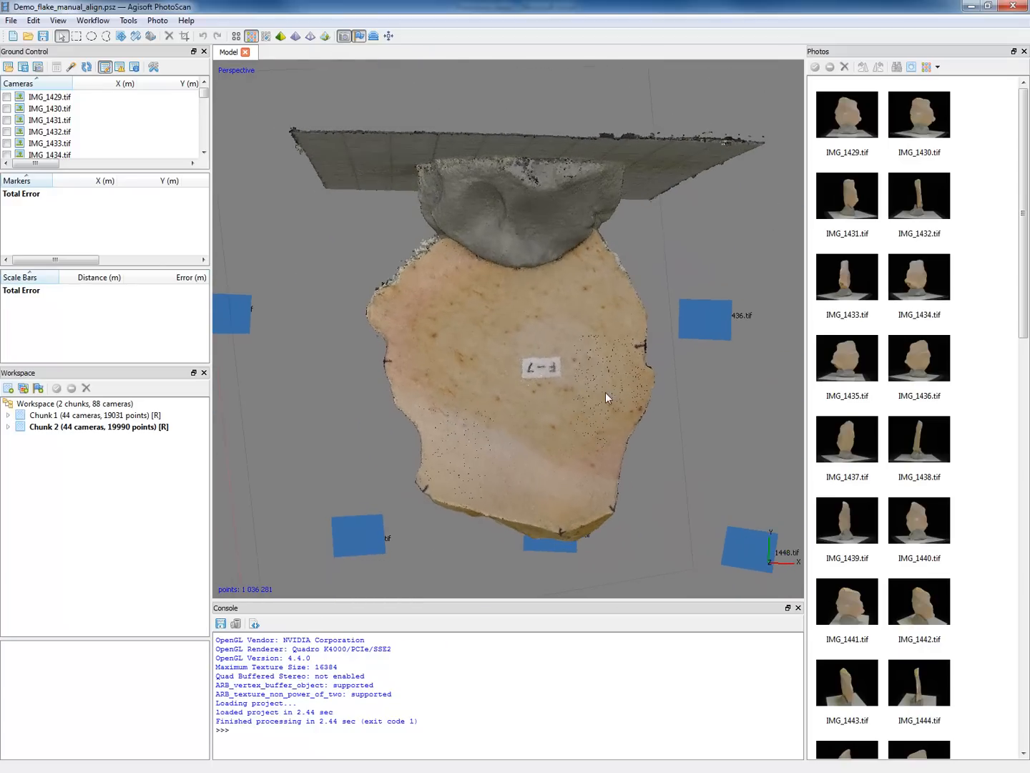
left_click(93, 415)
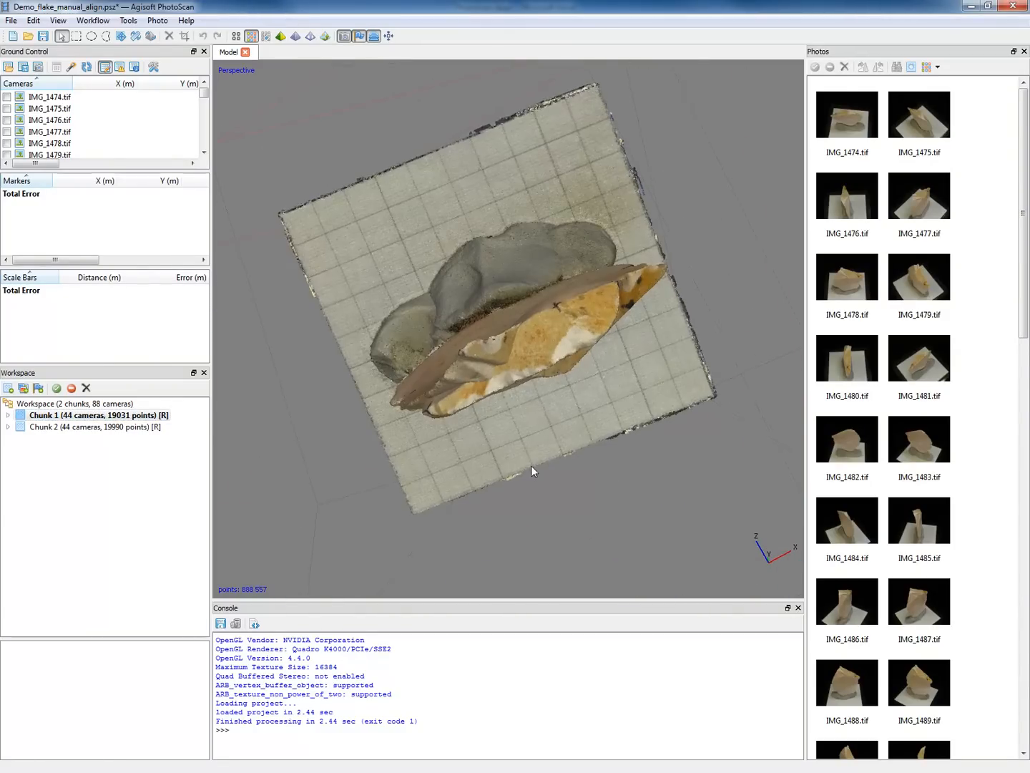
left_click_drag(533, 471, 659, 222)
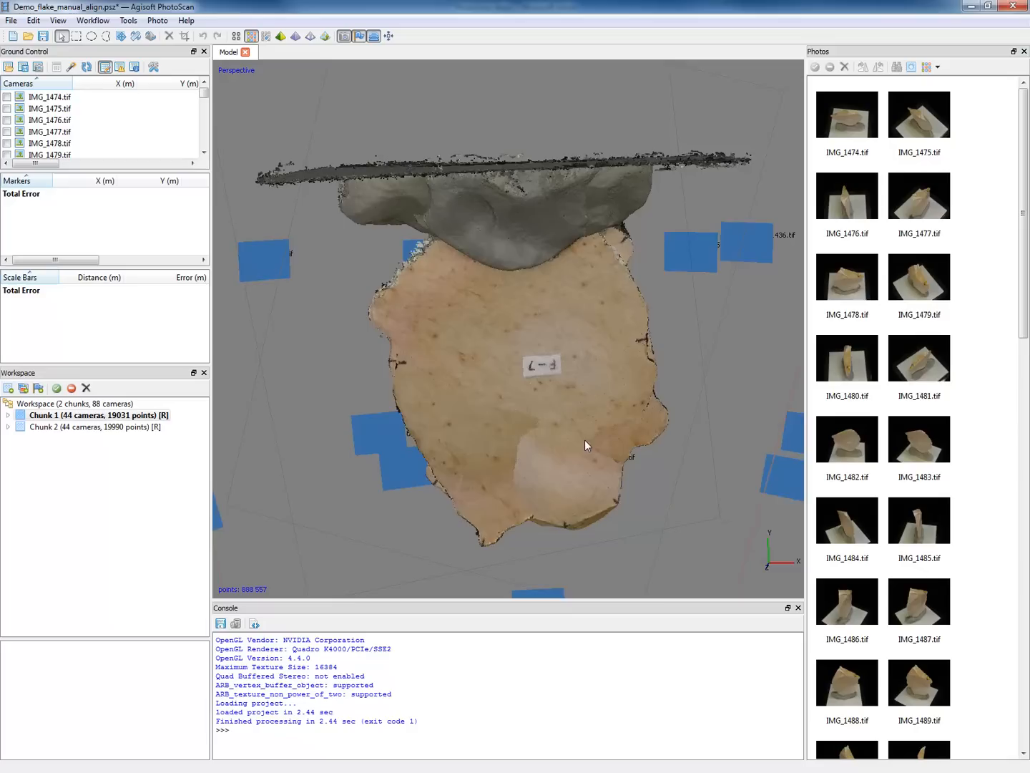
left_click_drag(586, 446, 646, 449)
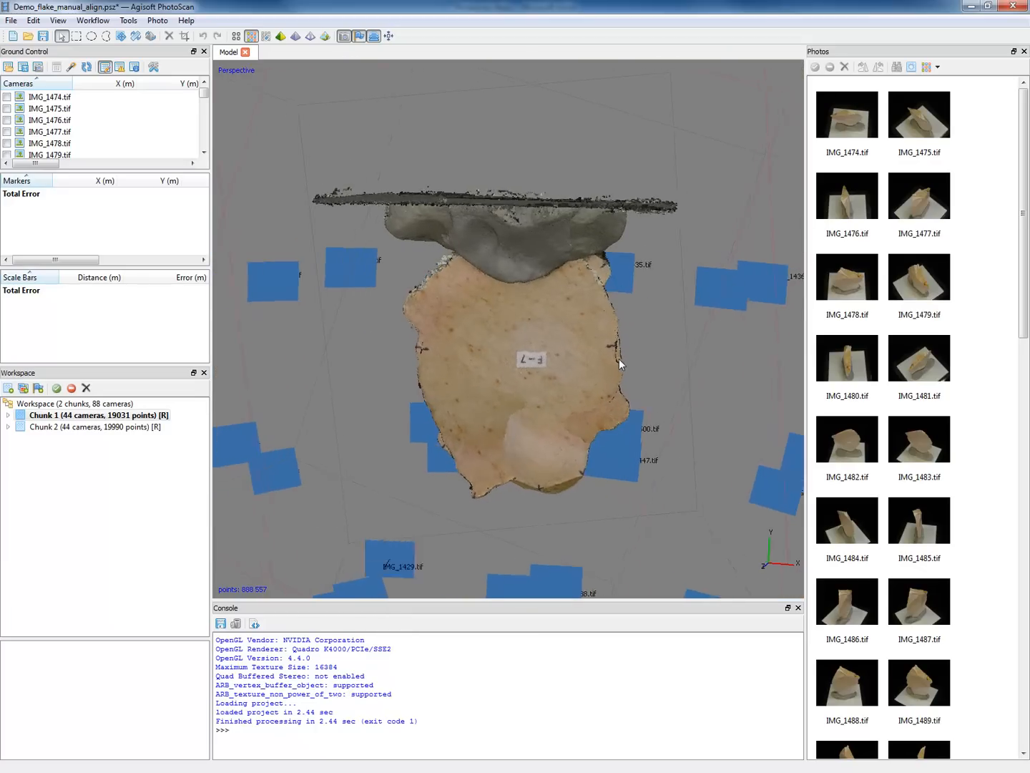
left_click_drag(619, 363, 517, 361)
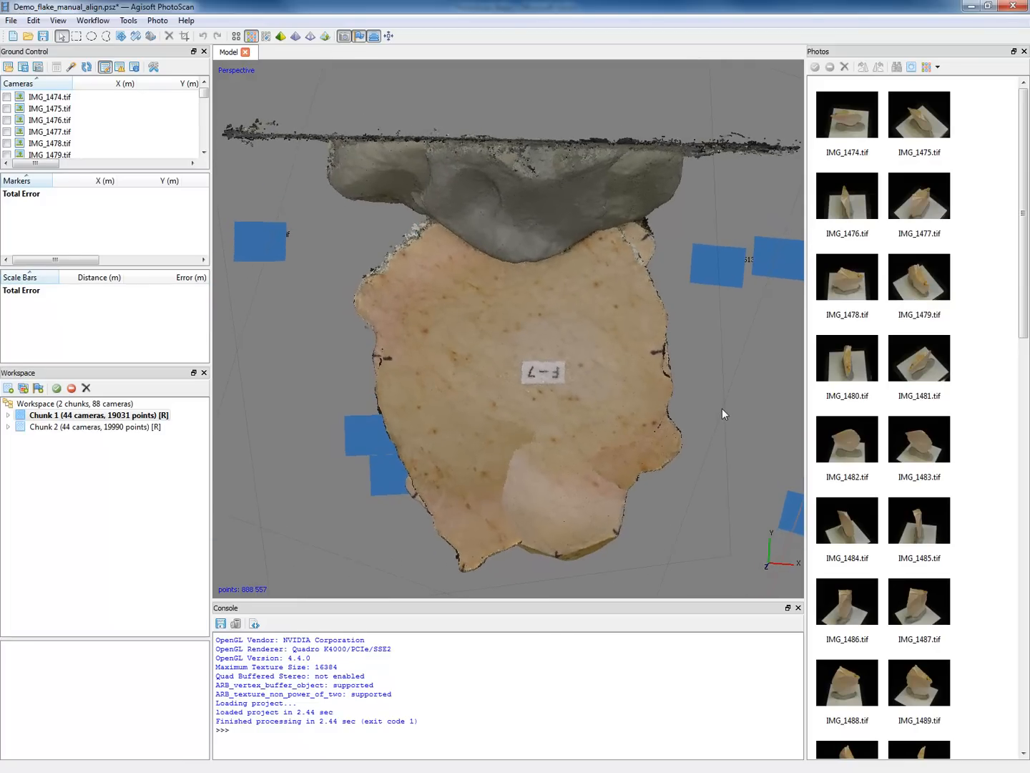
left_click_drag(724, 414, 586, 330)
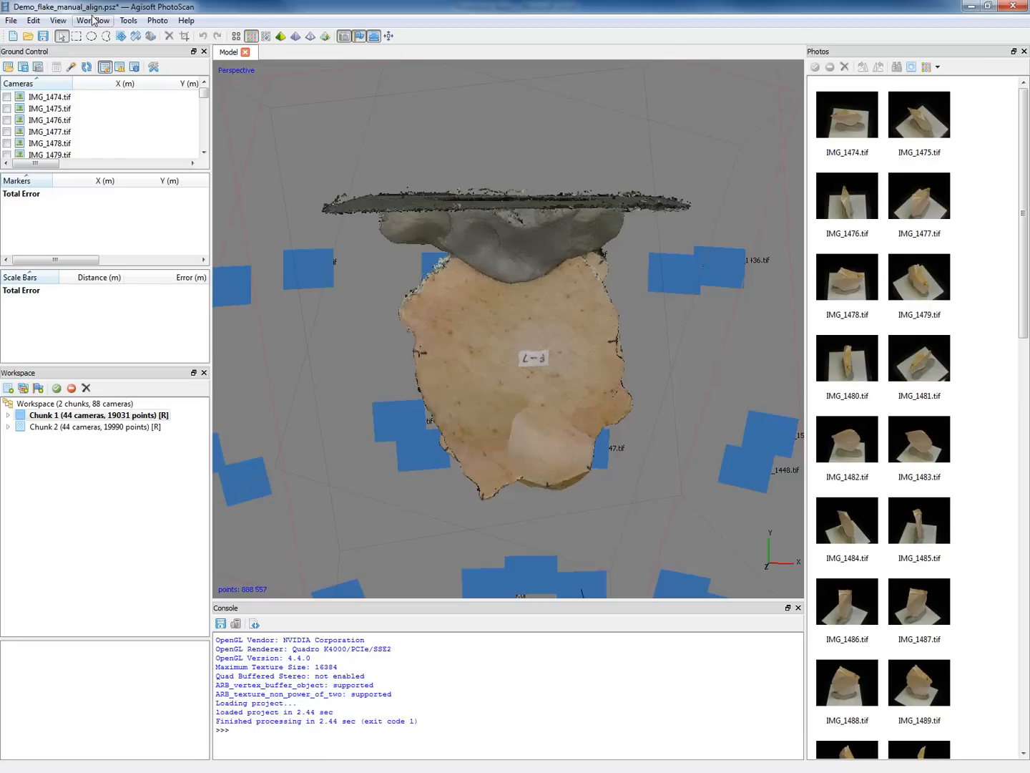
Queue a Build Mesh job for all chunks and choose Build Texture for a second job
left_click(92, 20)
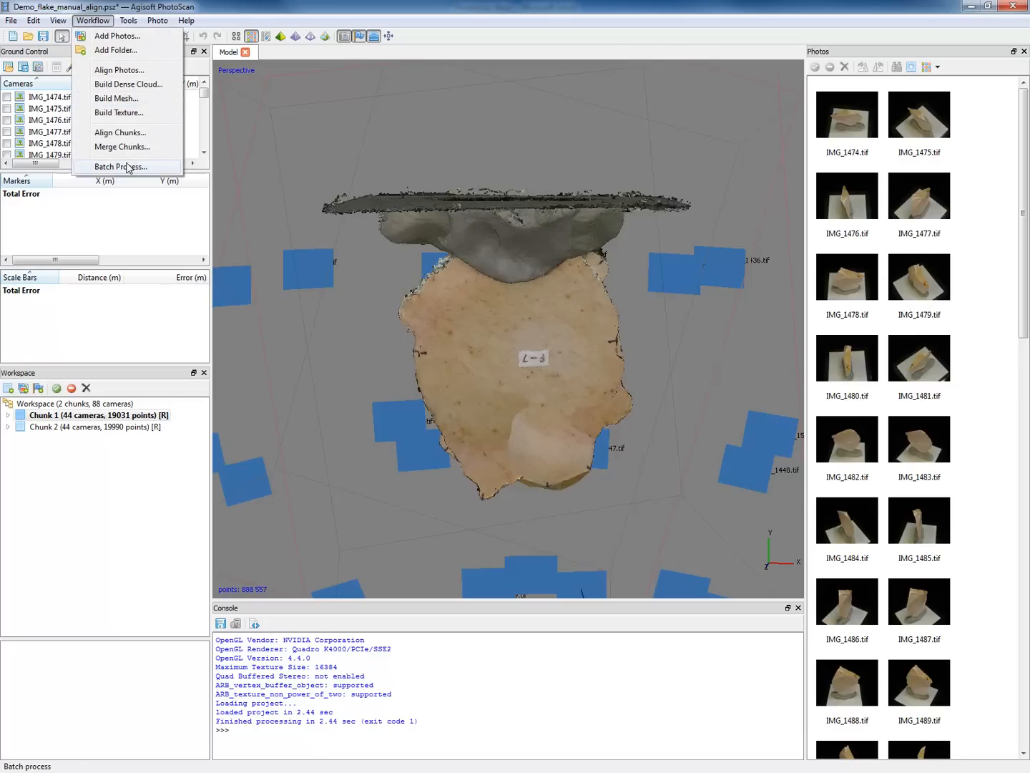
left_click(120, 167)
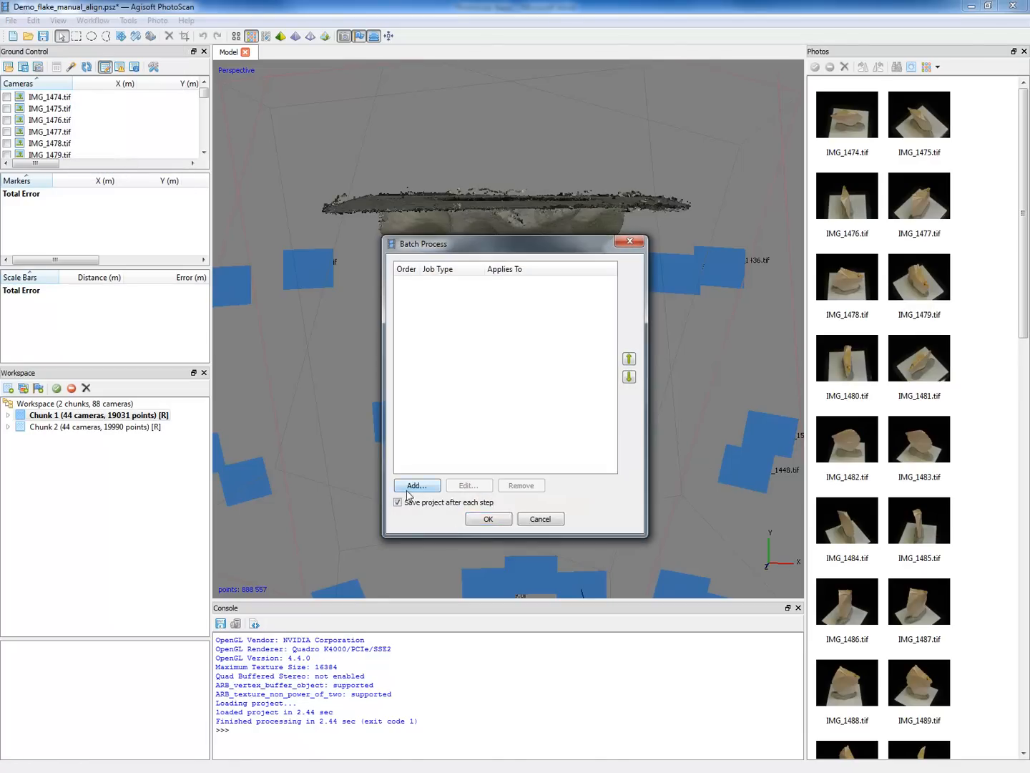
left_click(416, 485)
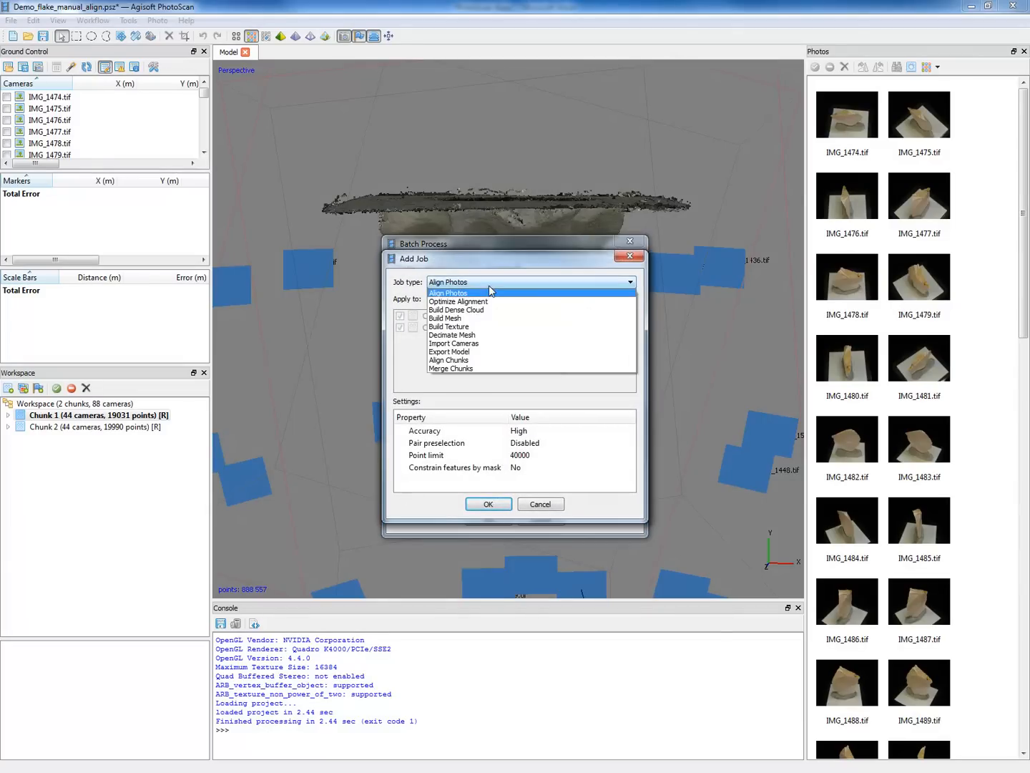
mouse_move(508, 318)
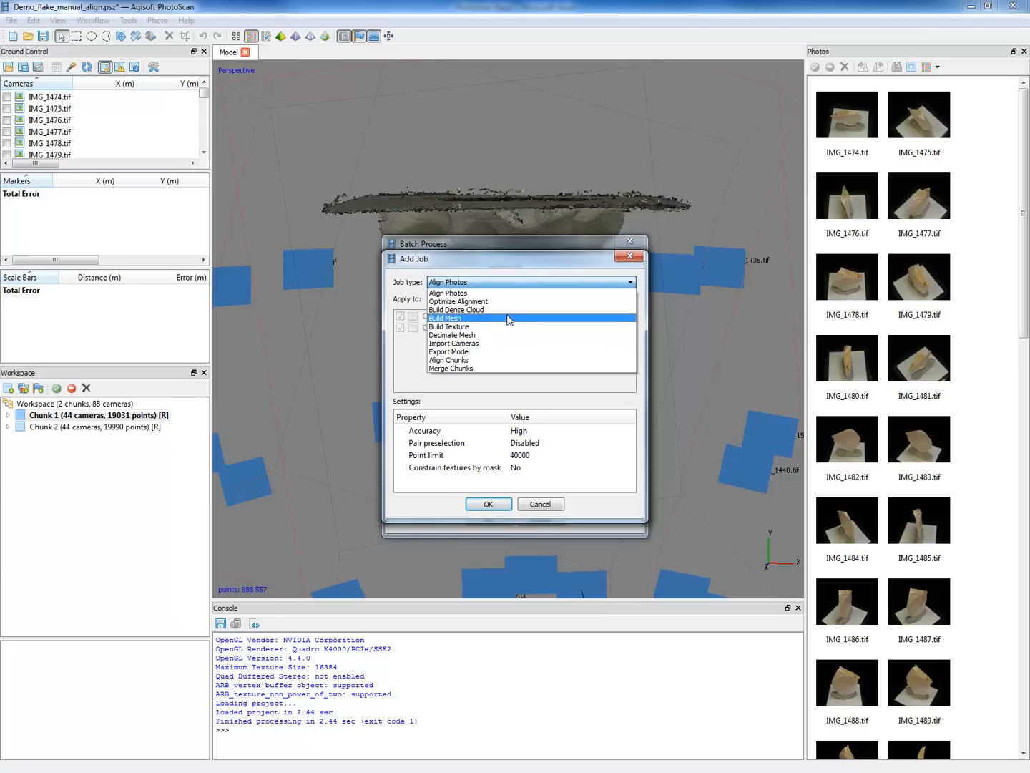
left_click(444, 318)
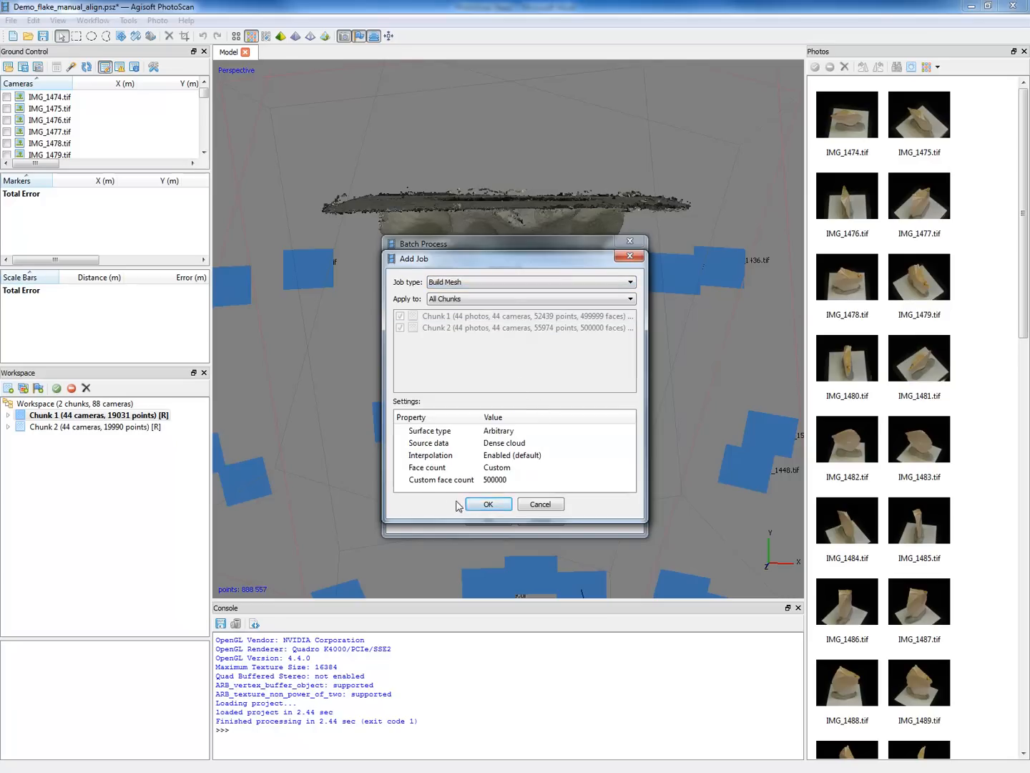
mouse_move(501, 486)
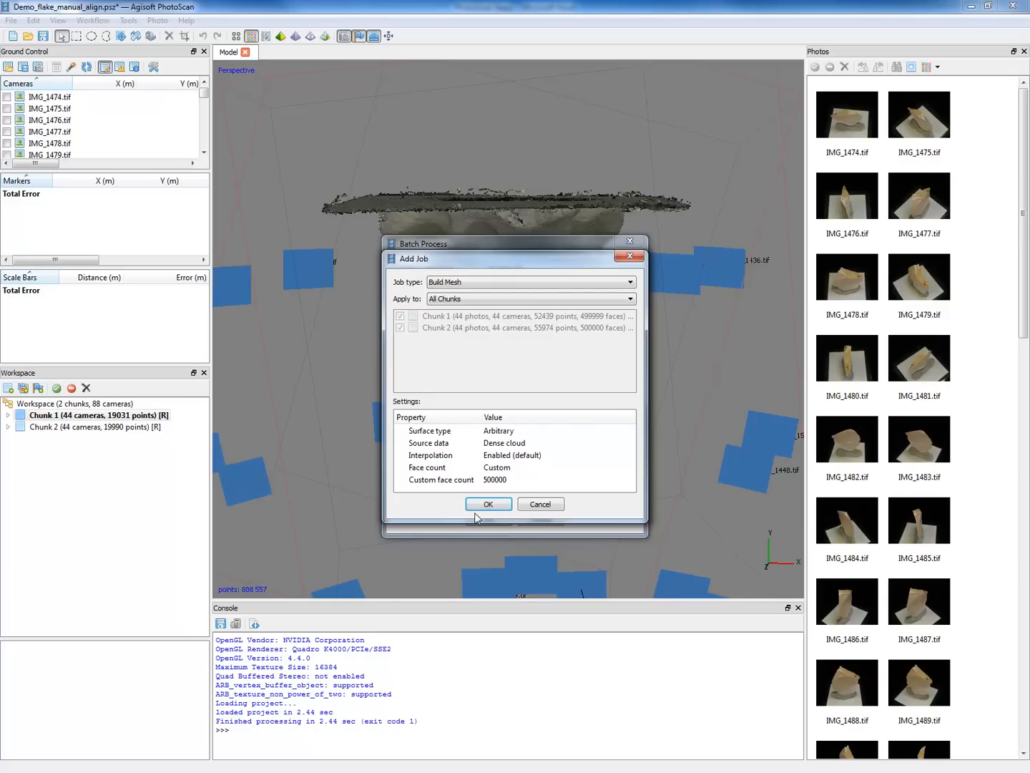
left_click(489, 504)
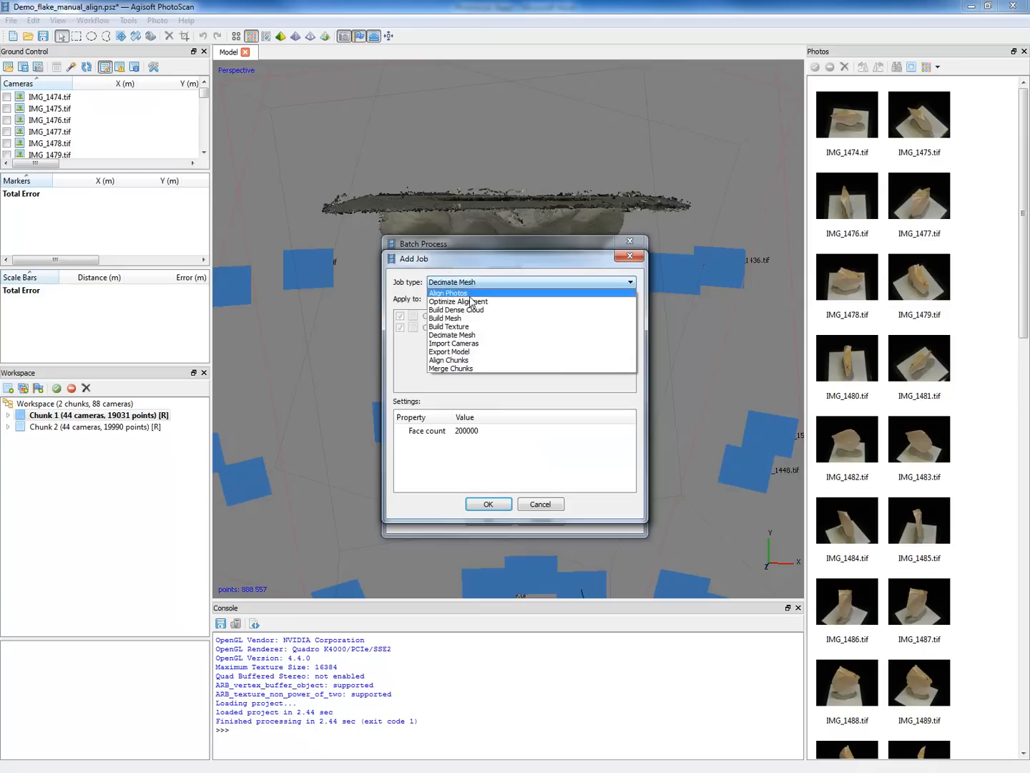
left_click(449, 327)
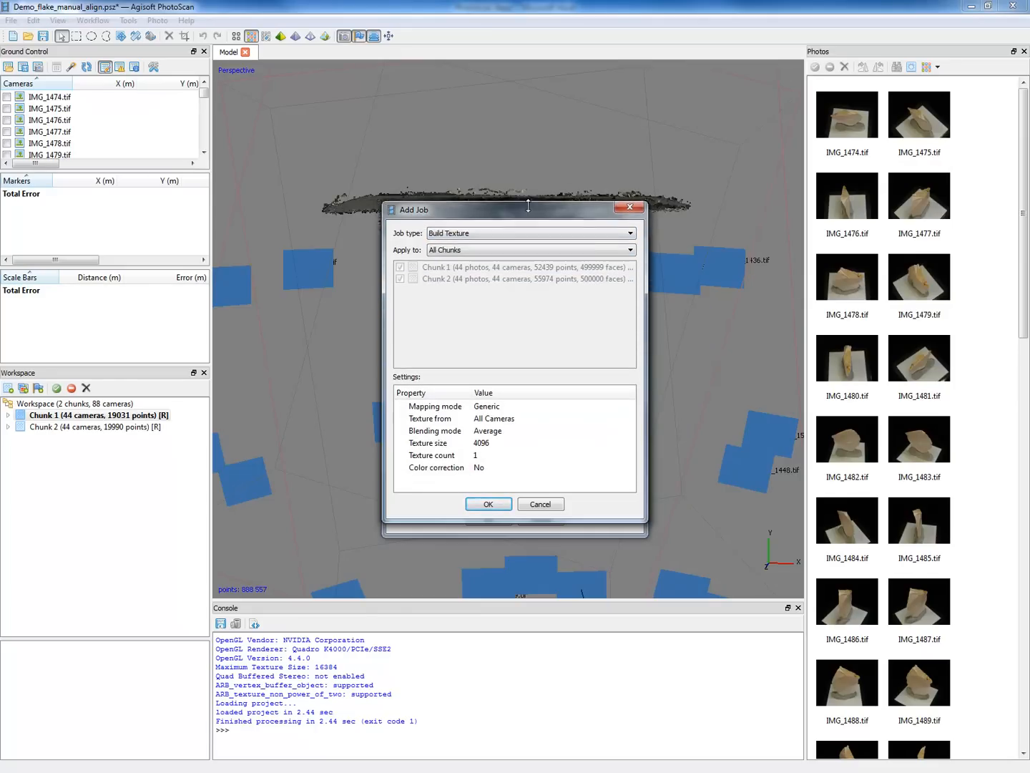
Add the Build Texture job with Average blending and run the batch
left_click_drag(528, 207, 528, 241)
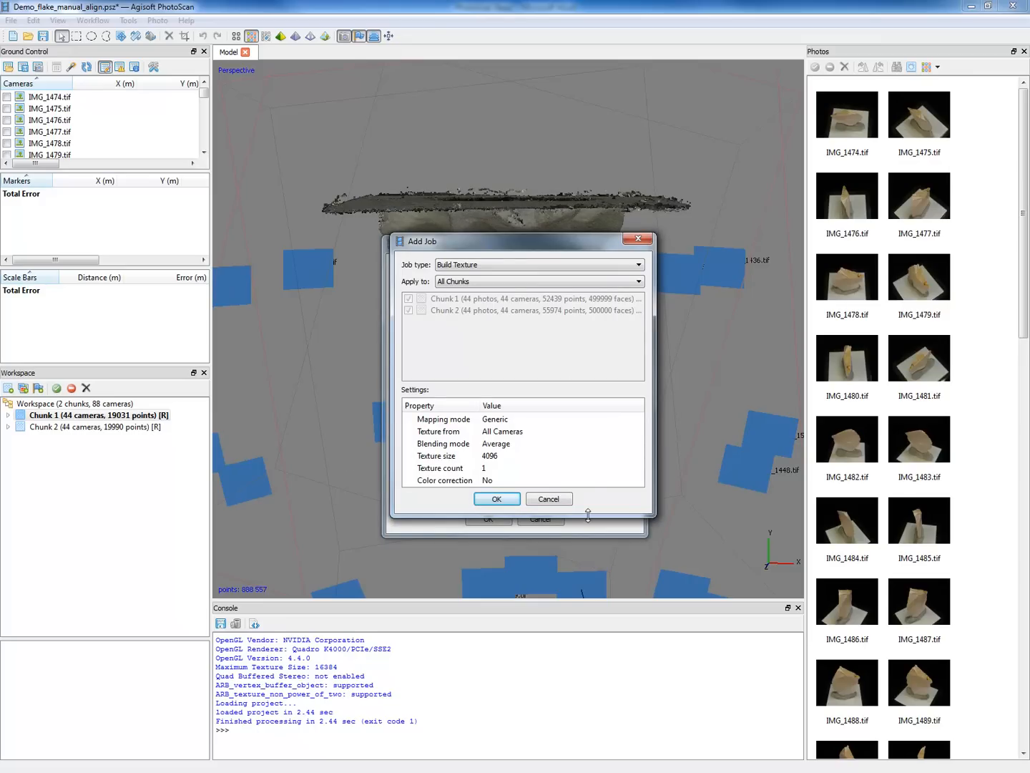
mouse_move(494, 431)
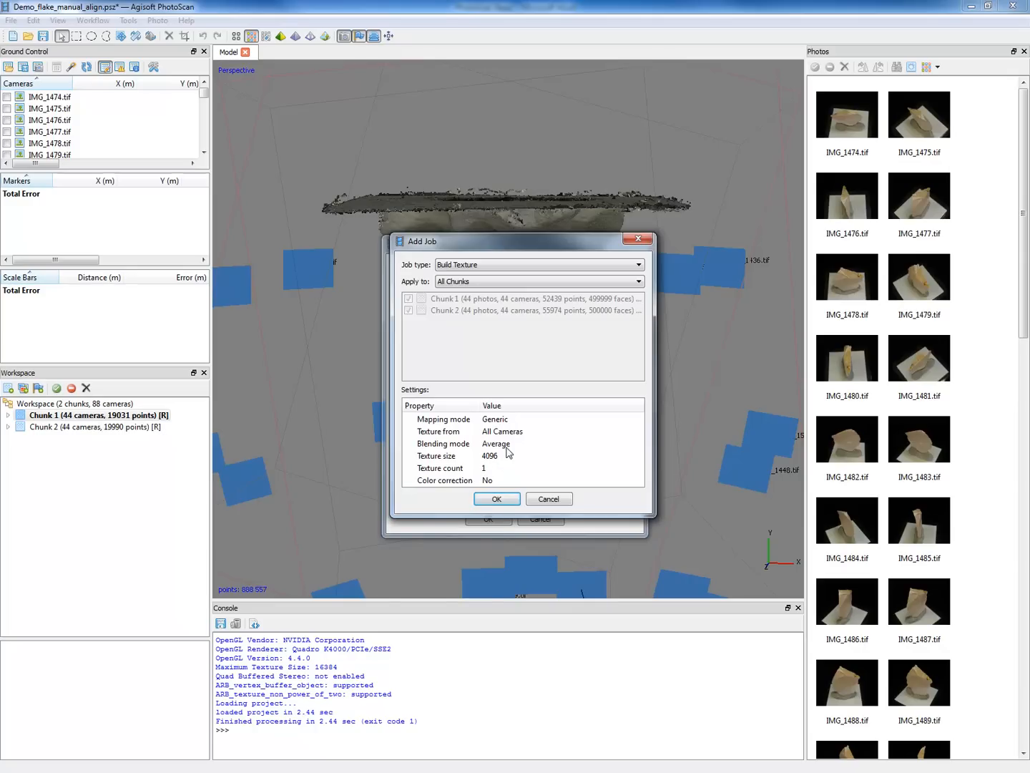
left_click(562, 443)
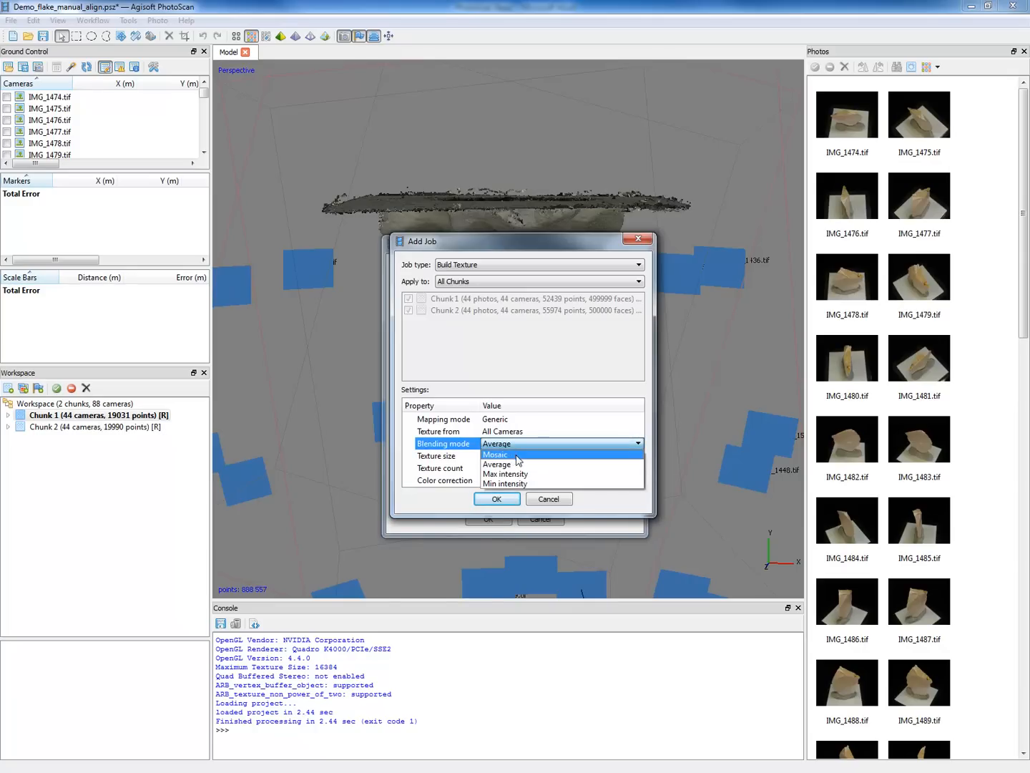
mouse_move(519, 464)
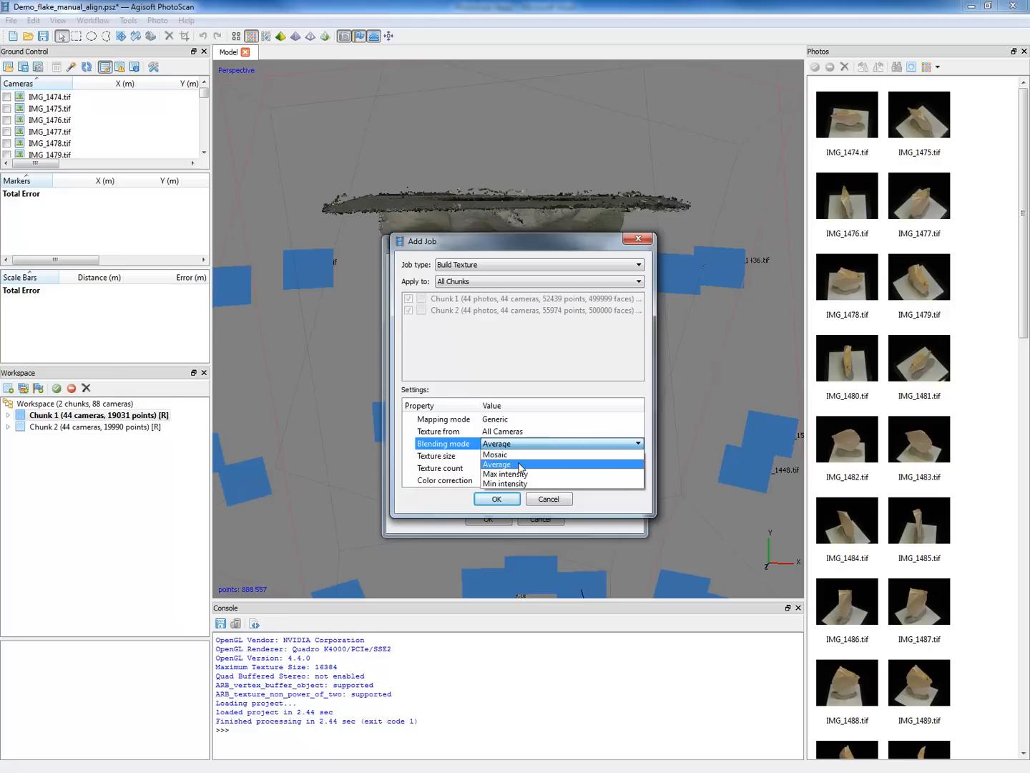
left_click(497, 464)
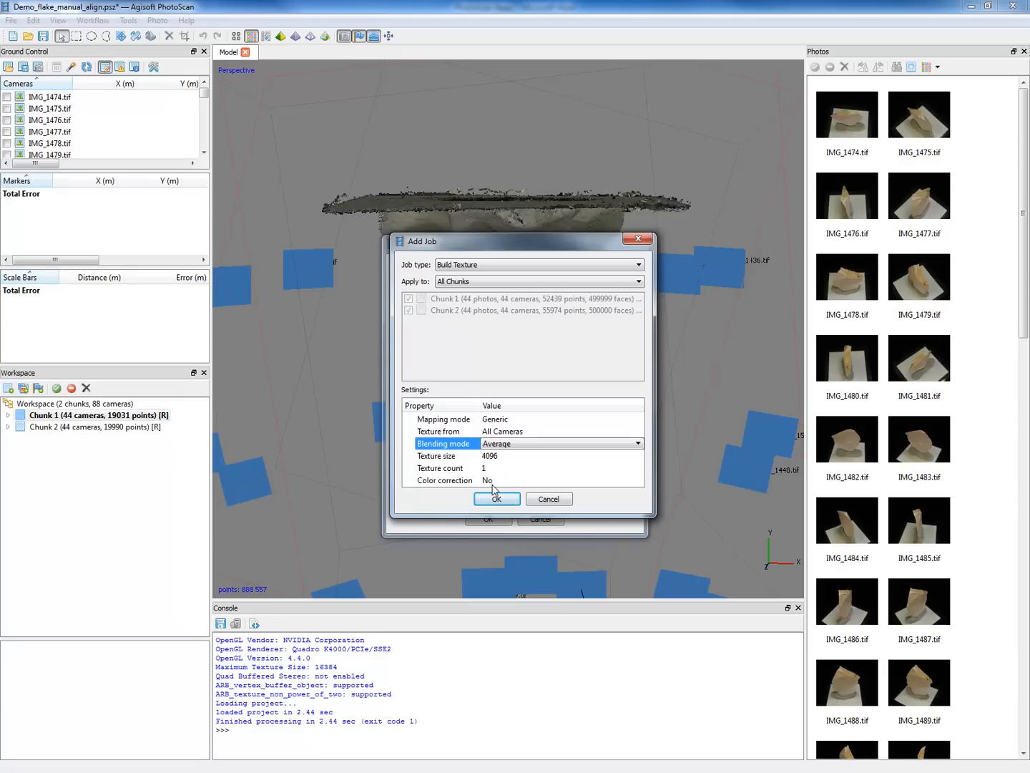
mouse_move(472, 496)
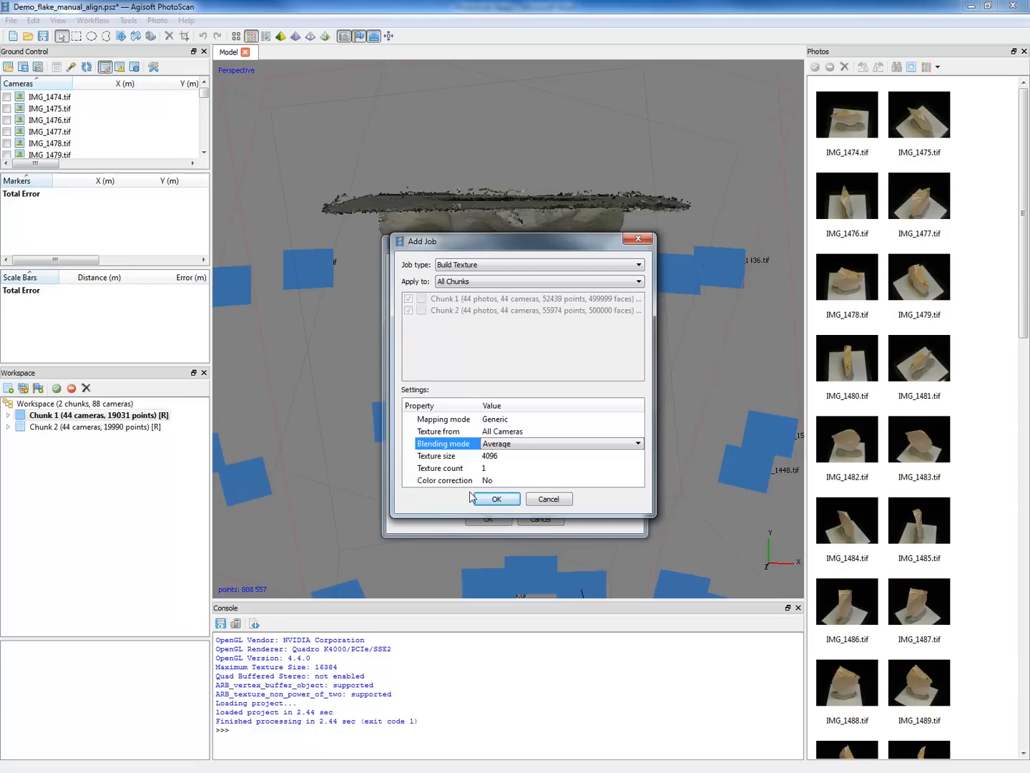
mouse_move(498, 499)
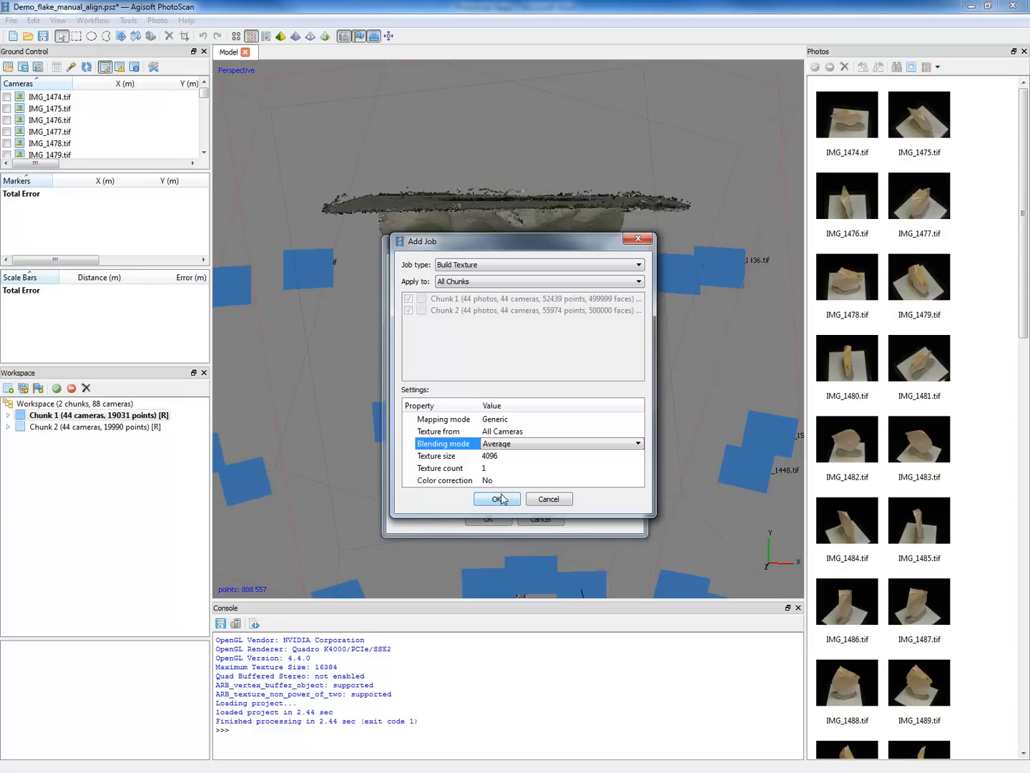
left_click(496, 499)
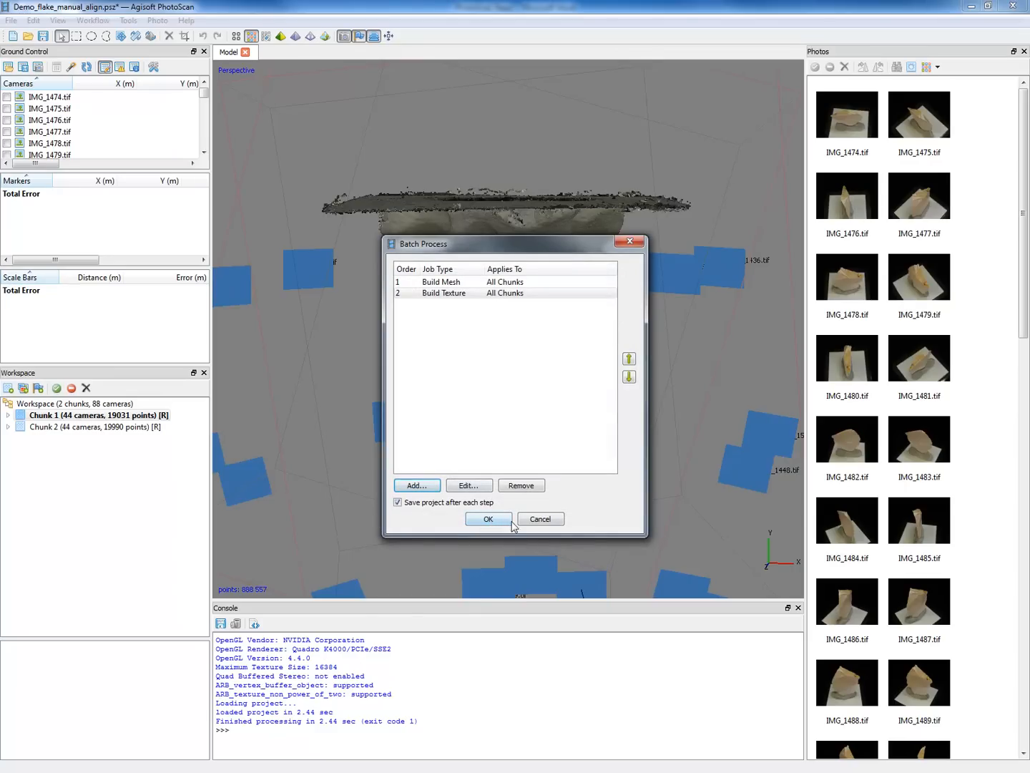
left_click(488, 518)
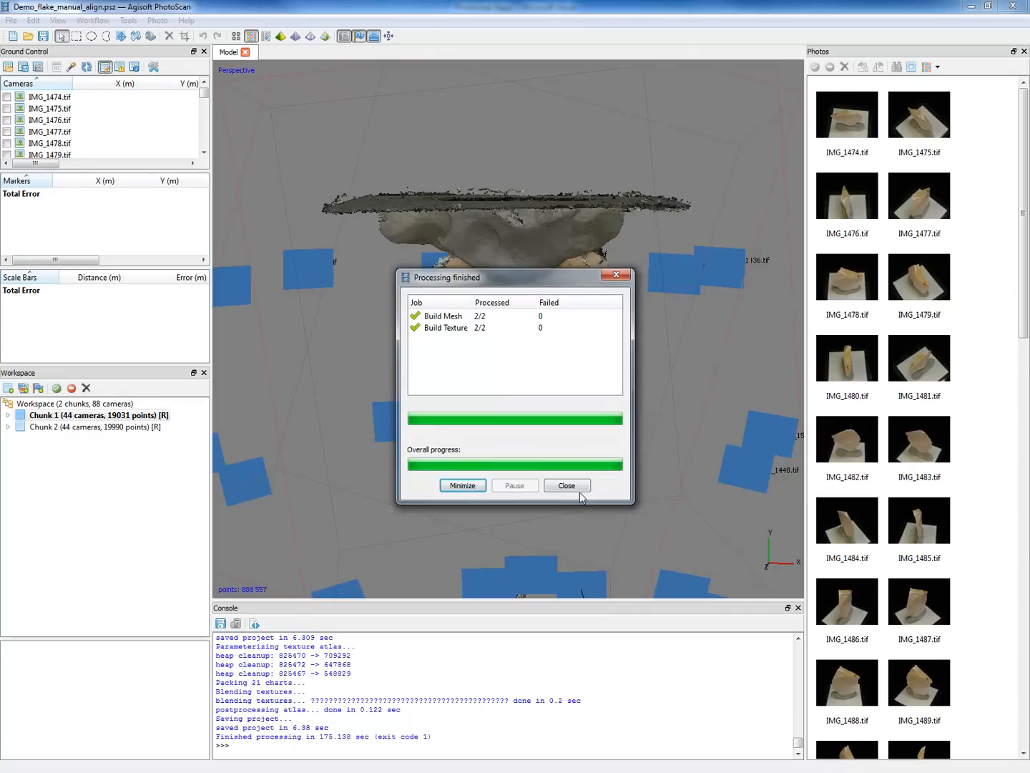
Close the processing report, change the model display, and open photo IMG_1474
left_click(566, 485)
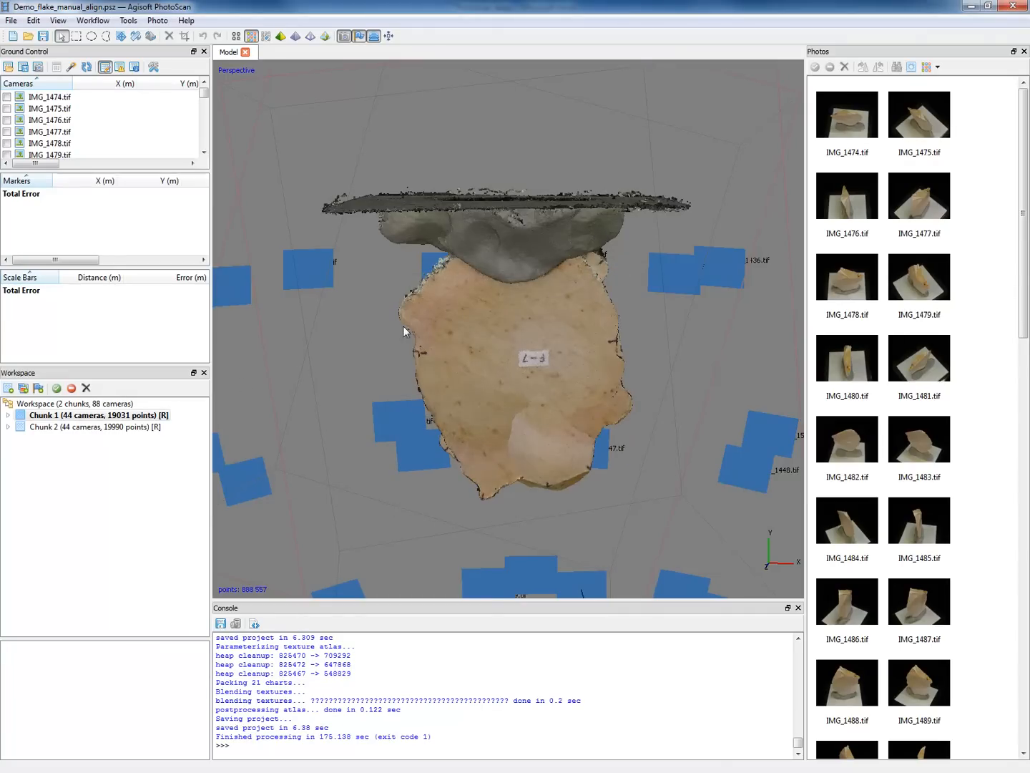
left_click(281, 35)
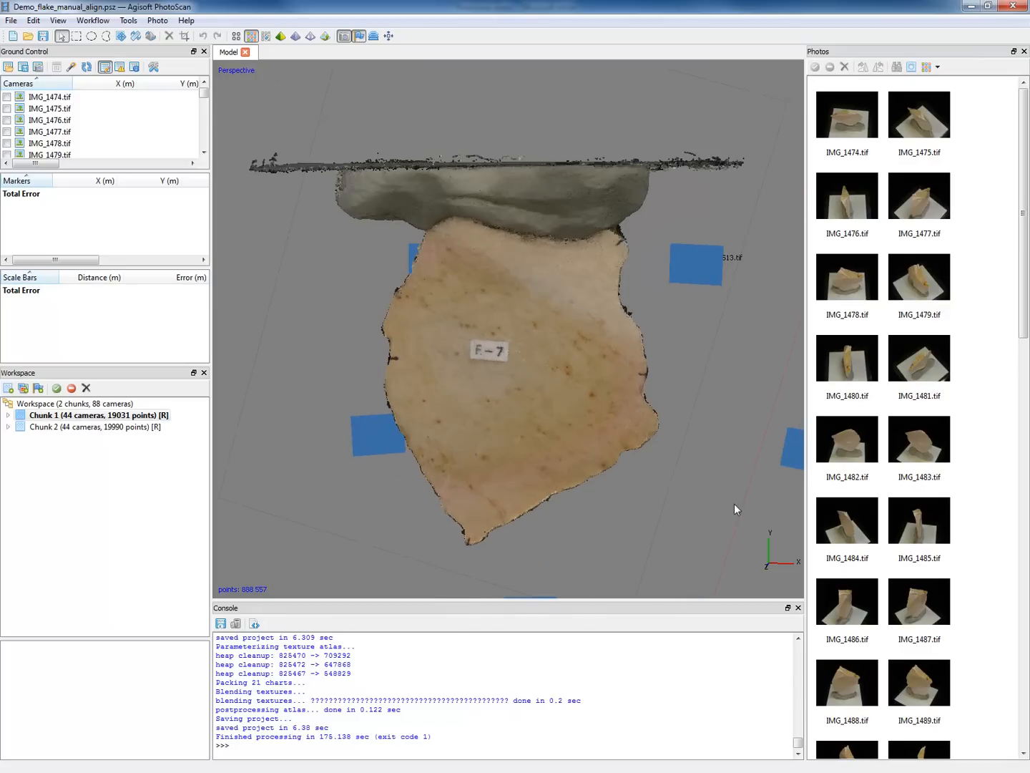
mouse_move(474, 349)
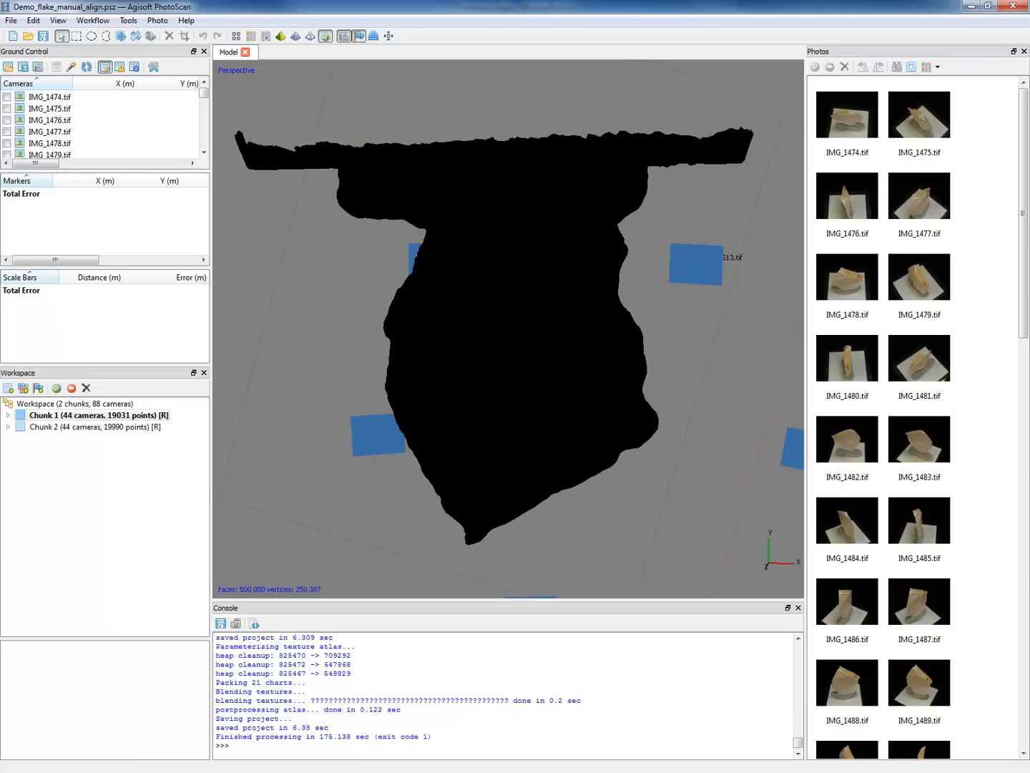
double_click(846, 115)
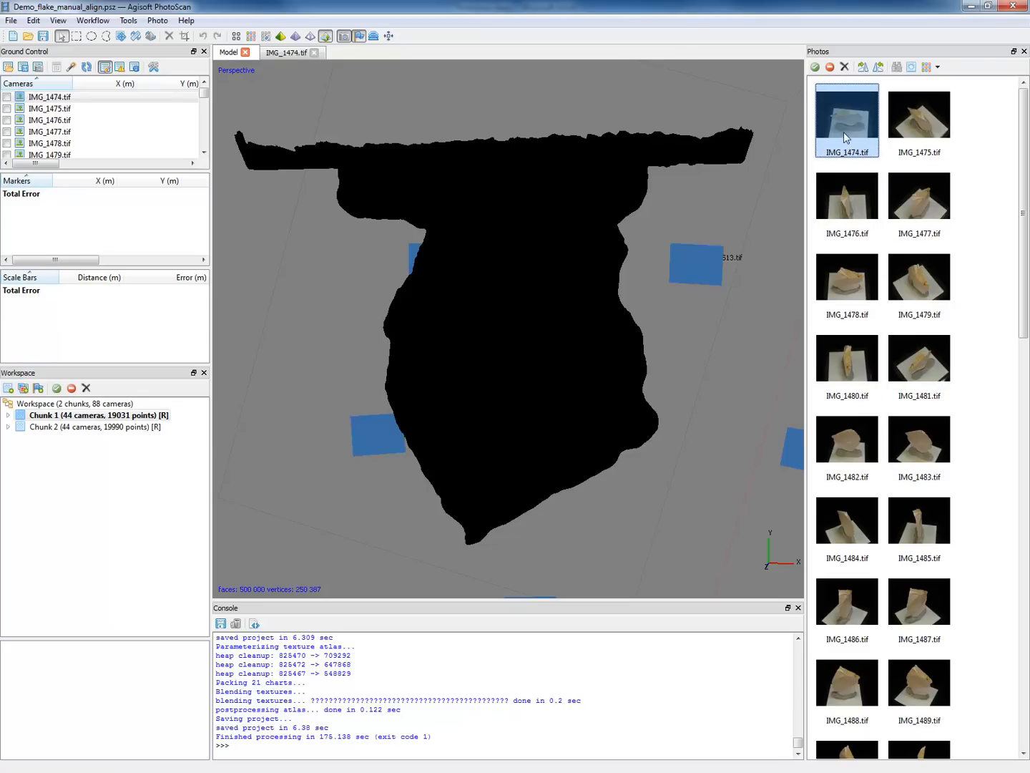
Relink the entire workspace's photos to Processed2/IMG_1474 after dismissing the load error
left_click(286, 52)
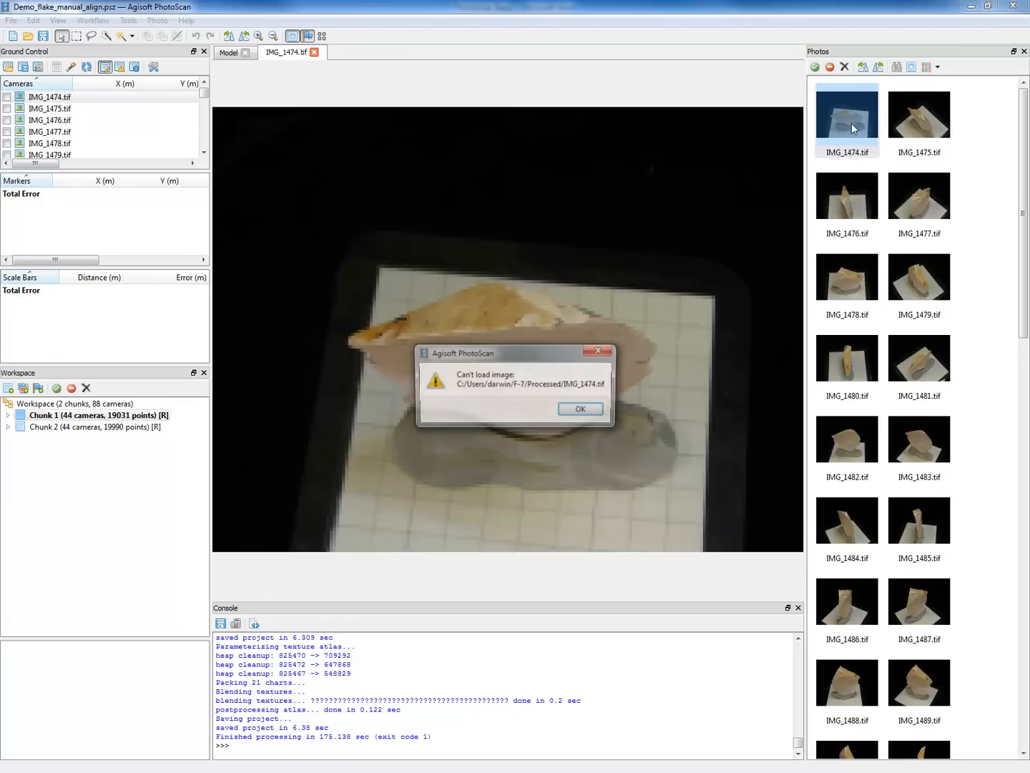
left_click(580, 409)
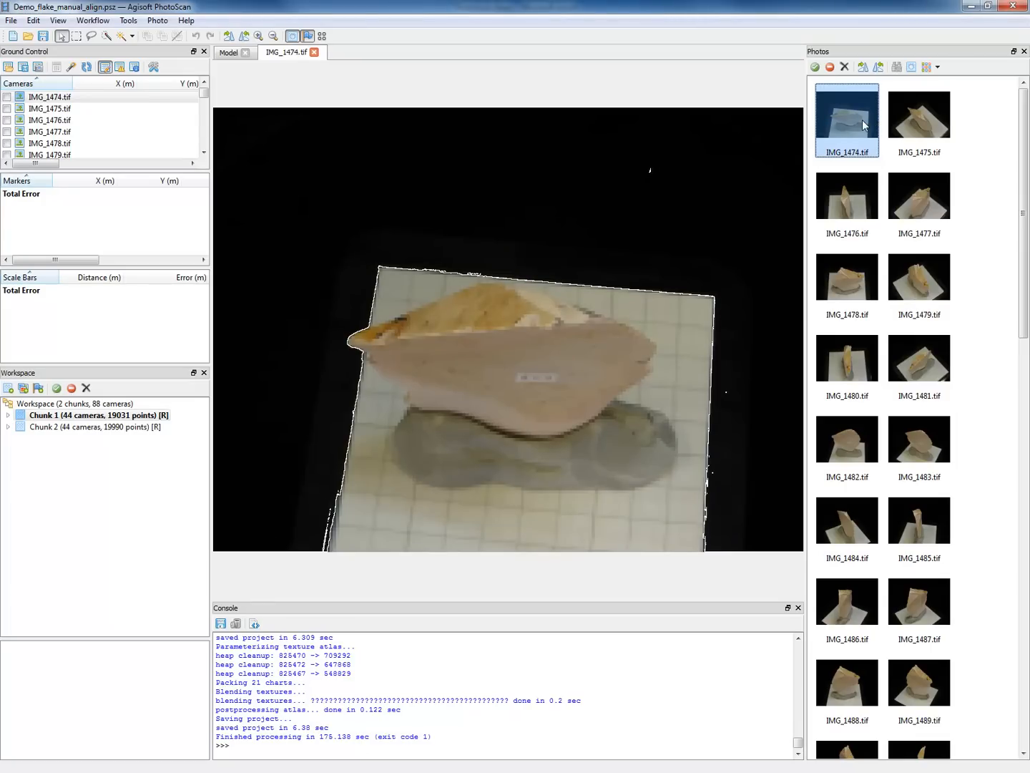
right_click(847, 120)
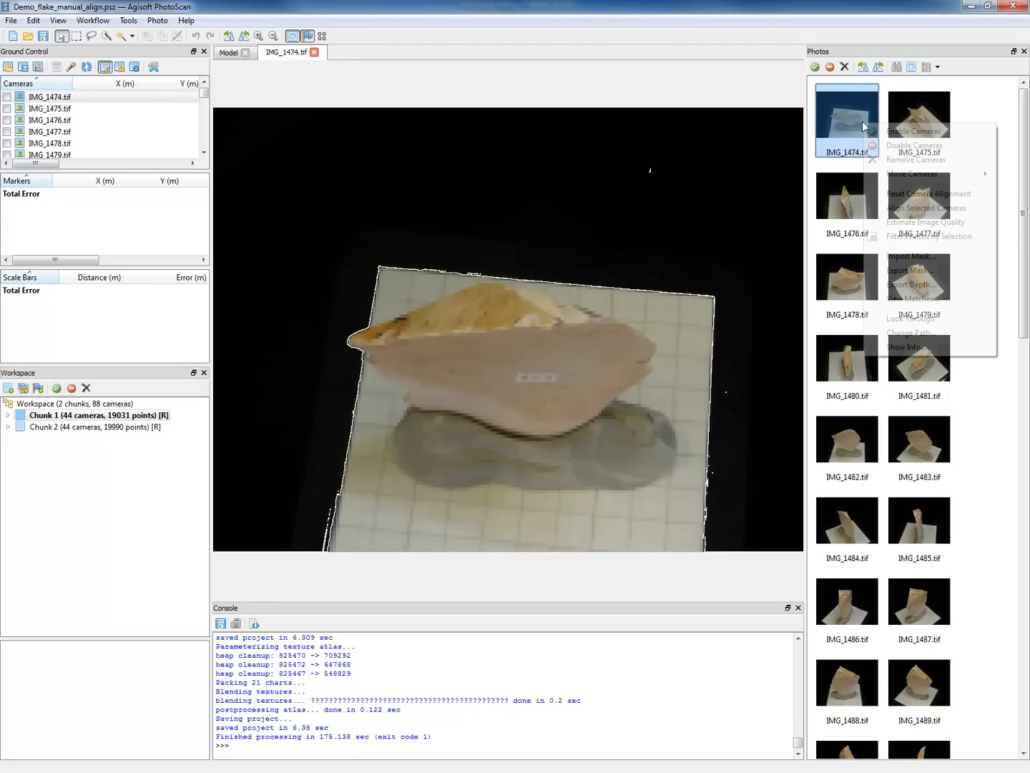
left_click(909, 332)
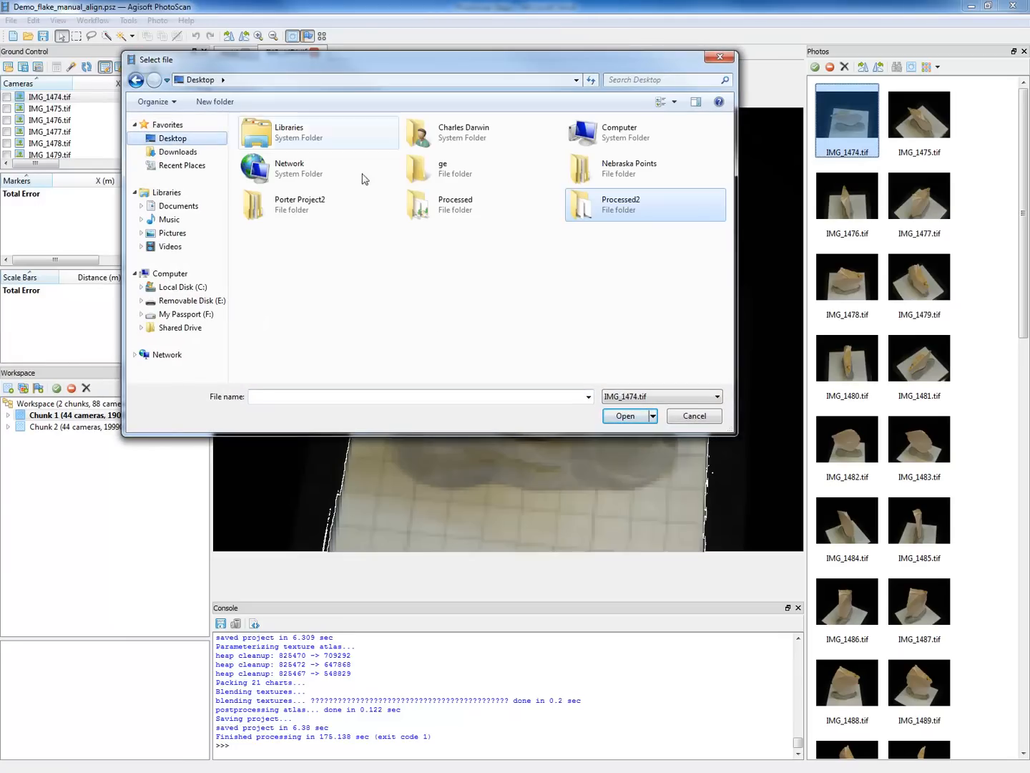
double_click(645, 204)
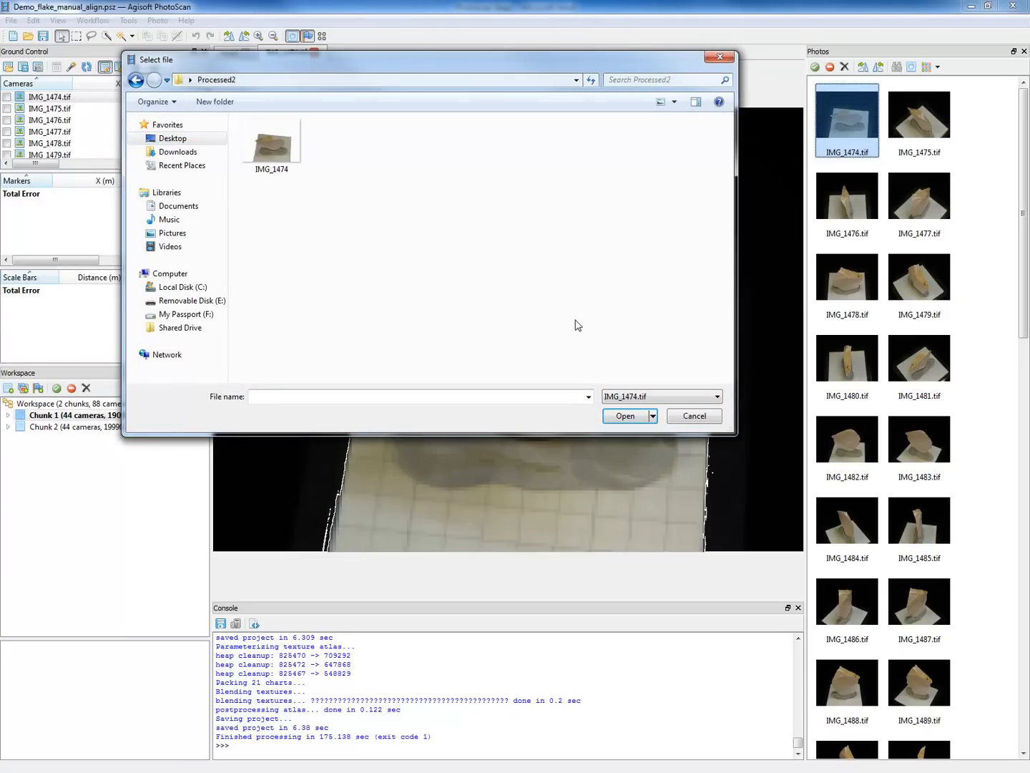
left_click(271, 140)
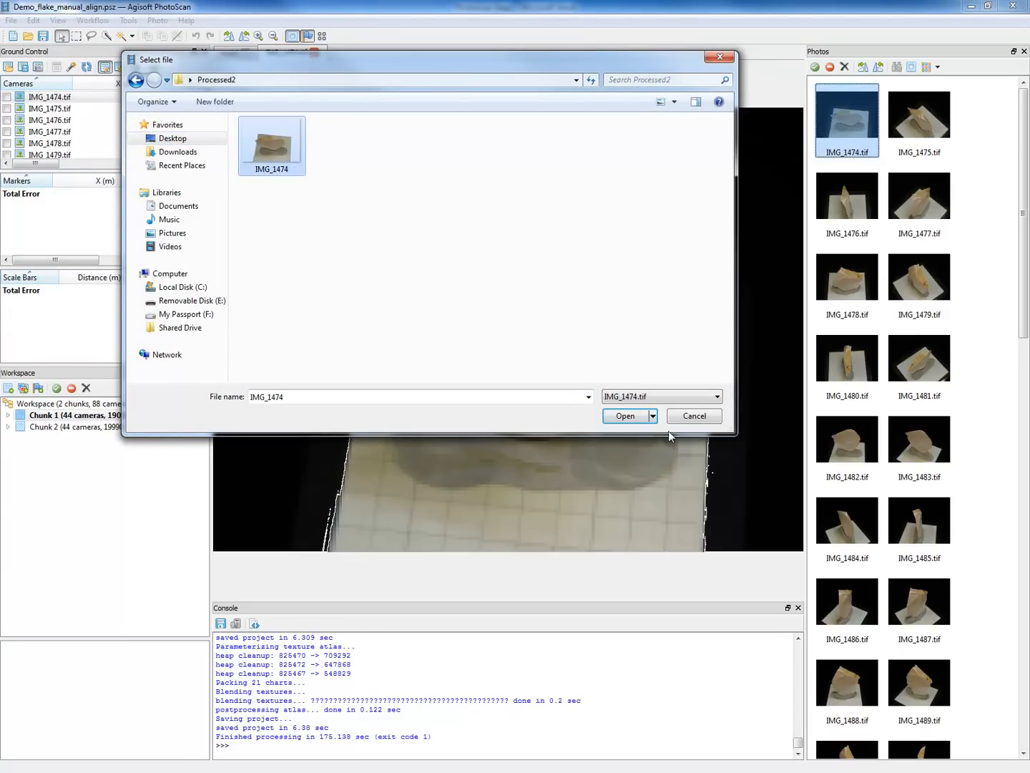
left_click(624, 416)
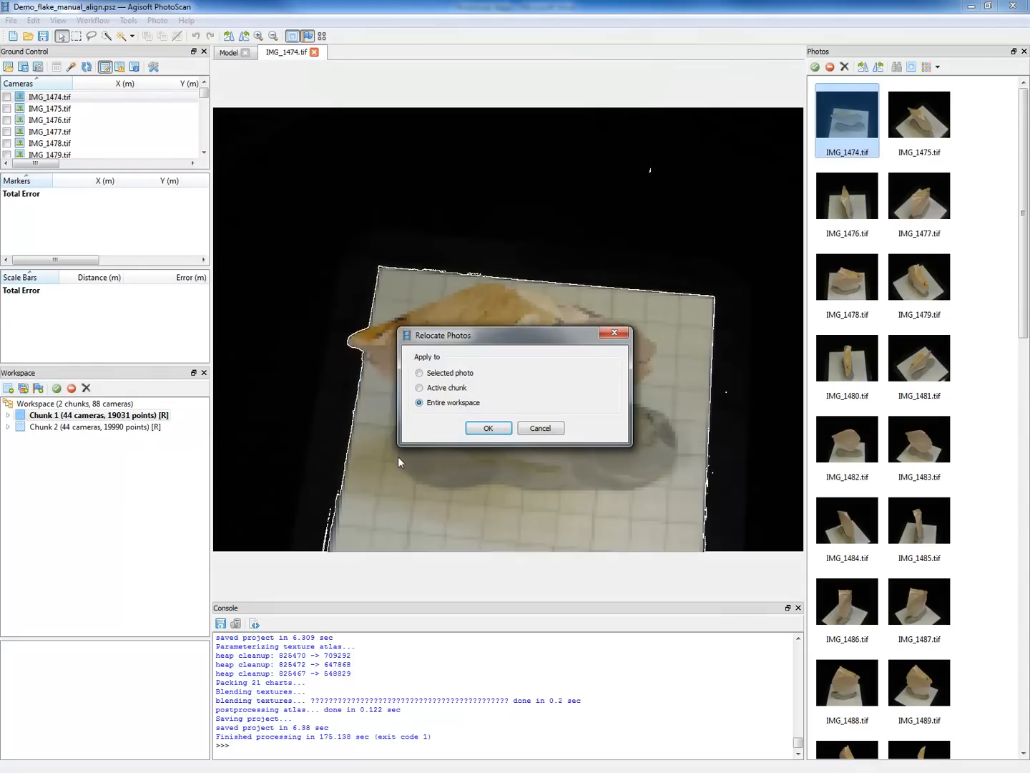
left_click(488, 427)
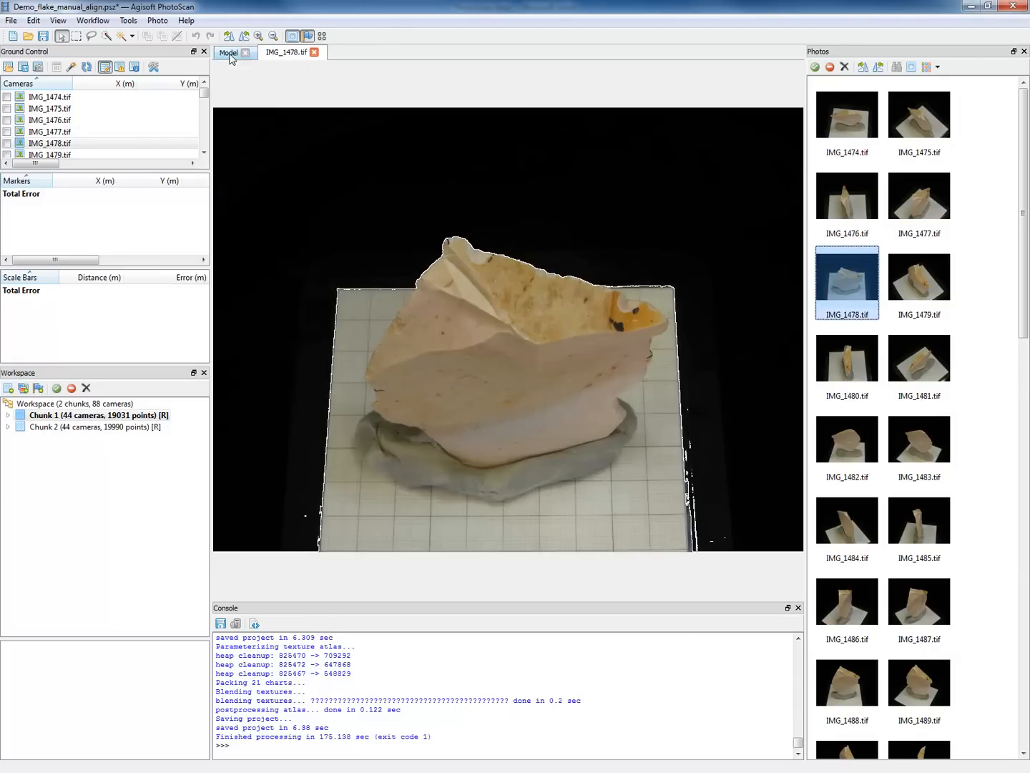
left_click(92, 20)
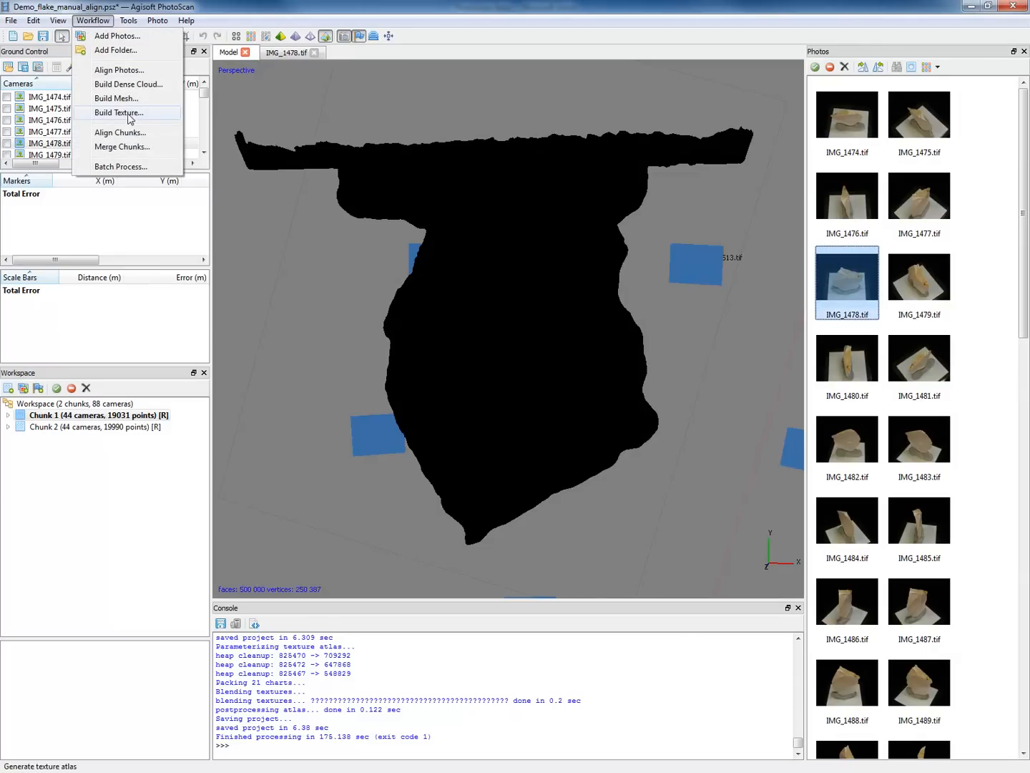
Run Build Texture on all chunks, orbit the textured flakes, and activate Chunk 2
left_click(121, 166)
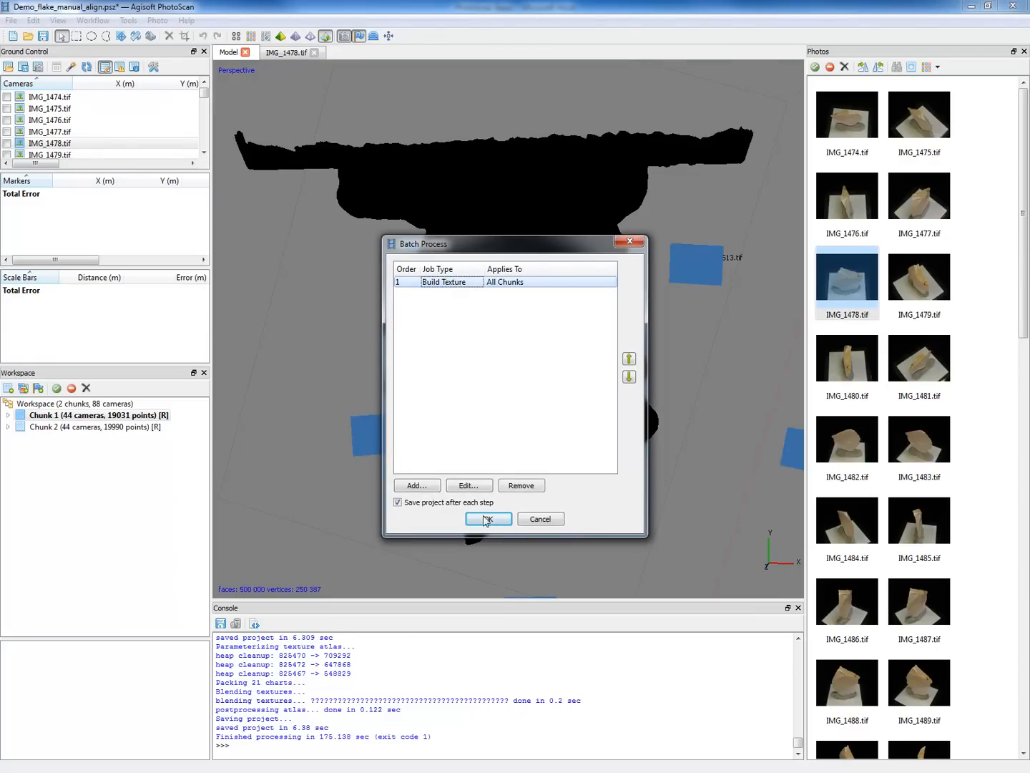
left_click(488, 519)
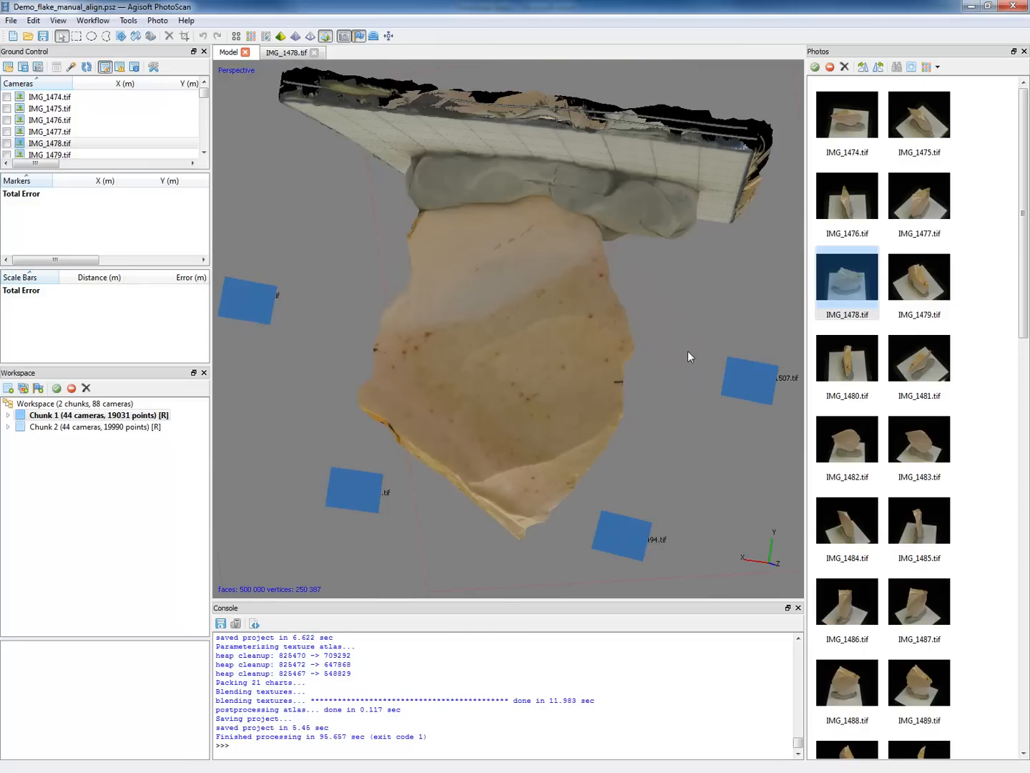
left_click_drag(690, 357, 483, 358)
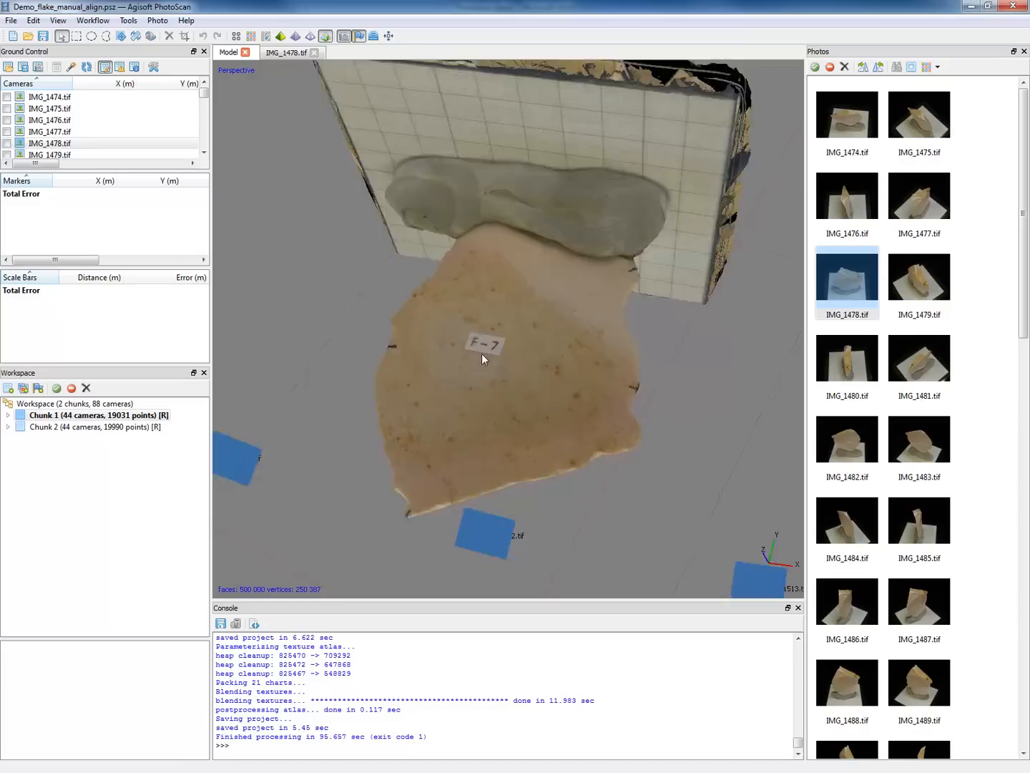
left_click_drag(487, 358, 494, 297)
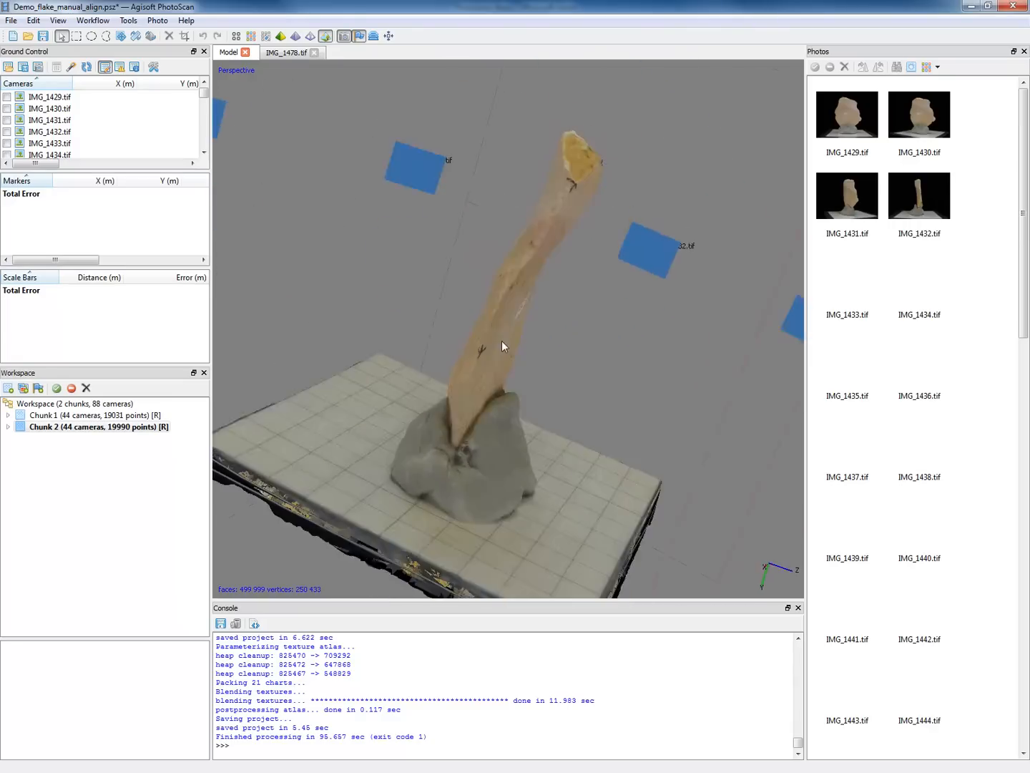
left_click_drag(501, 343, 487, 329)
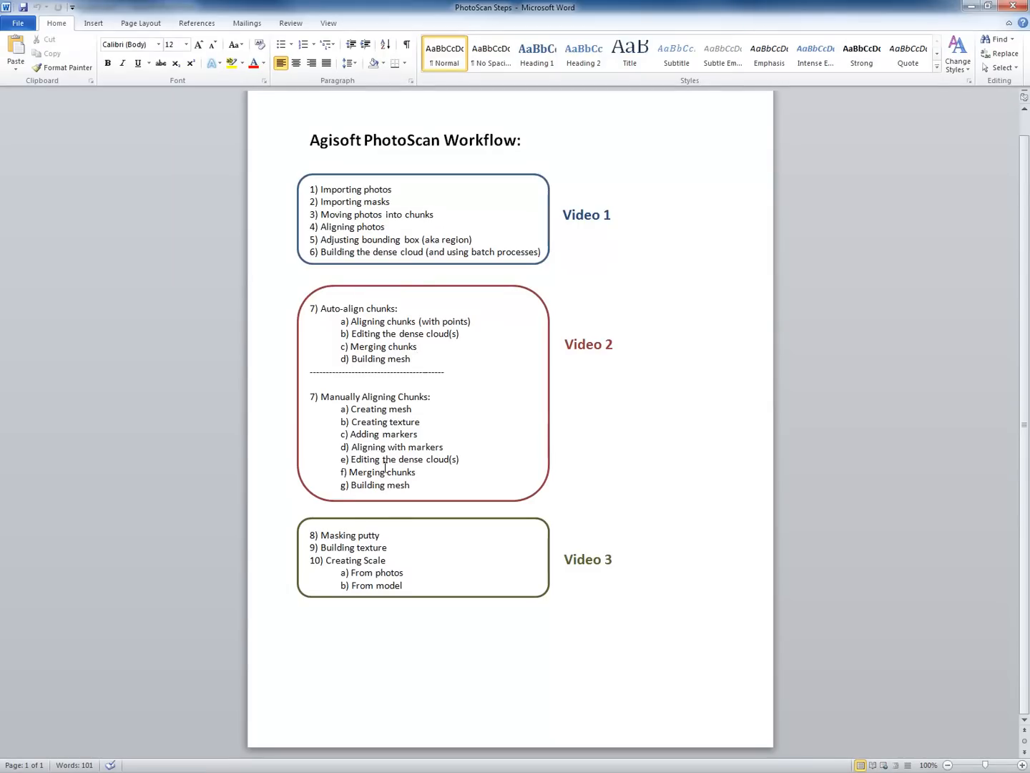
double_click(383, 433)
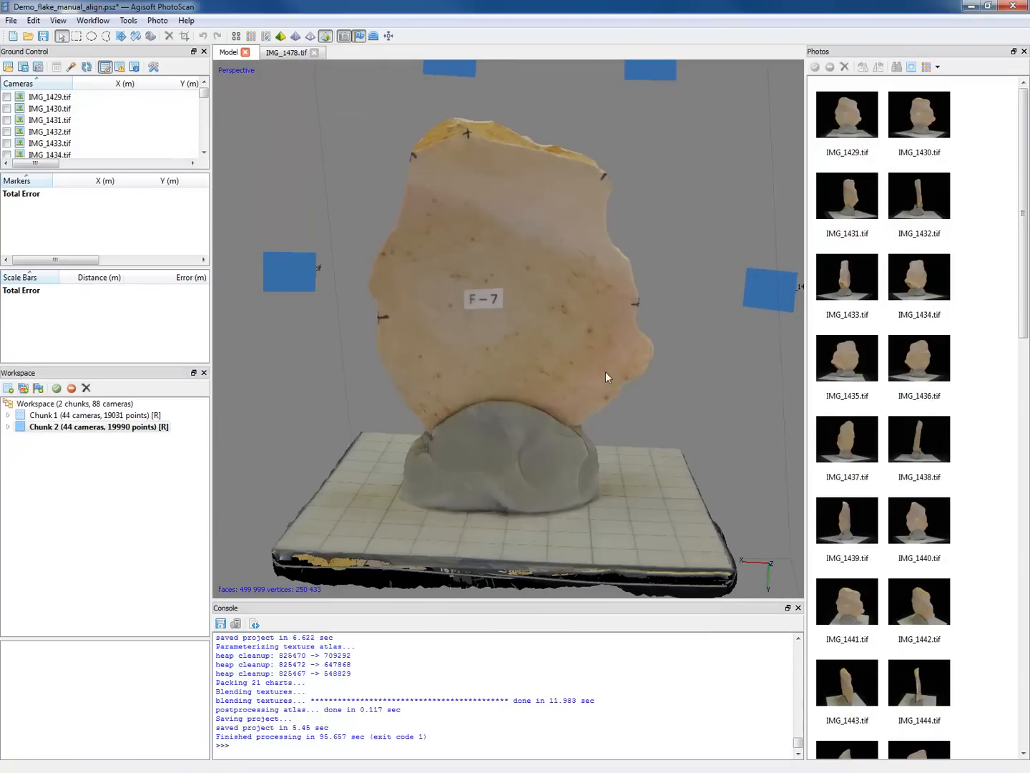
Zoom in on the F-7 label and place a marker at its corner
left_click_drag(606, 377, 439, 196)
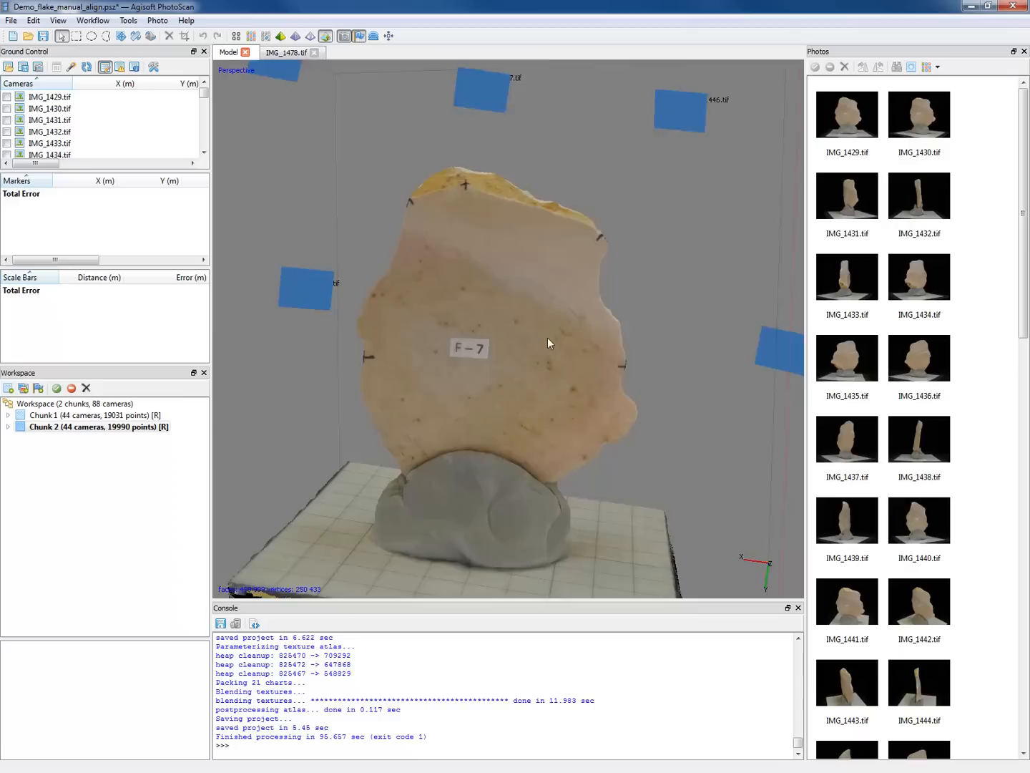
left_click_drag(547, 342, 523, 337)
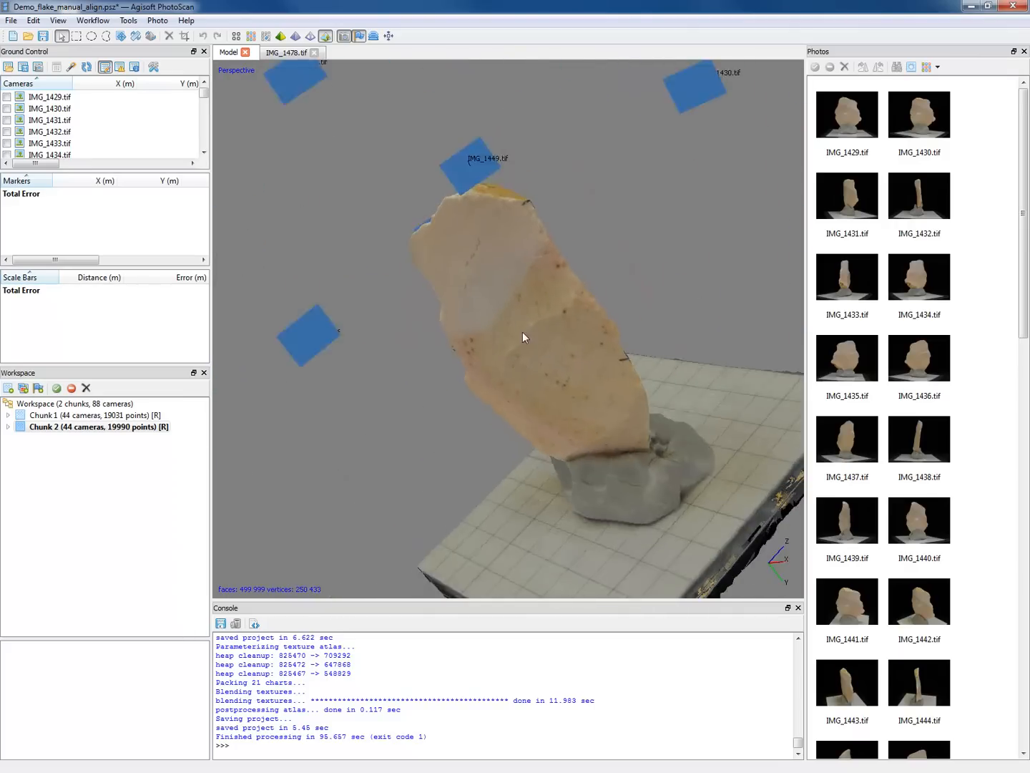
left_click_drag(523, 337, 619, 329)
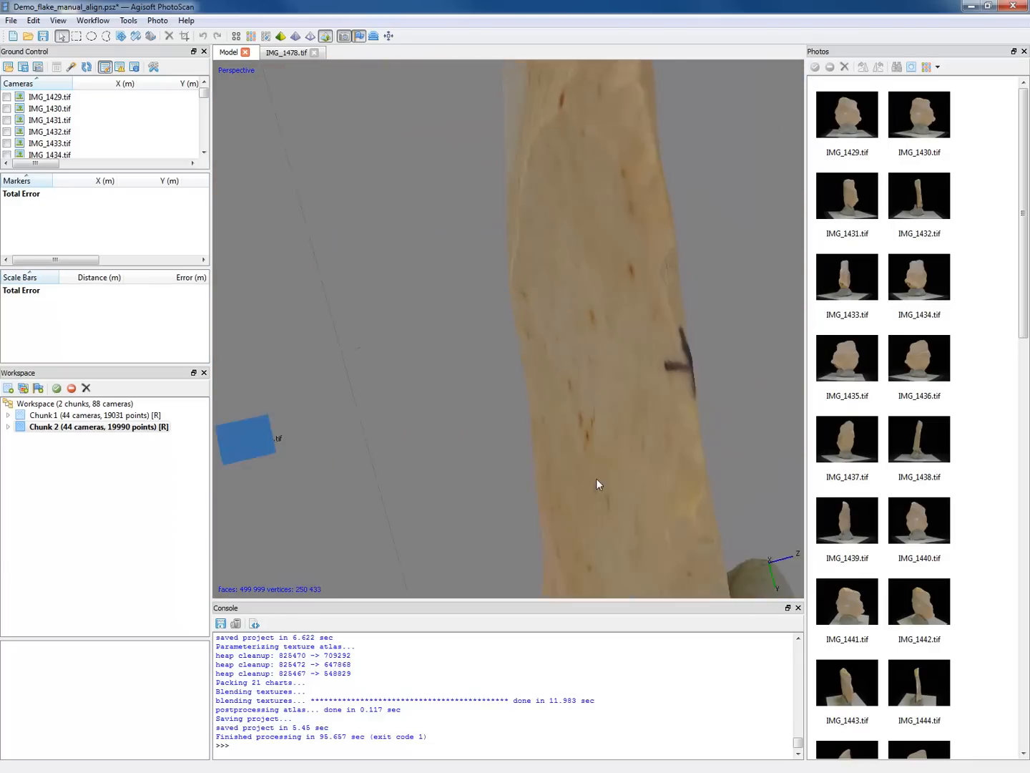
left_click_drag(598, 485, 496, 327)
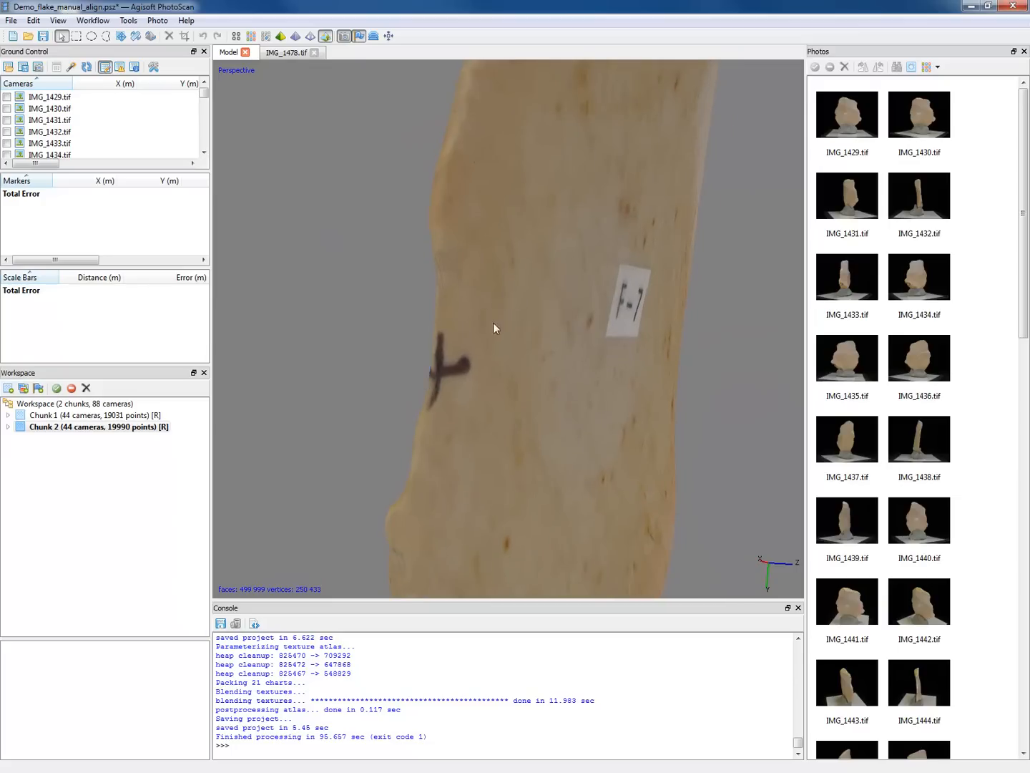
left_click_drag(494, 328, 343, 437)
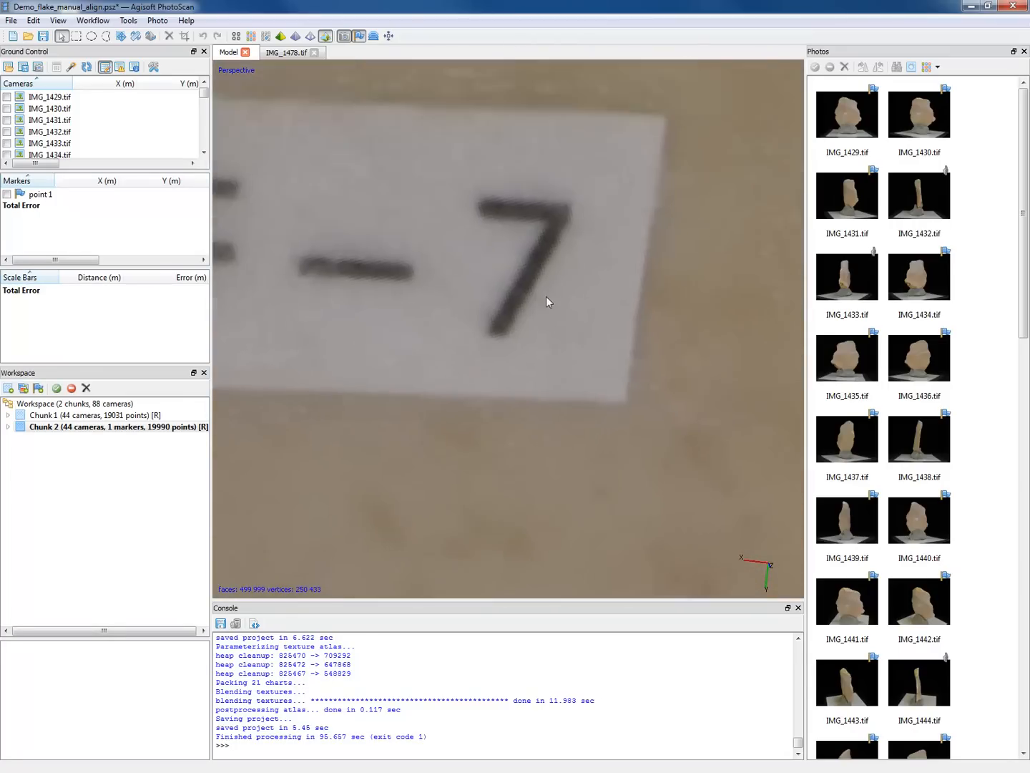
right_click(548, 301)
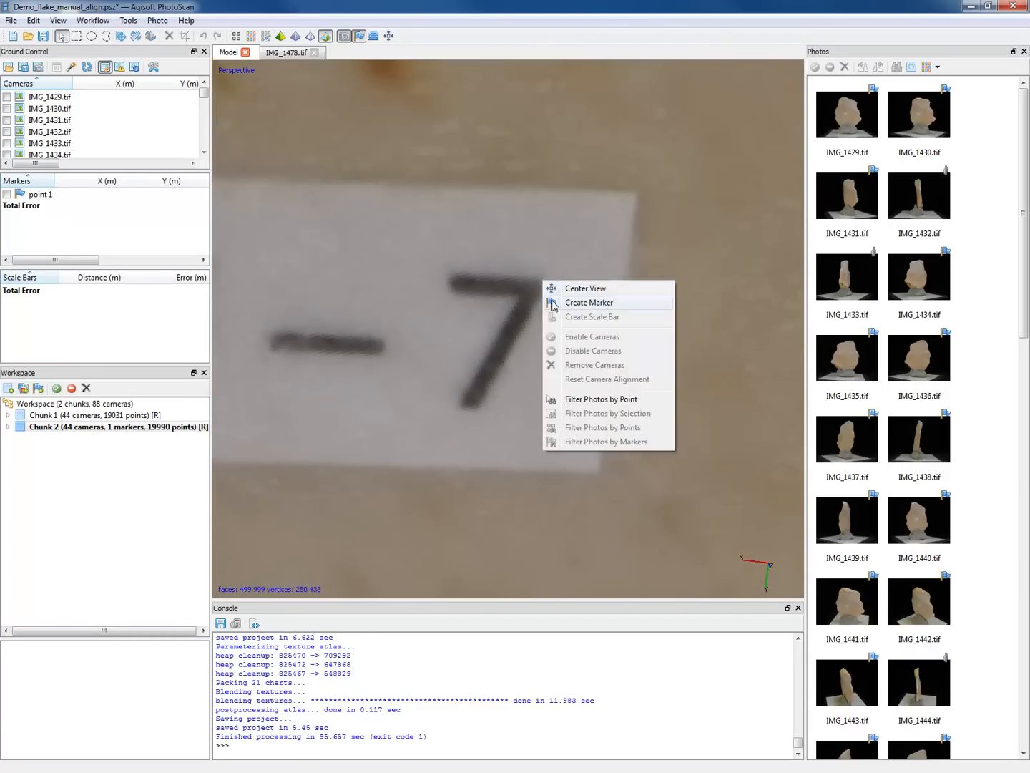
left_click(589, 302)
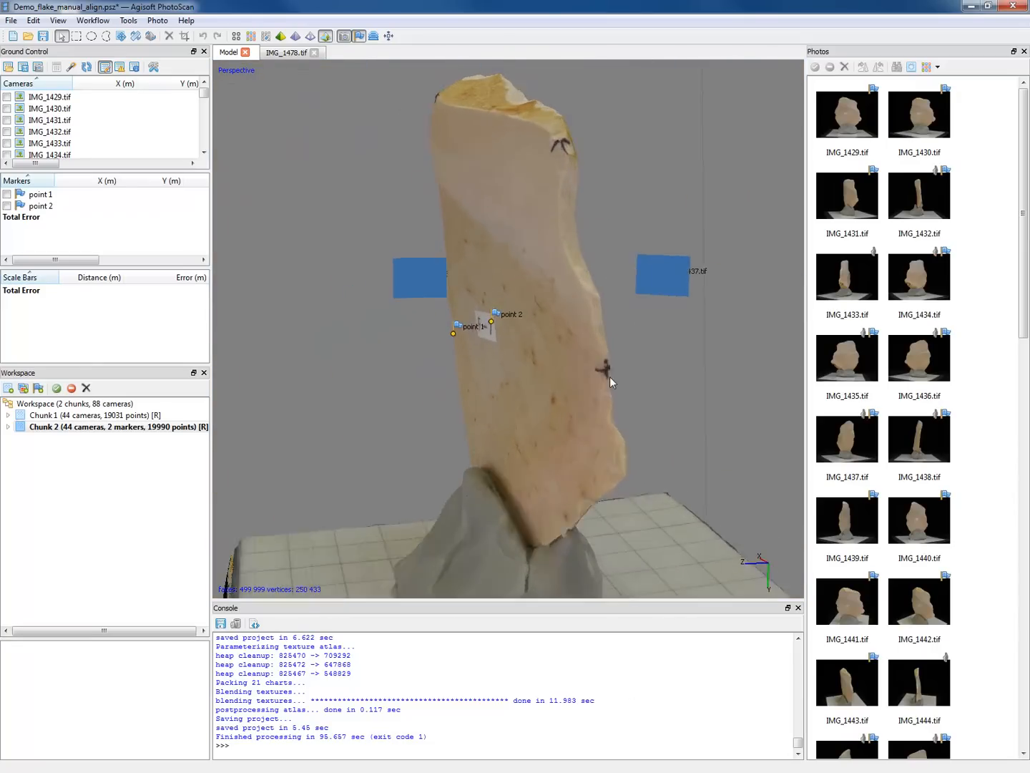
Place a marker on the dark edge spot, then review all seven markers
left_click_drag(612, 383, 562, 327)
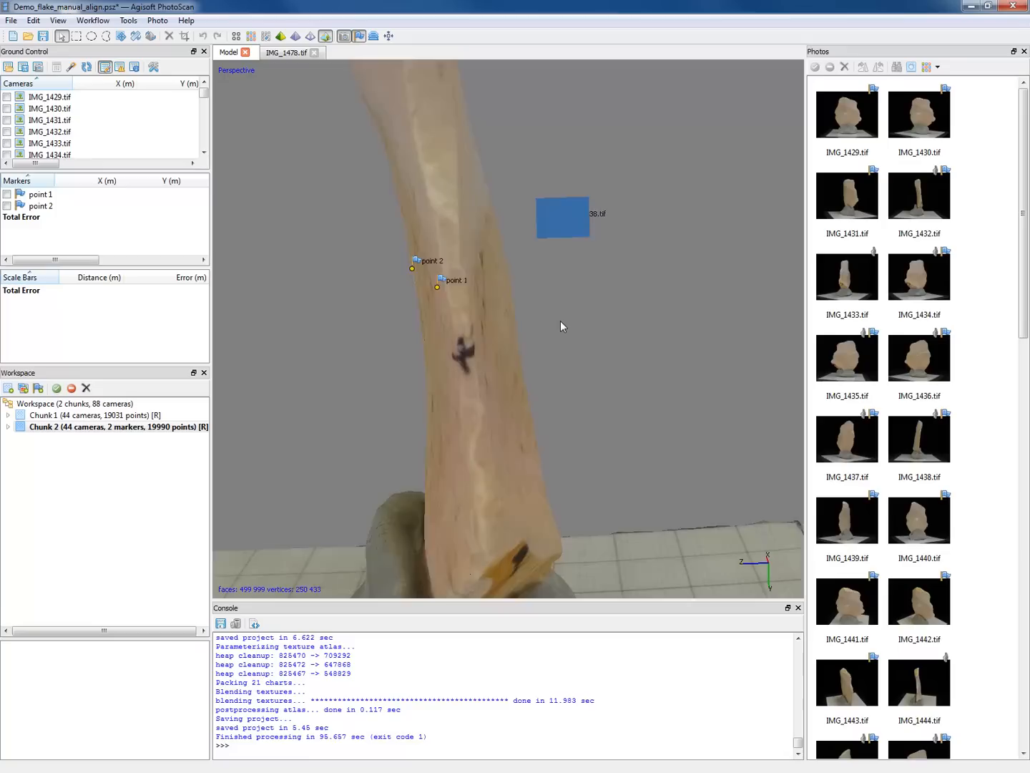
left_click_drag(563, 327, 451, 394)
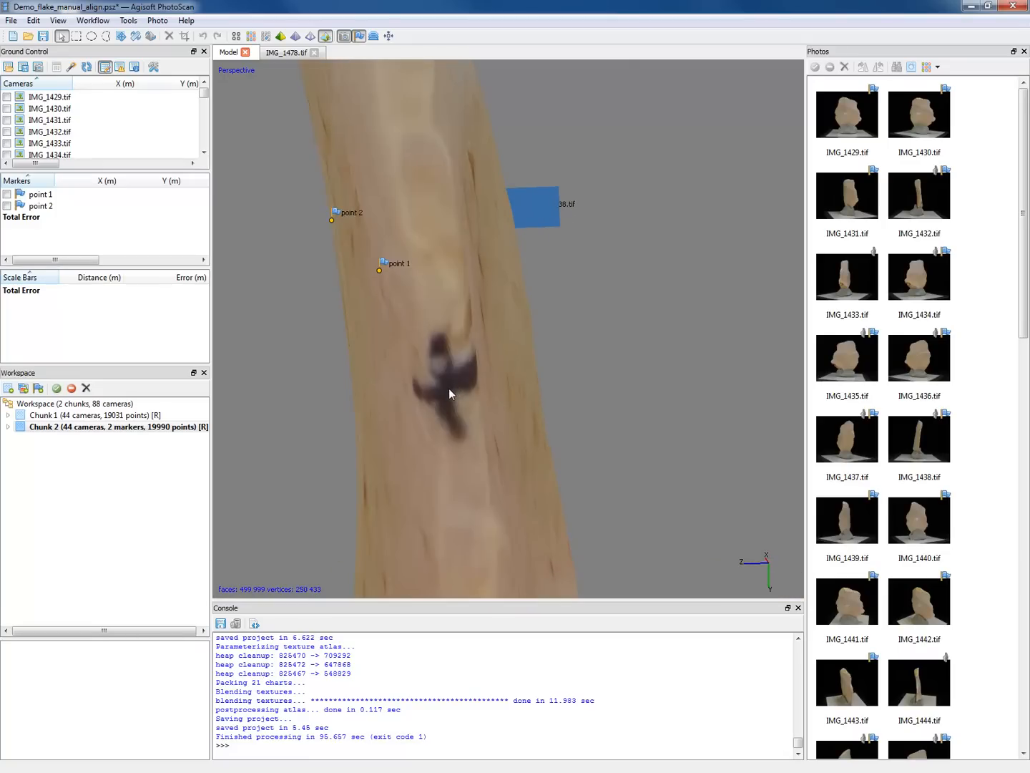
mouse_move(418, 401)
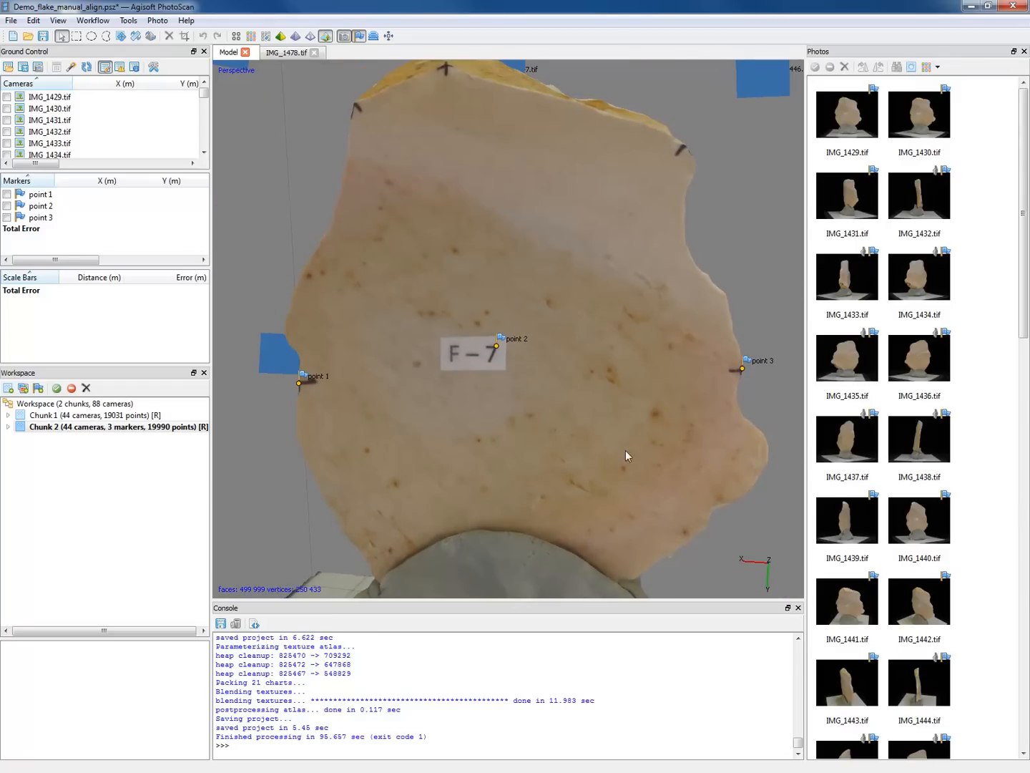
mouse_move(518, 298)
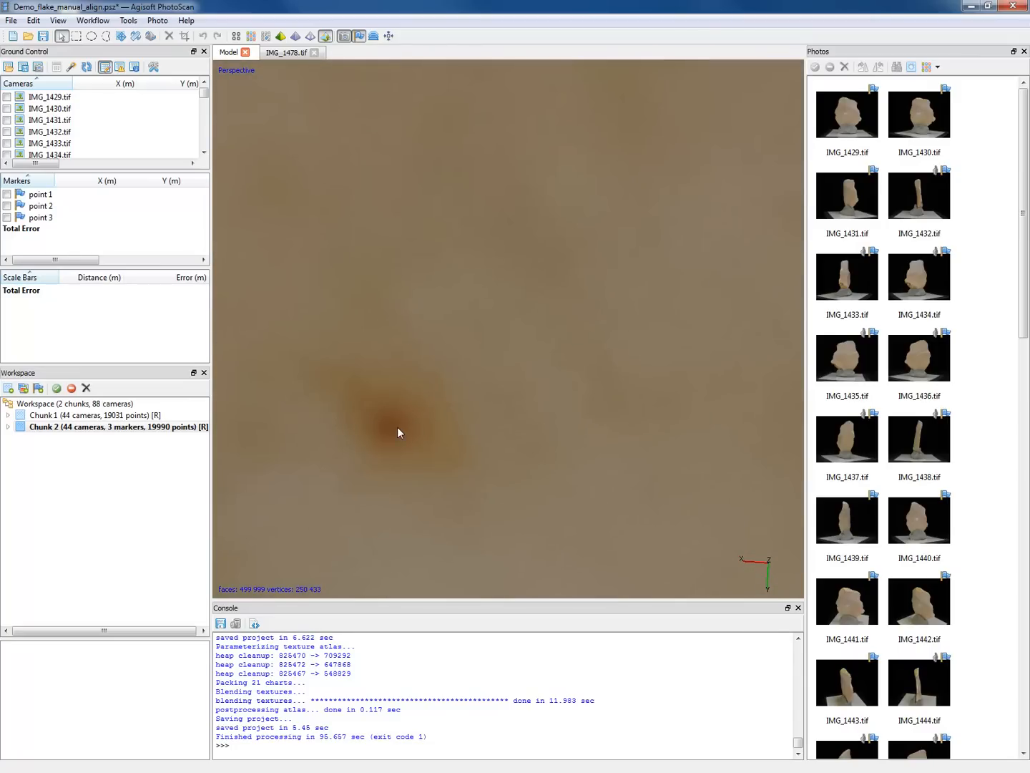
left_click(391, 425)
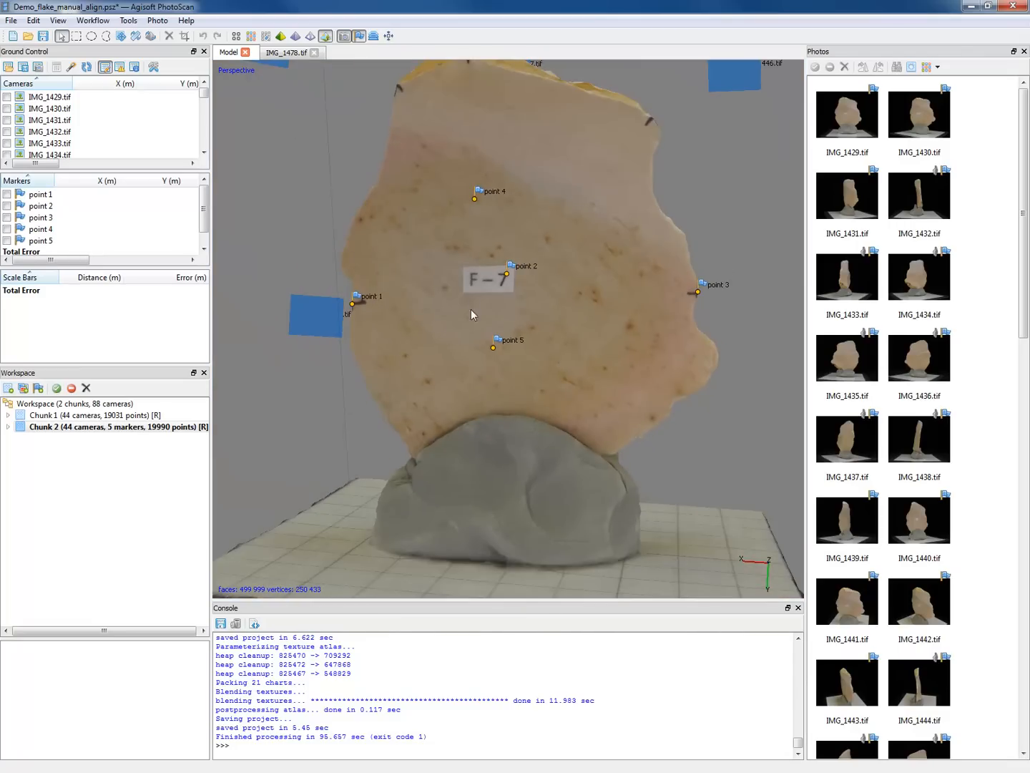
left_click_drag(473, 315, 479, 338)
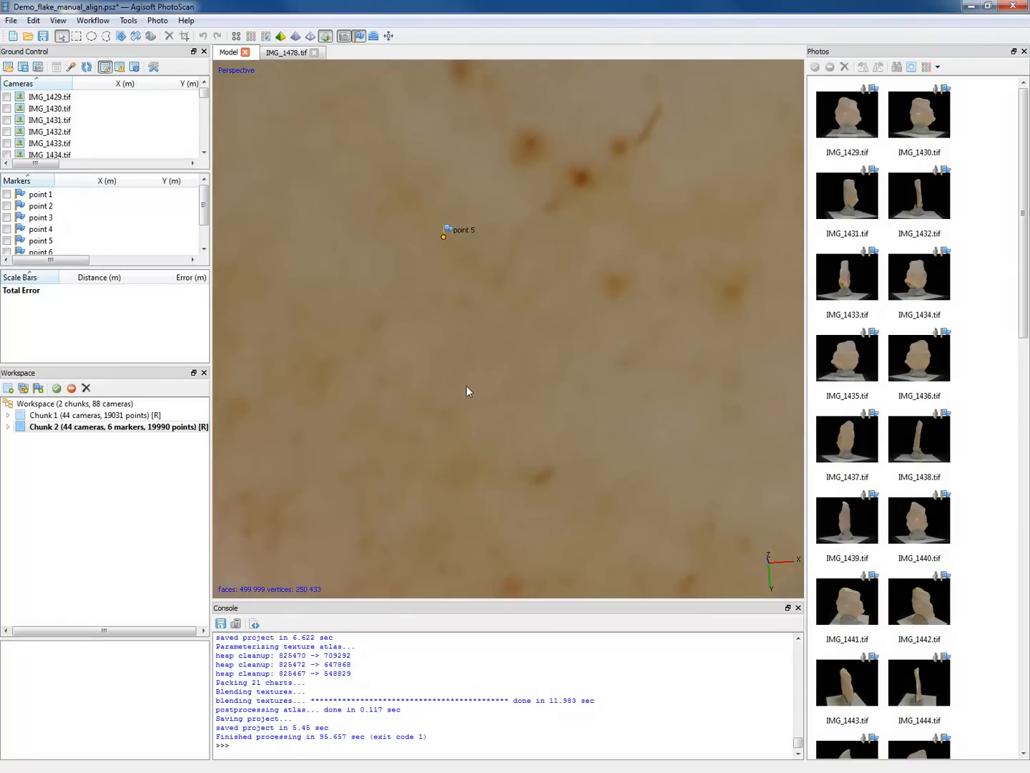
mouse_move(548, 478)
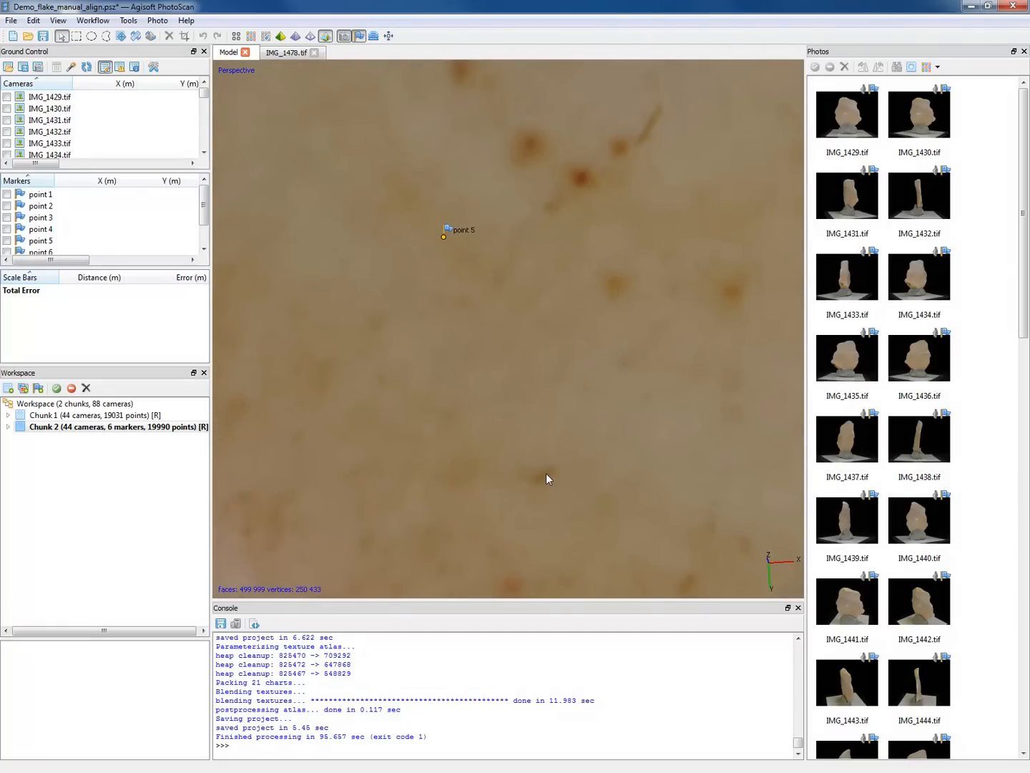
mouse_move(391, 445)
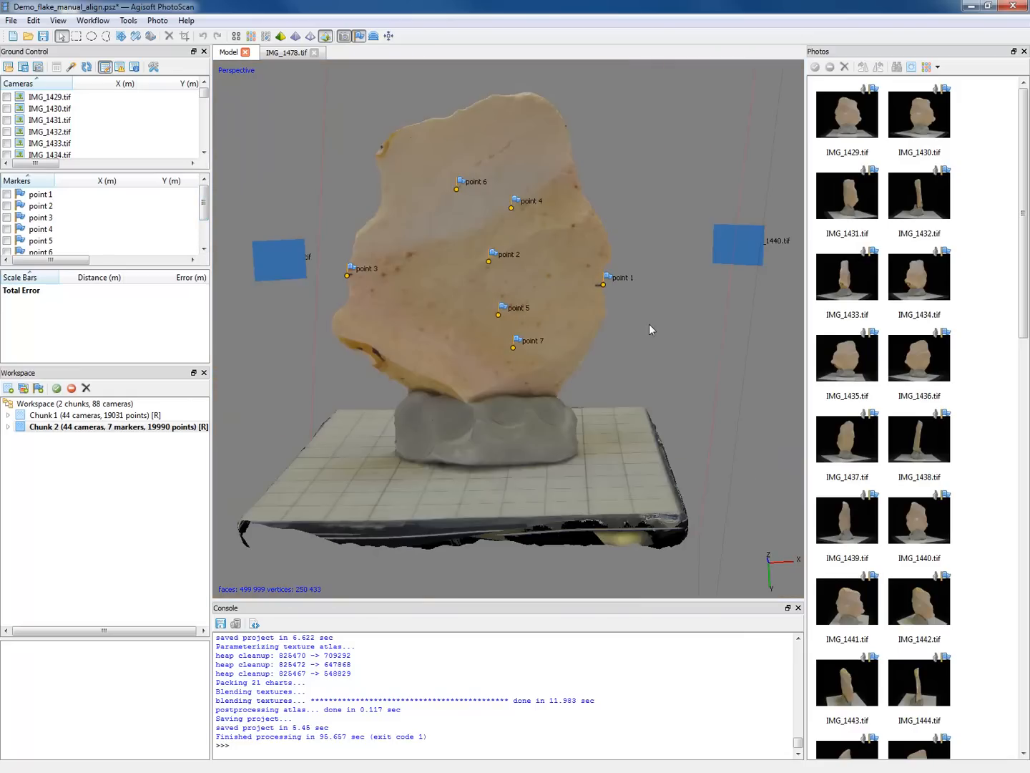
left_click_drag(651, 329, 517, 359)
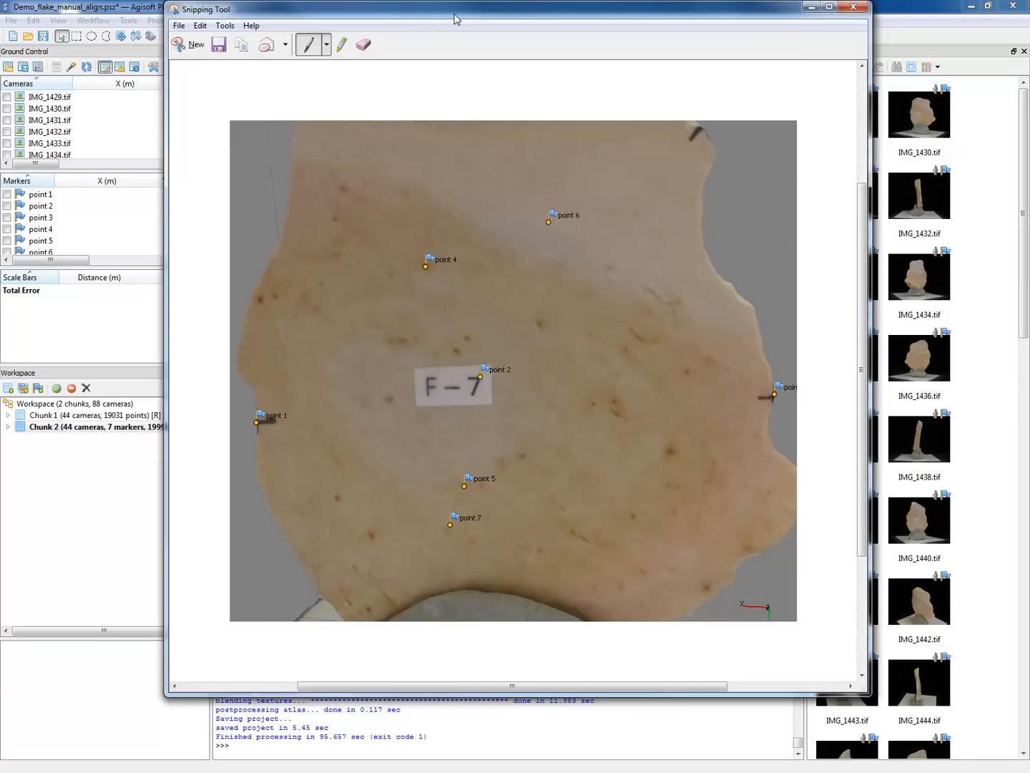
Open Snipping Tool to capture the flake face with its seven markers
left_click(854, 6)
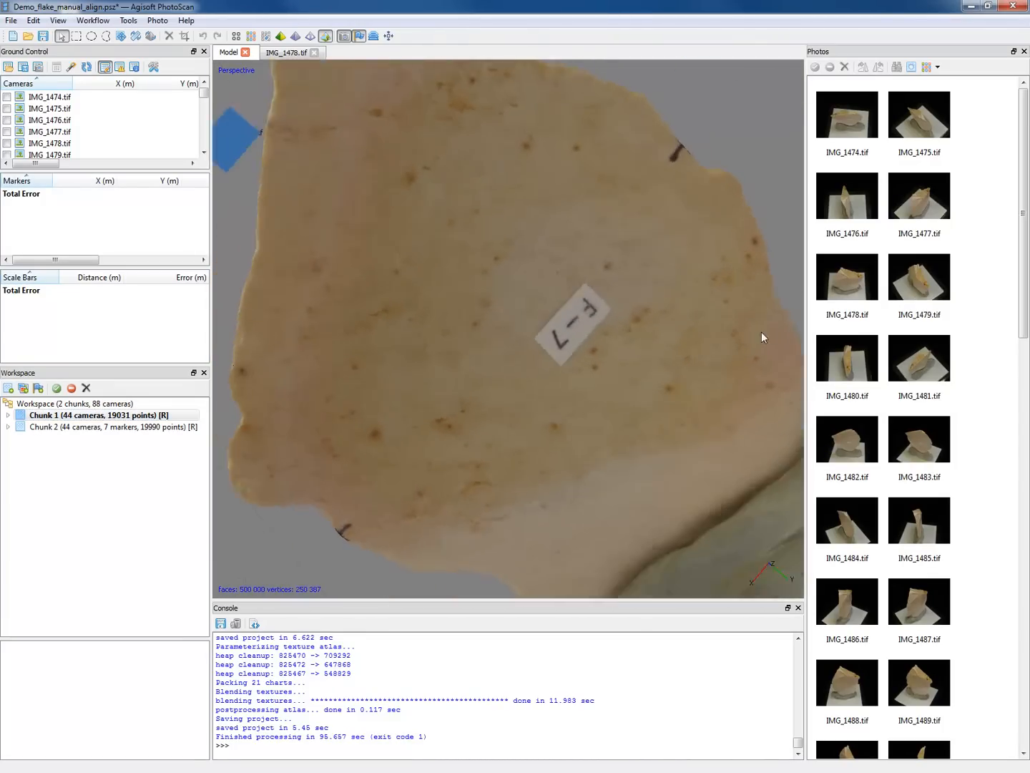
Turn the flake to its F-7 side and place marker point 5 on the F-7 label
left_click_drag(764, 337, 507, 274)
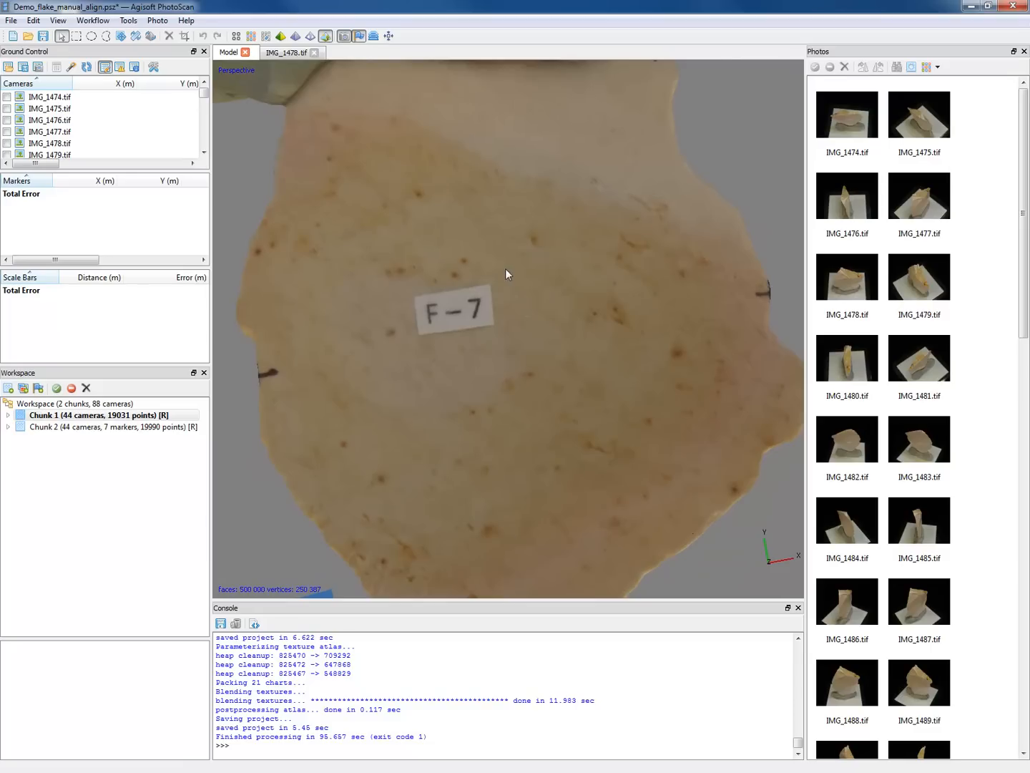
left_click_drag(504, 275, 619, 474)
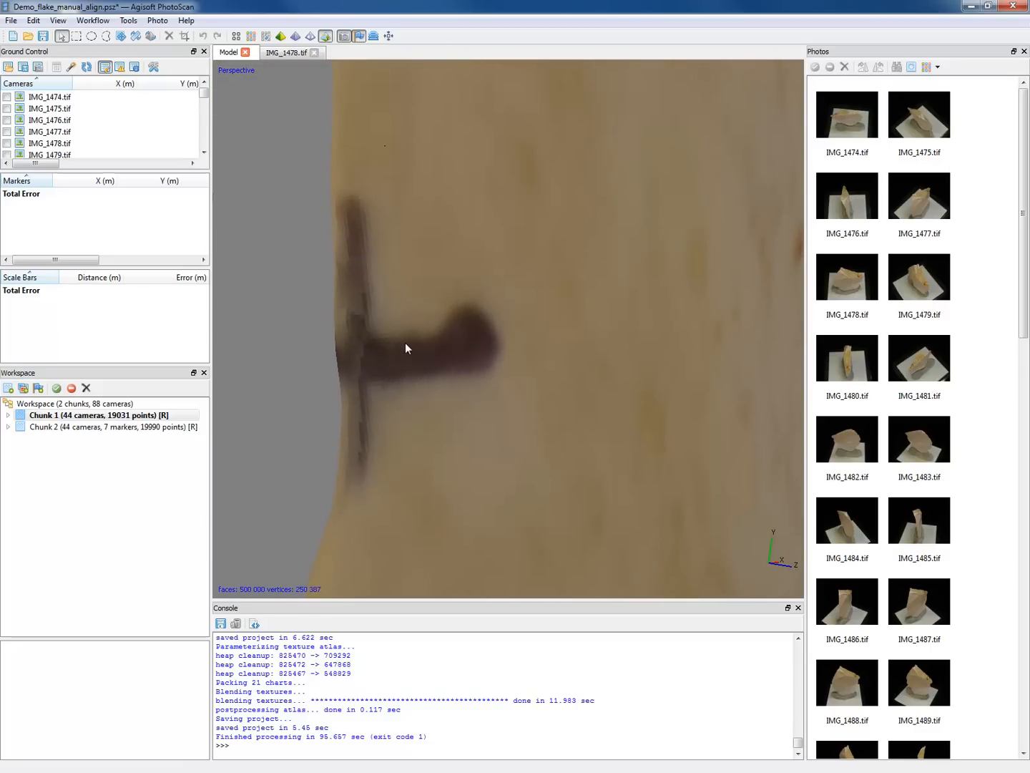
right_click(407, 348)
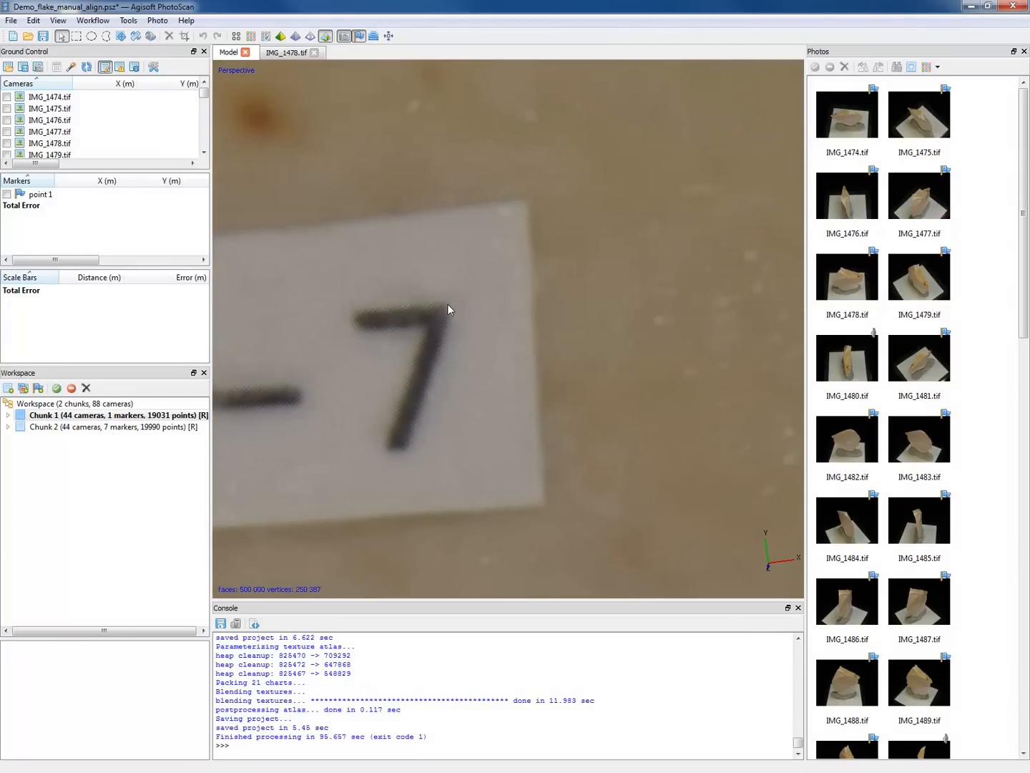
right_click(449, 309)
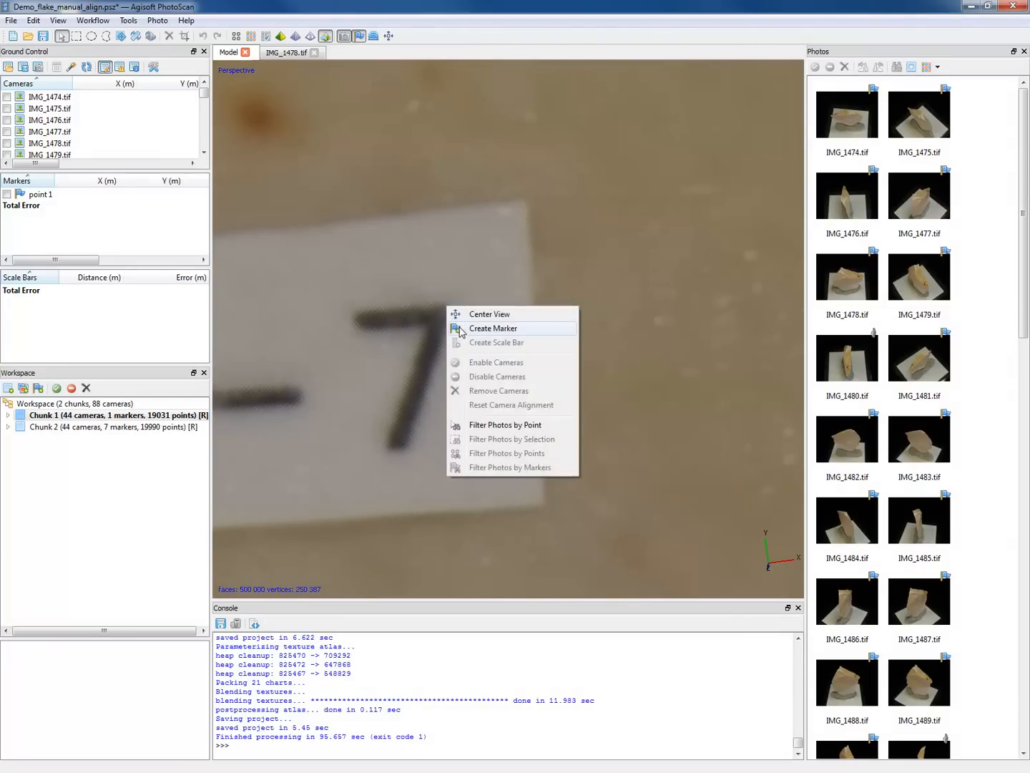
left_click(492, 328)
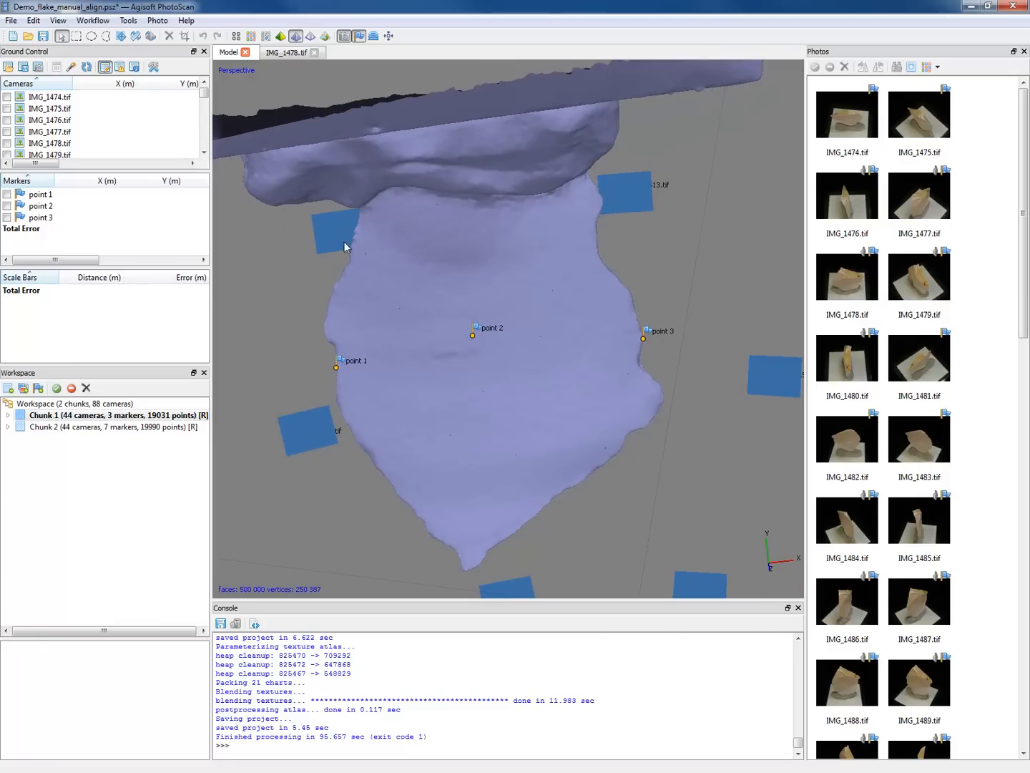
Change how the model surface is displayed
left_click(296, 35)
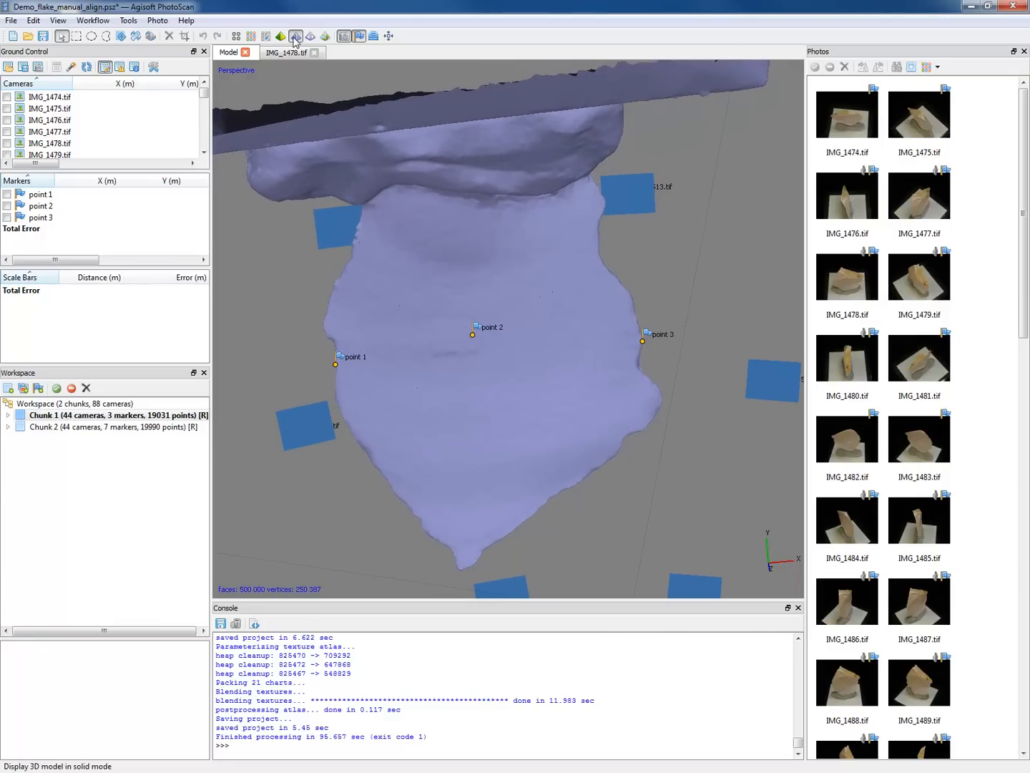
left_click(296, 36)
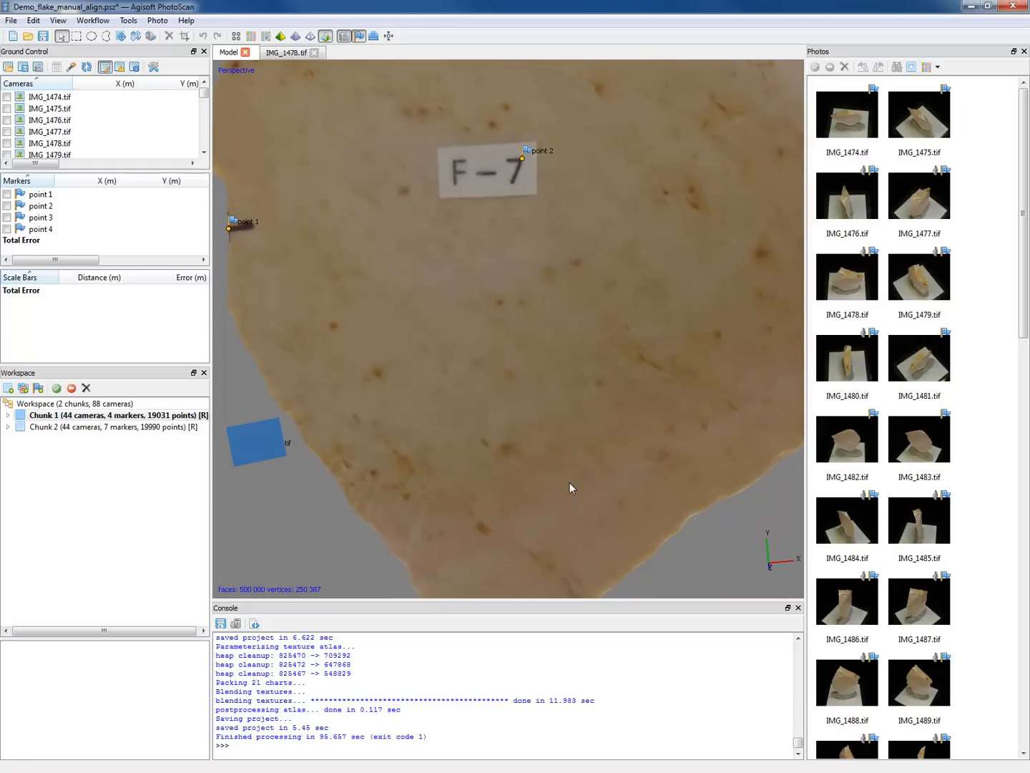
mouse_move(542, 288)
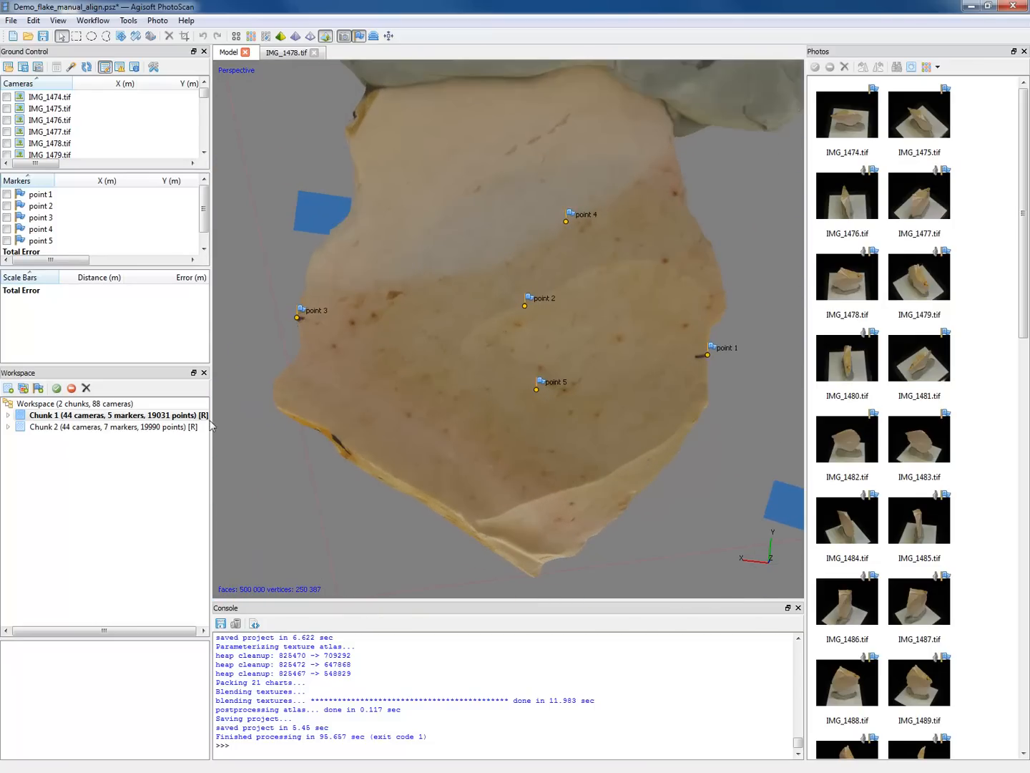
left_click(111, 426)
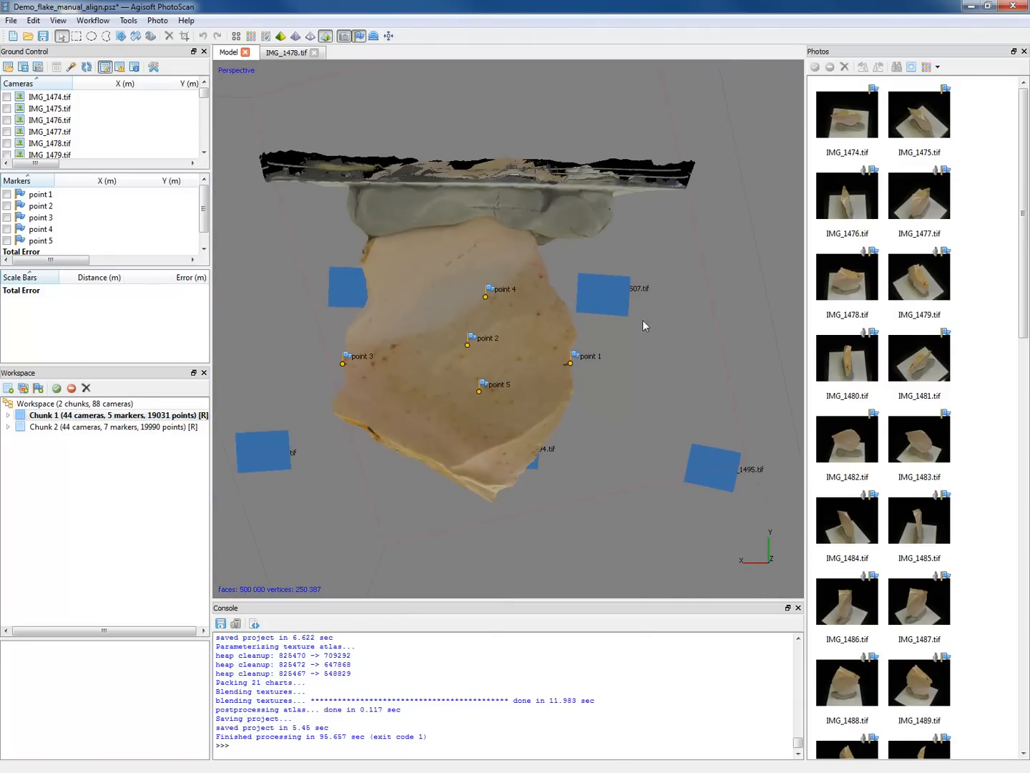
Place marker point 6 on the flake between point 2 and point 4
left_click_drag(644, 325, 566, 285)
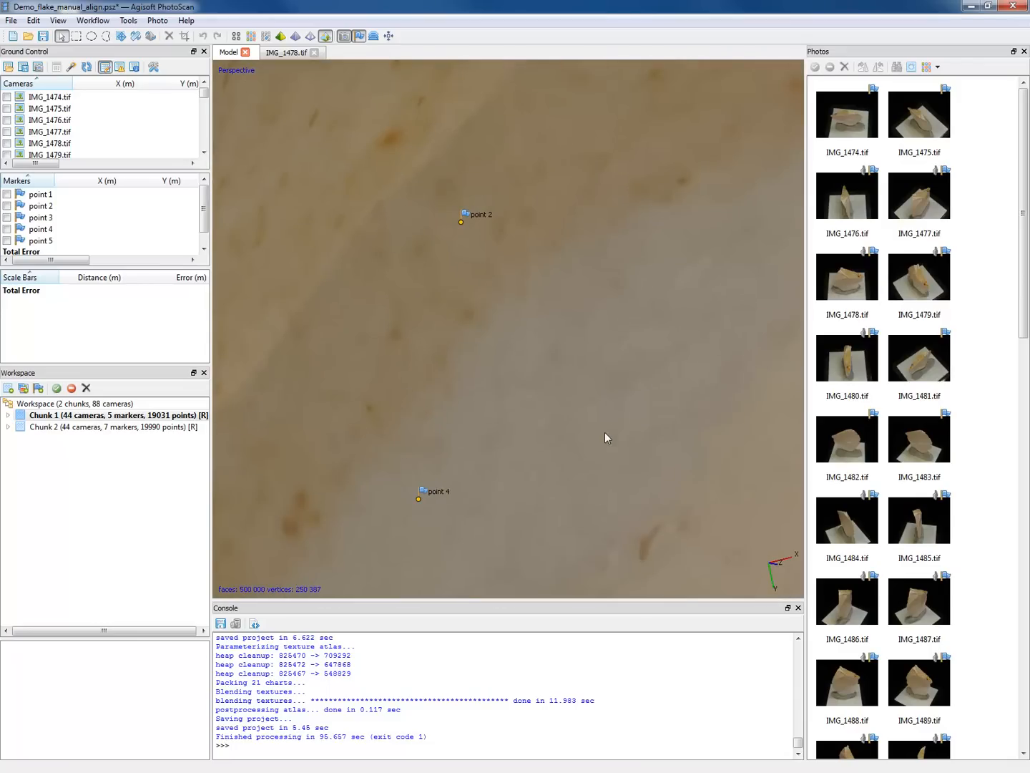
right_click(608, 437)
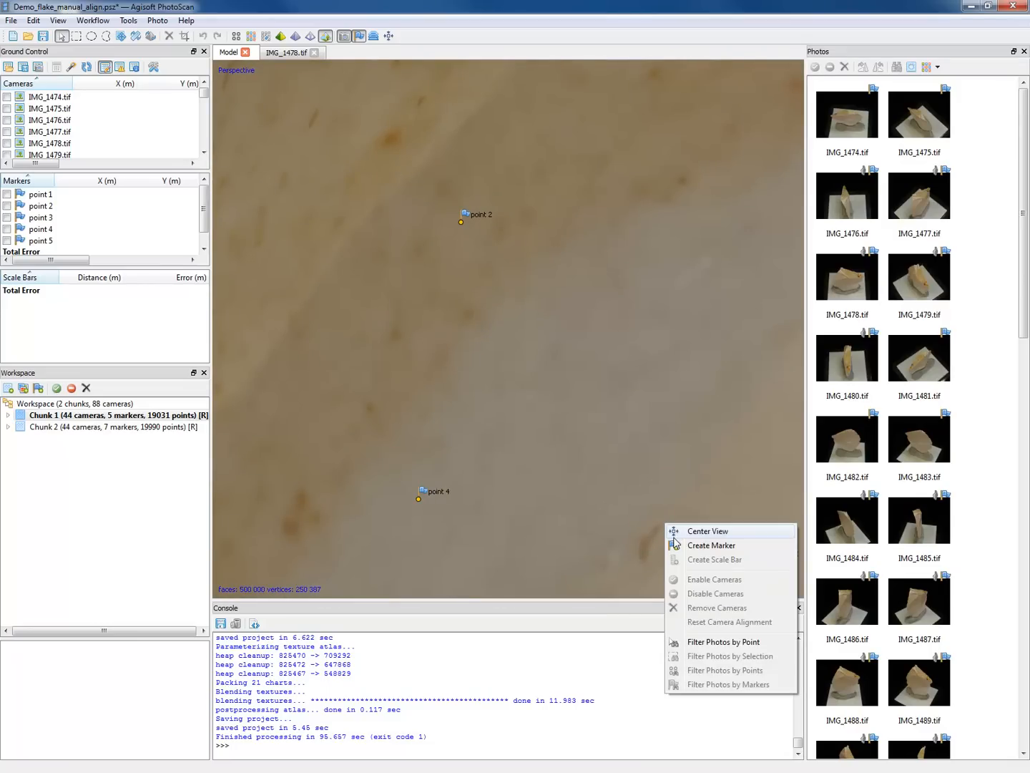
left_click(580, 337)
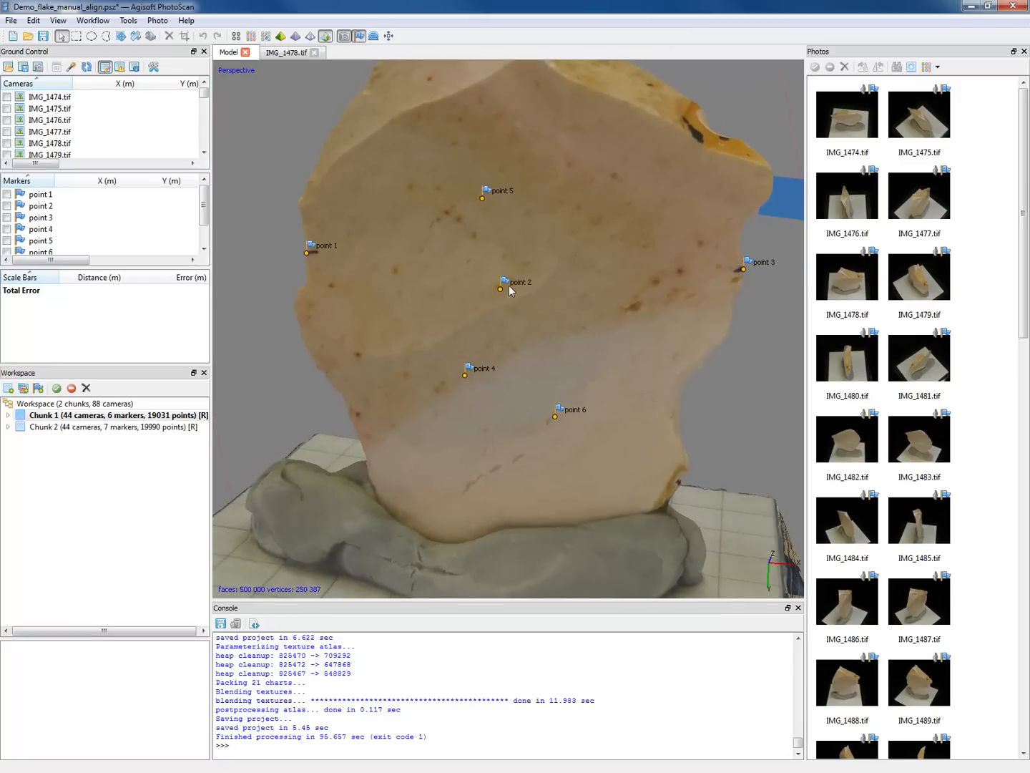
left_click_drag(511, 292, 569, 264)
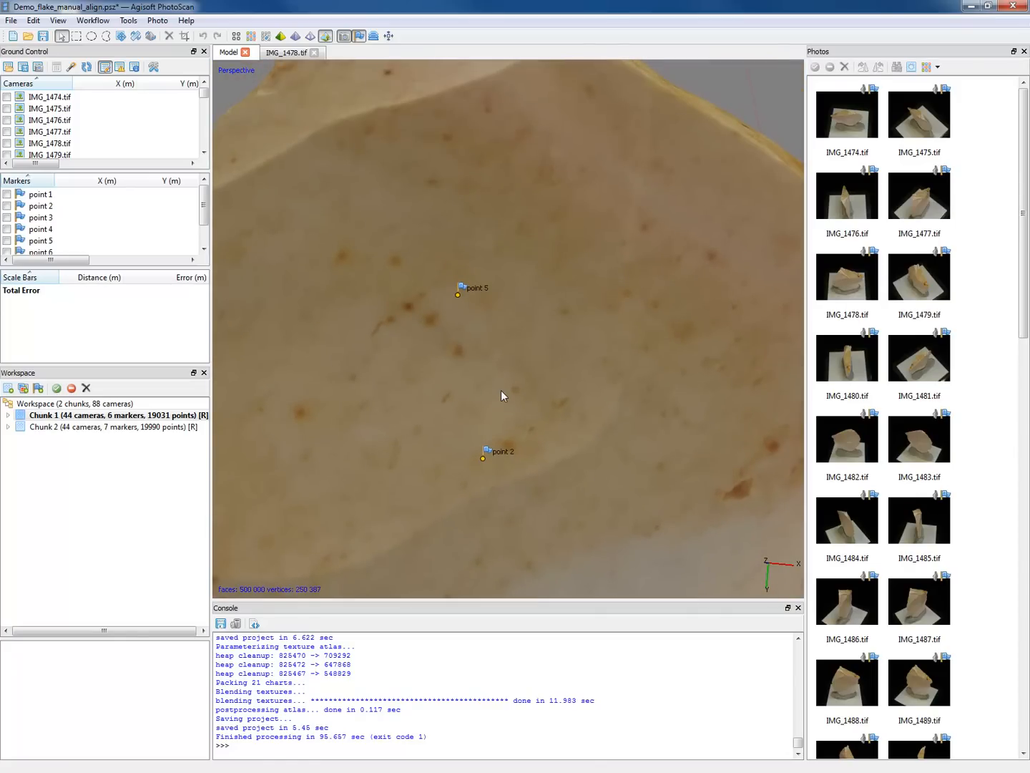
mouse_move(381, 251)
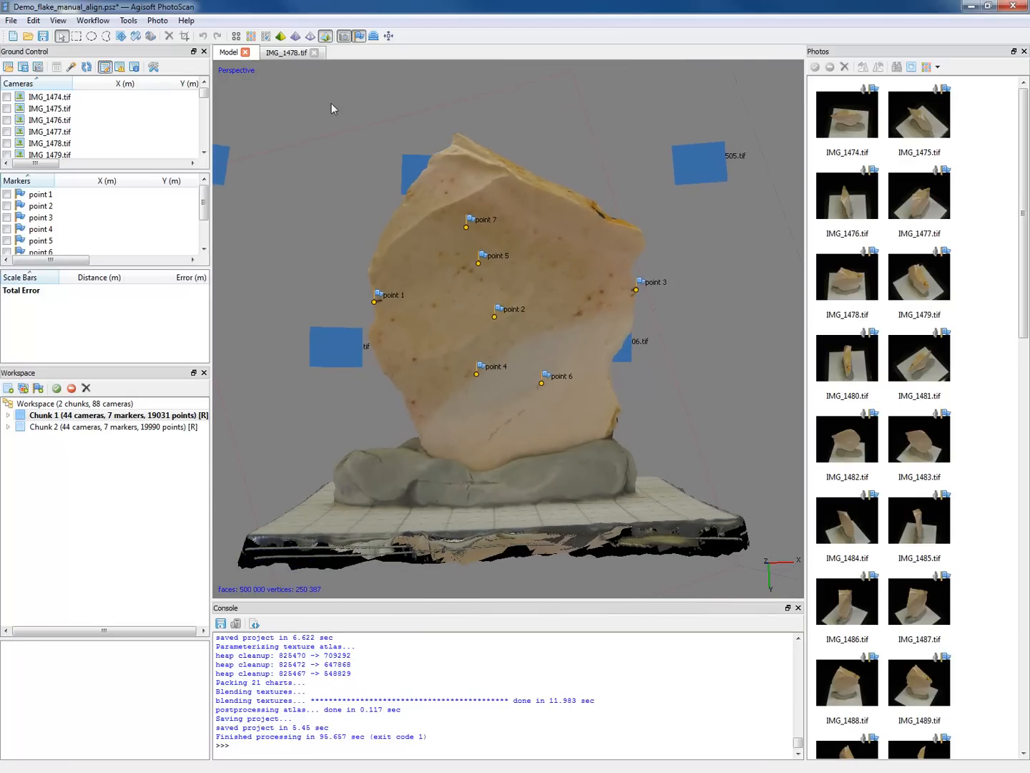
Align Chunk 1 and Chunk 2 with the Marker based alignment method
left_click(92, 20)
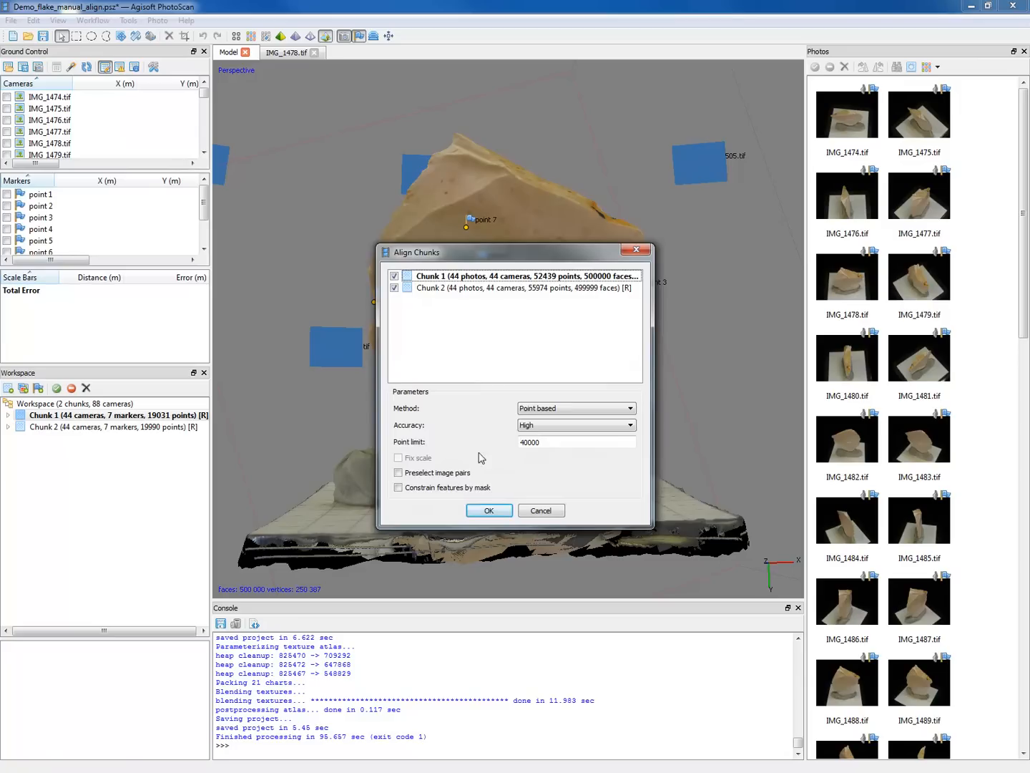
left_click(576, 408)
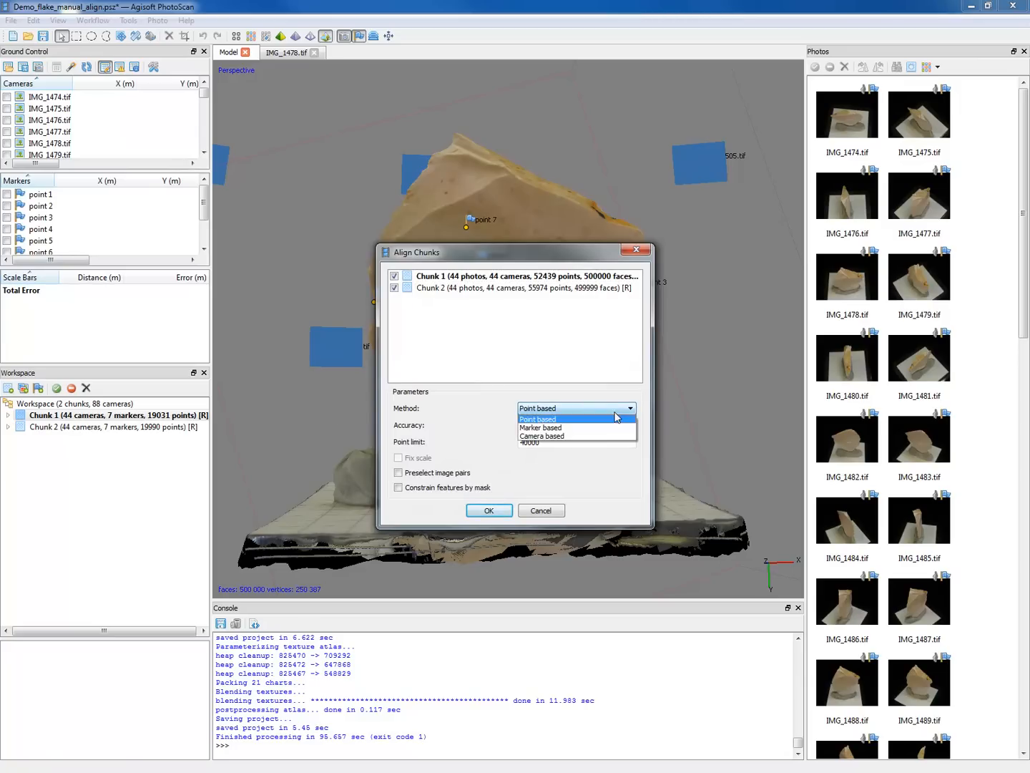
left_click(541, 427)
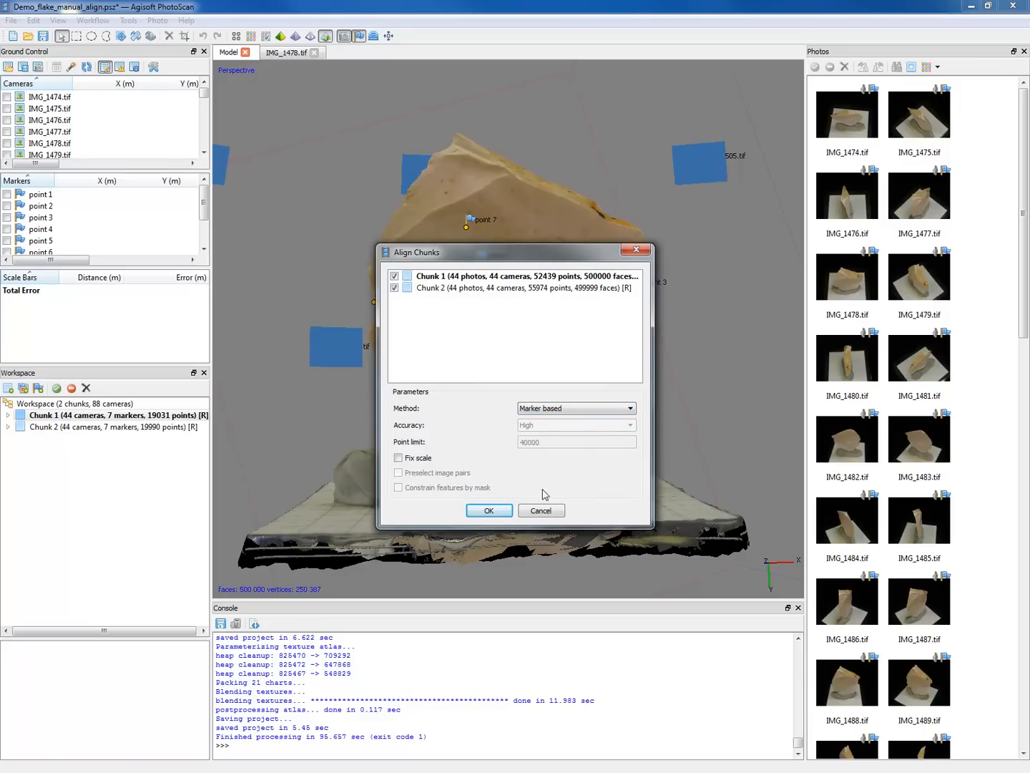
mouse_move(413, 435)
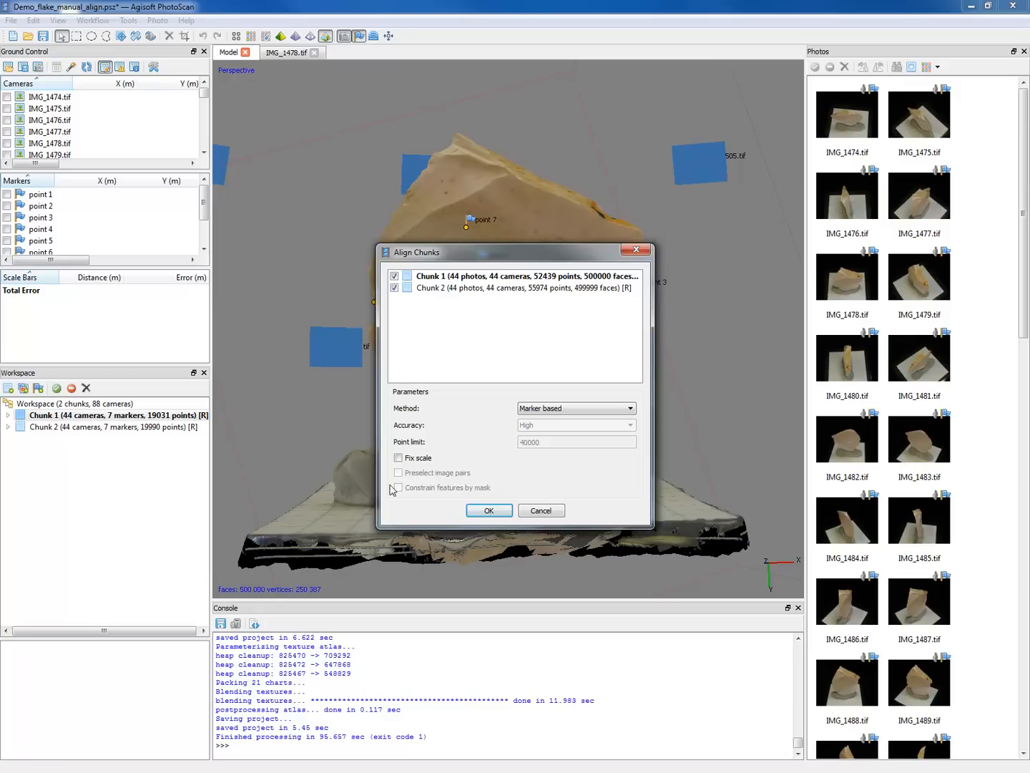
left_click(399, 458)
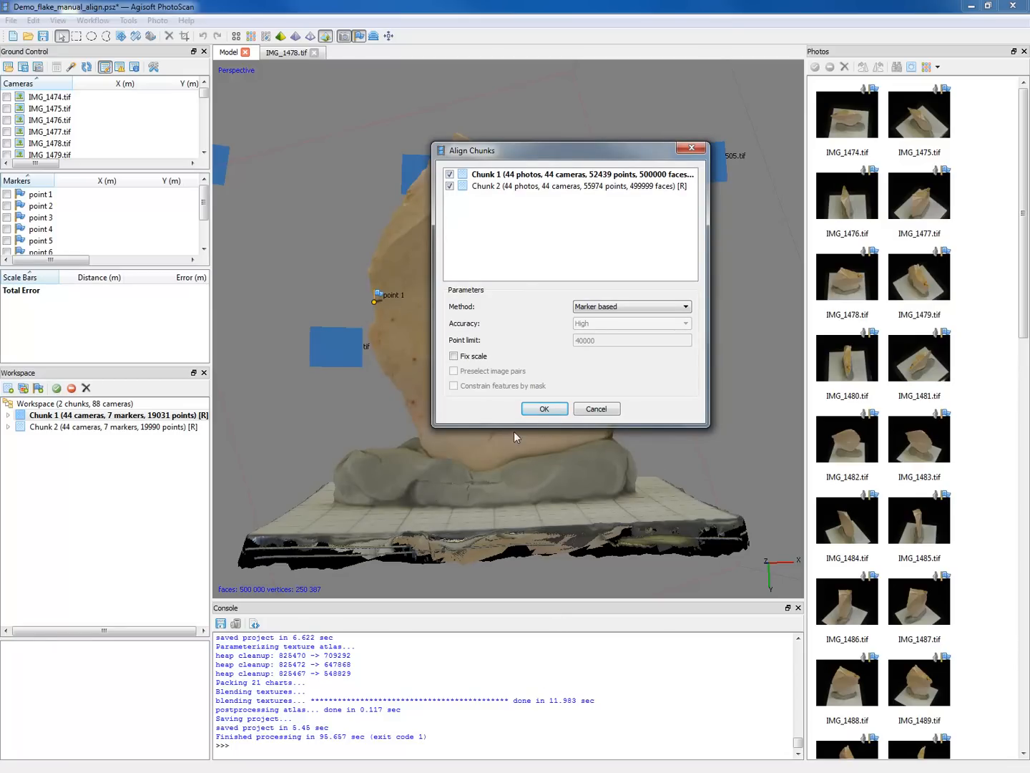
left_click(543, 409)
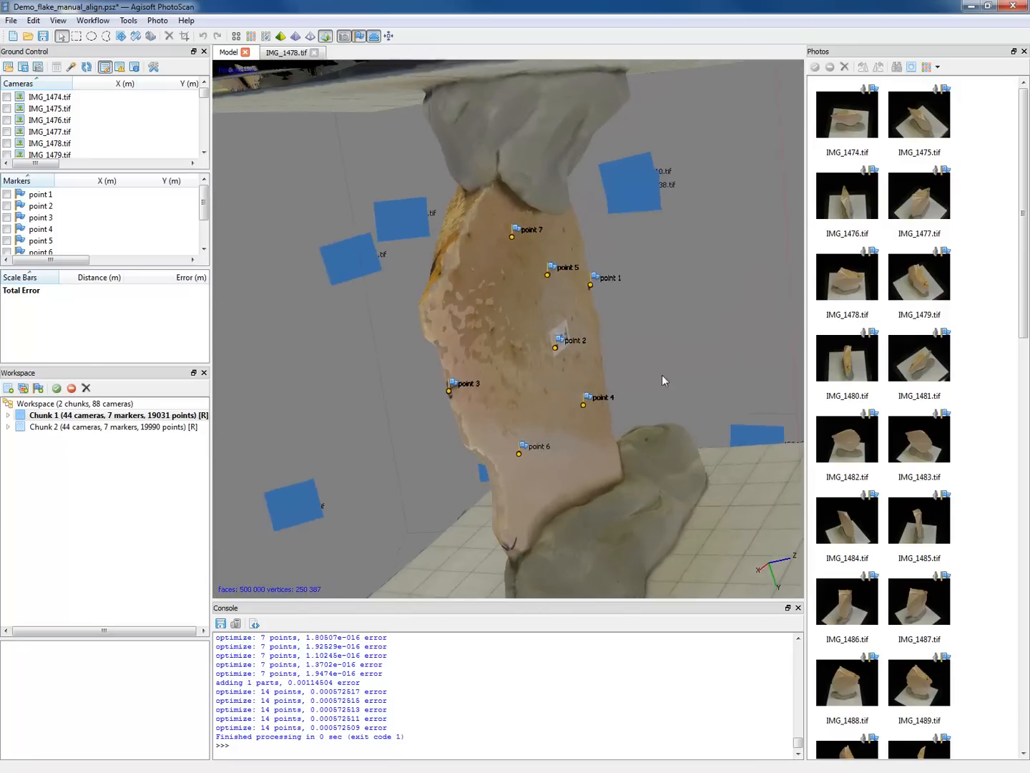
Rotate the dense point cloud to inspect the flake side on
left_click_drag(664, 380, 611, 387)
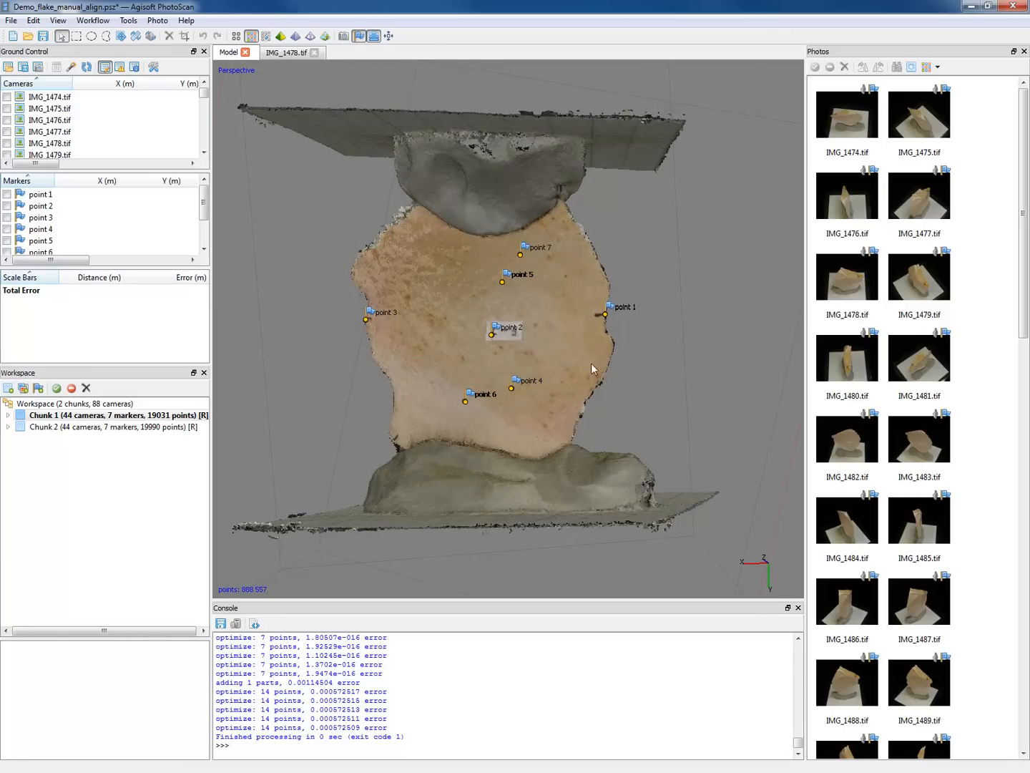
left_click_drag(592, 368, 512, 305)
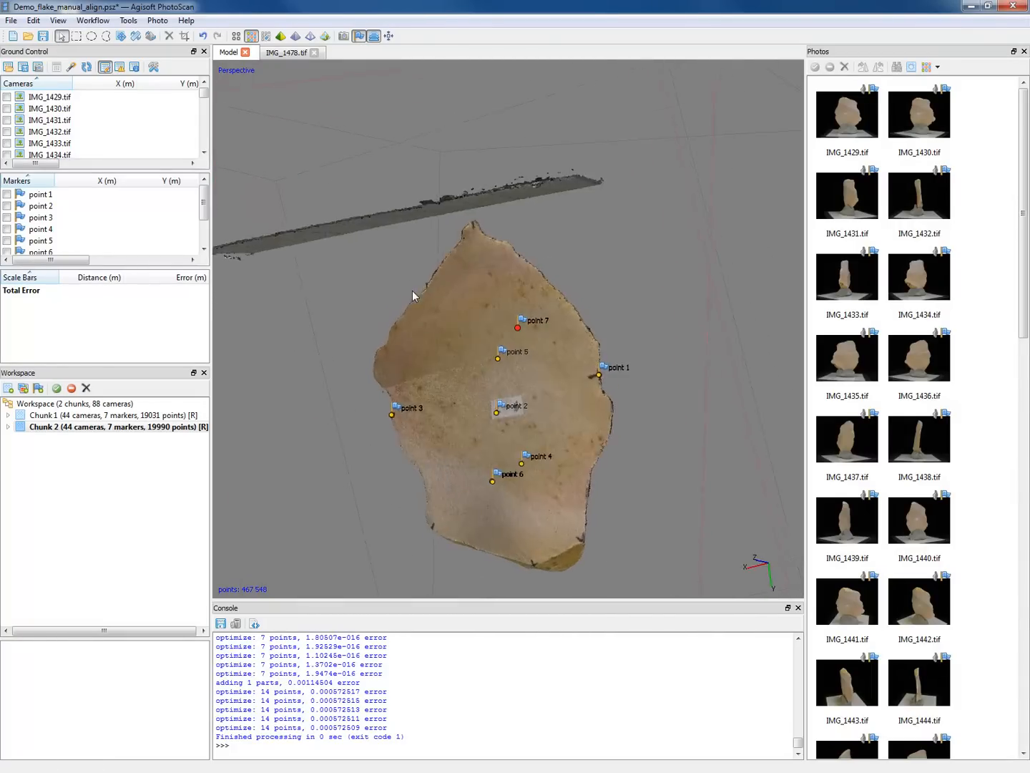
Merge Chunk 1 and Chunk 2 with Merge markers and Combine models enabled
left_click_drag(411, 296, 701, 376)
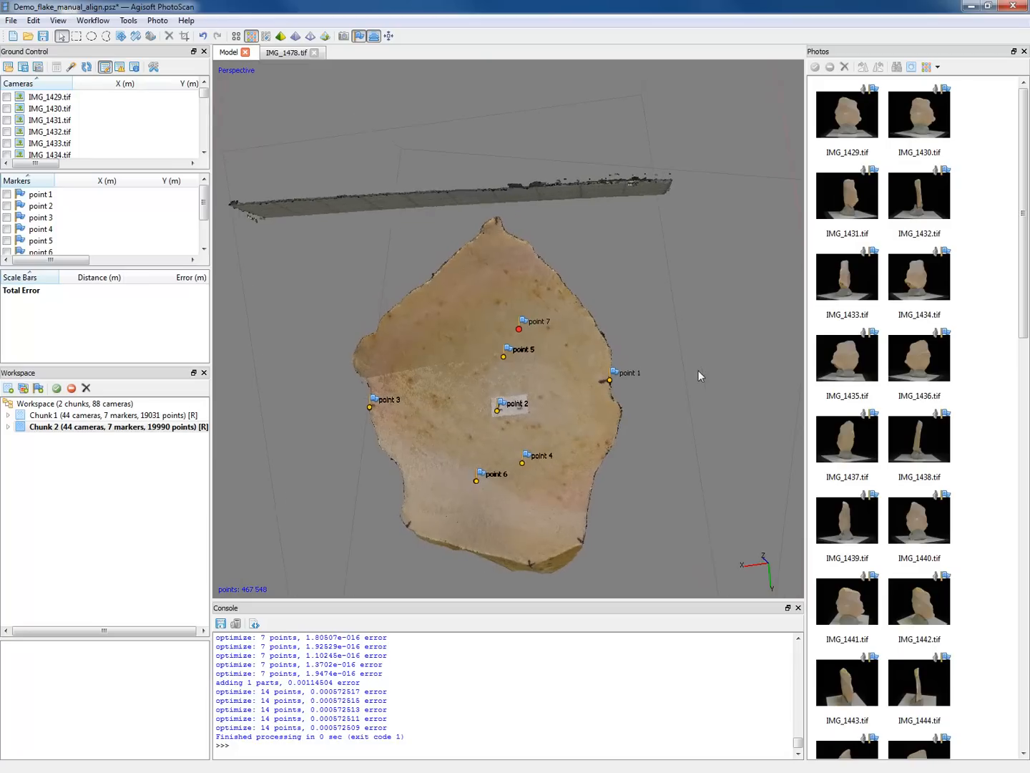
left_click(93, 20)
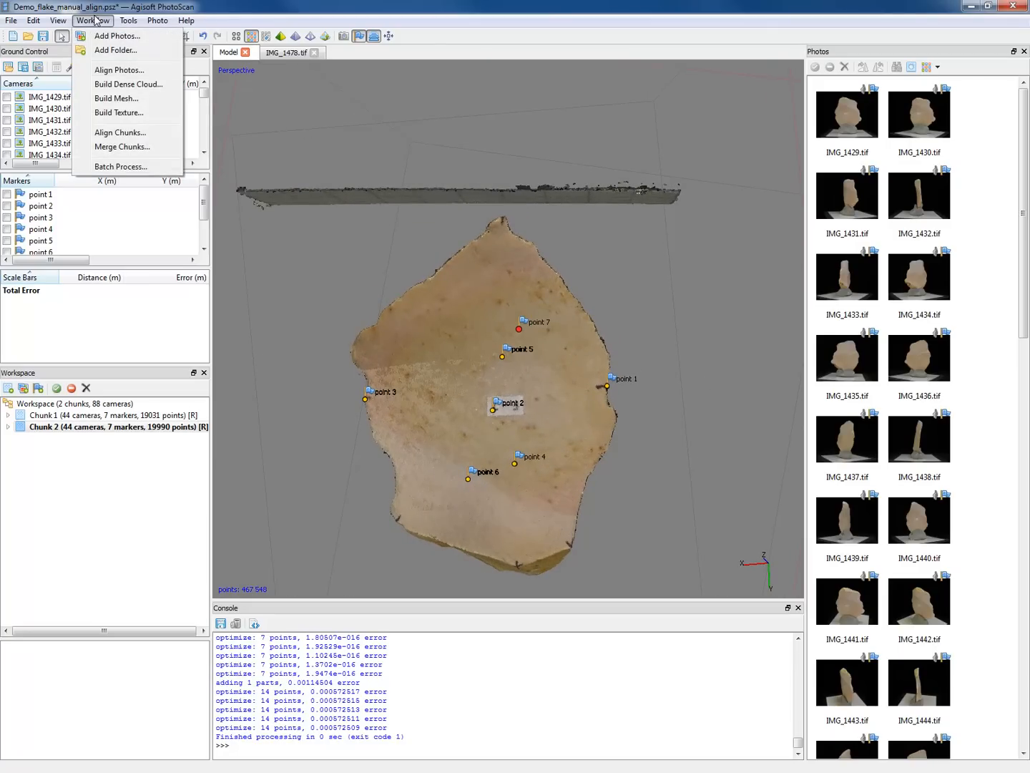
left_click(121, 146)
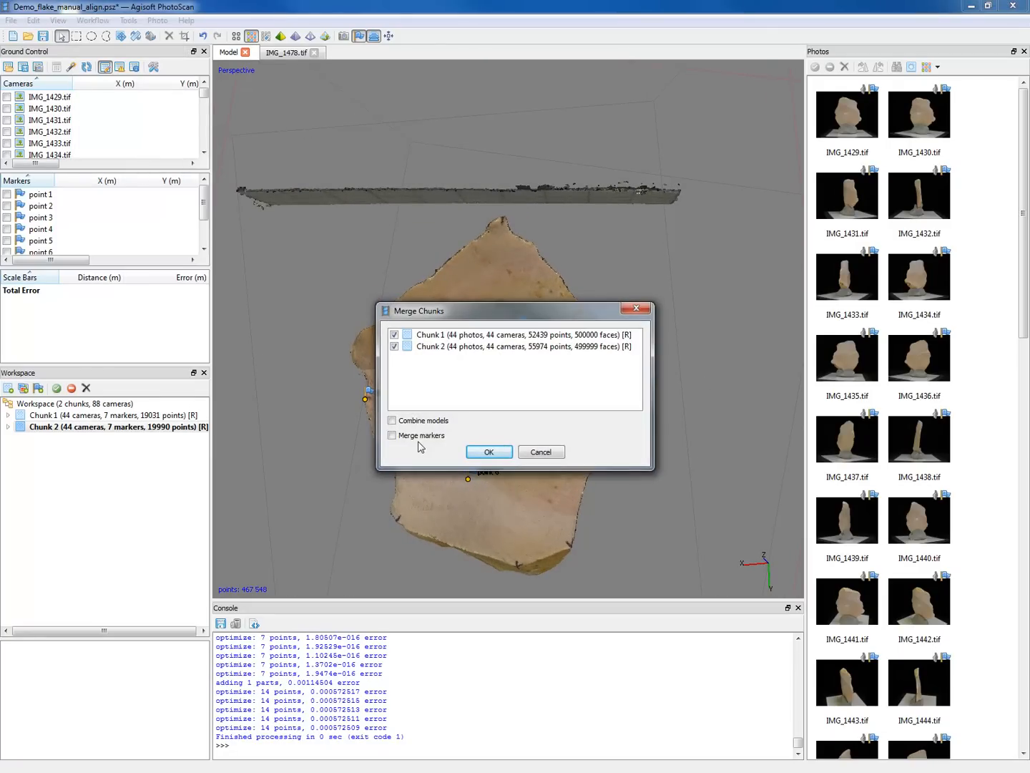
left_click(392, 435)
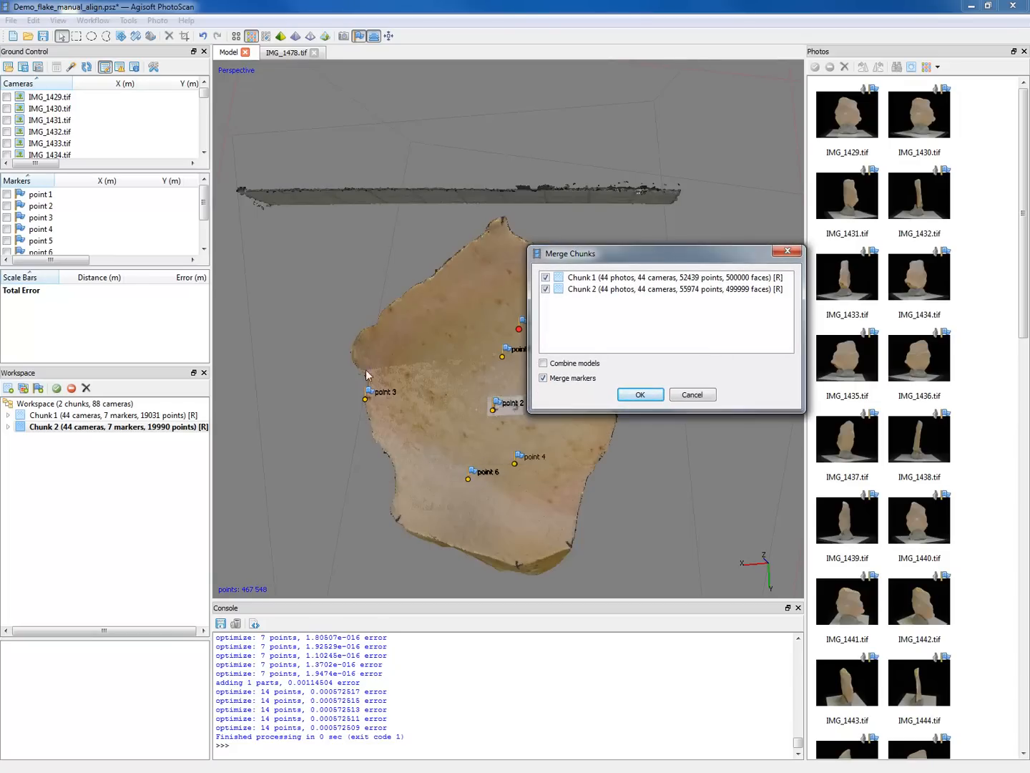
left_click(543, 363)
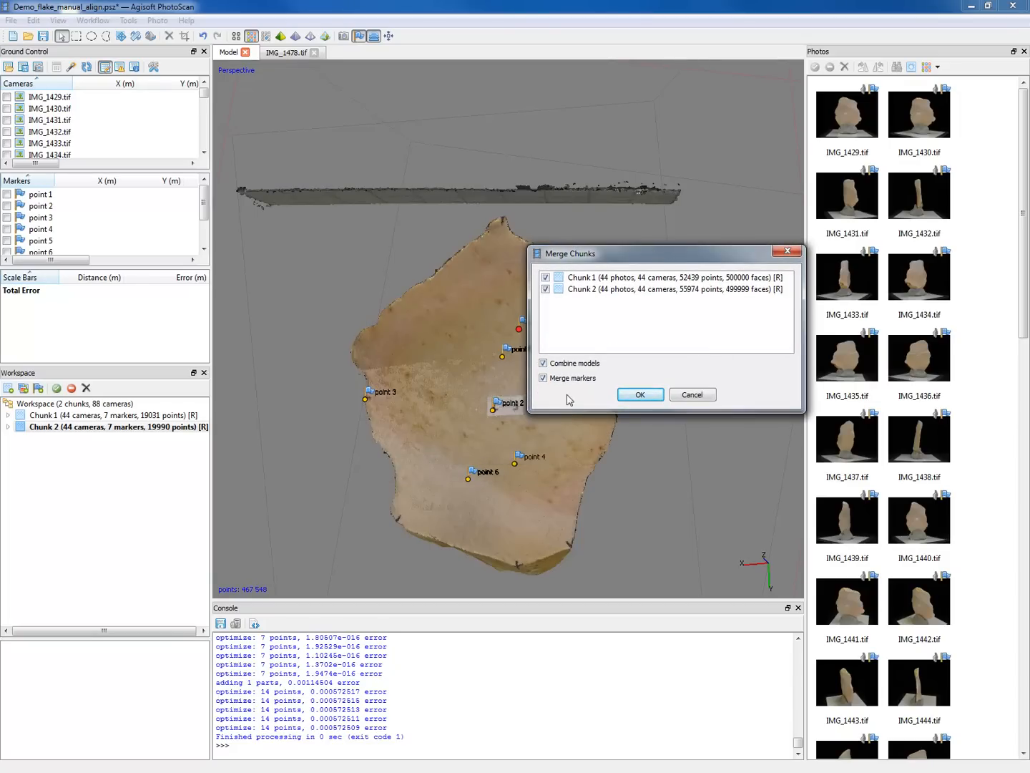
left_click(640, 394)
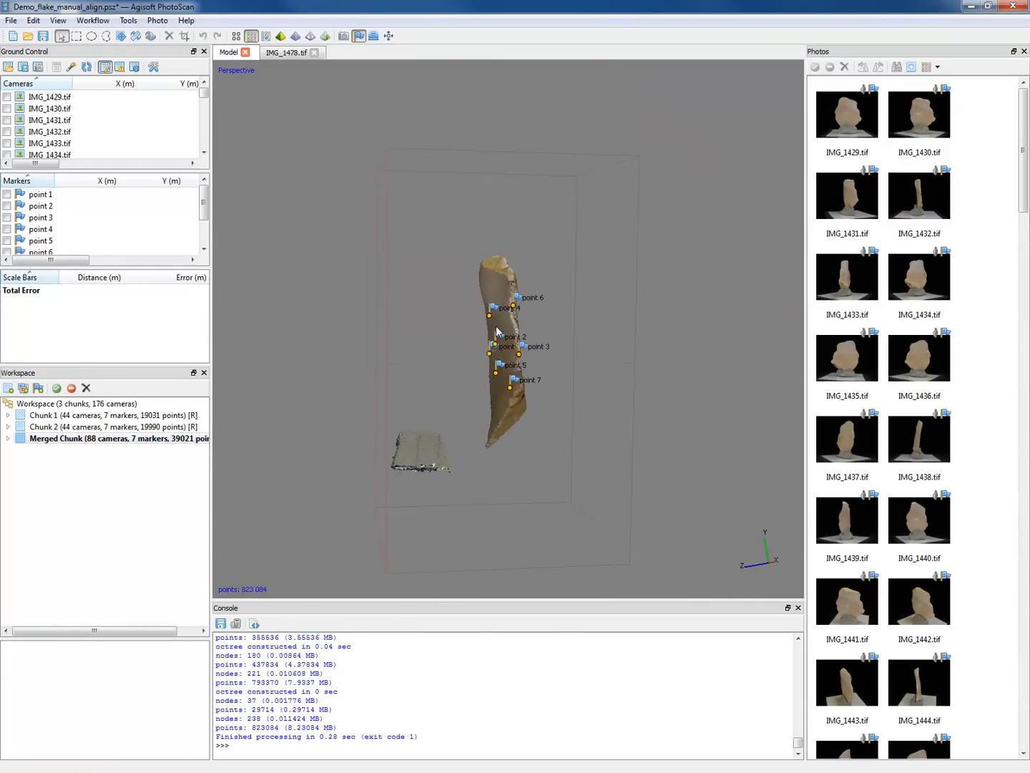
Build the merged flake's mesh from the dense cloud with 500000 polygons
left_click_drag(497, 330, 458, 337)
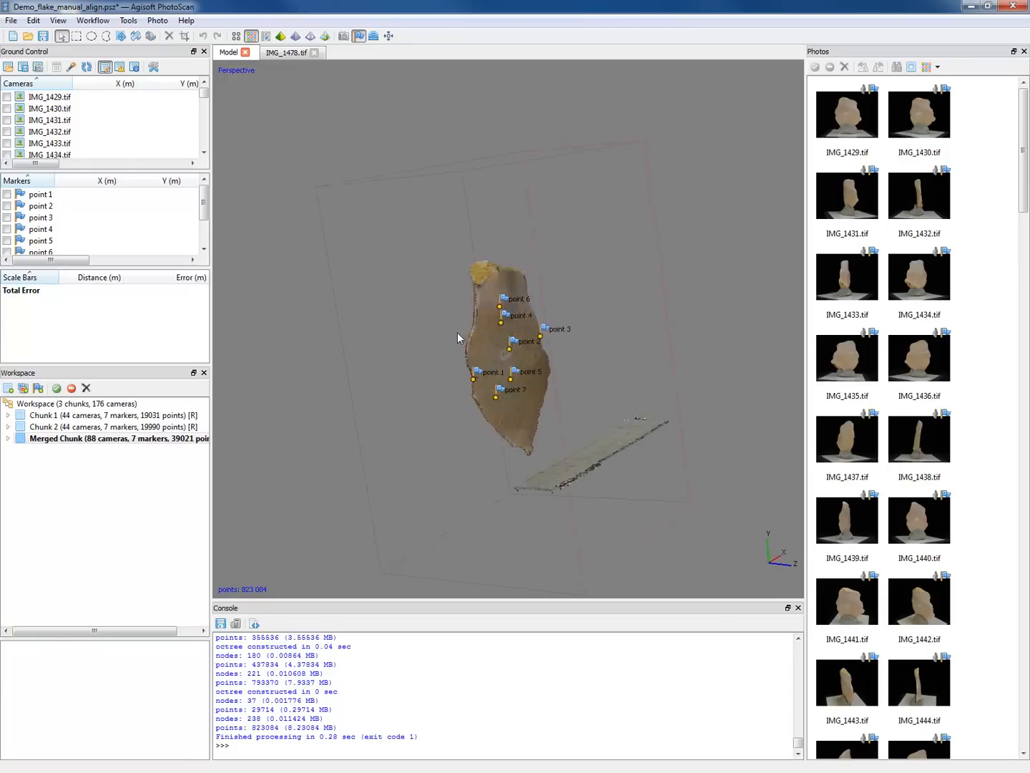
left_click_drag(458, 337, 630, 244)
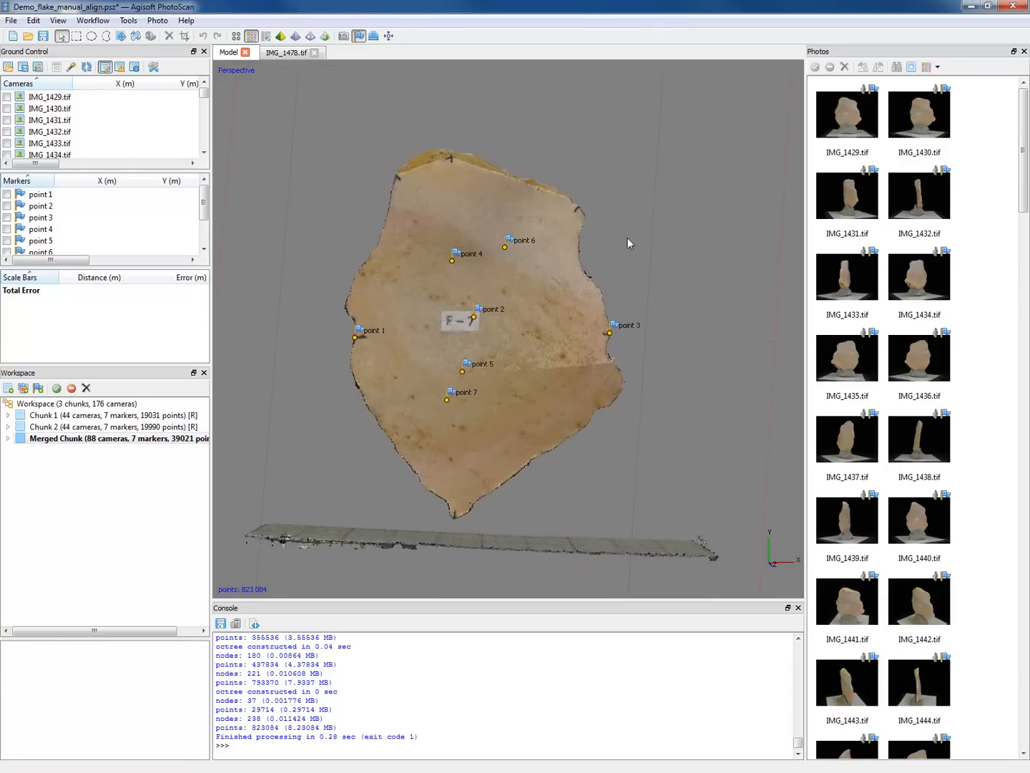
left_click(93, 20)
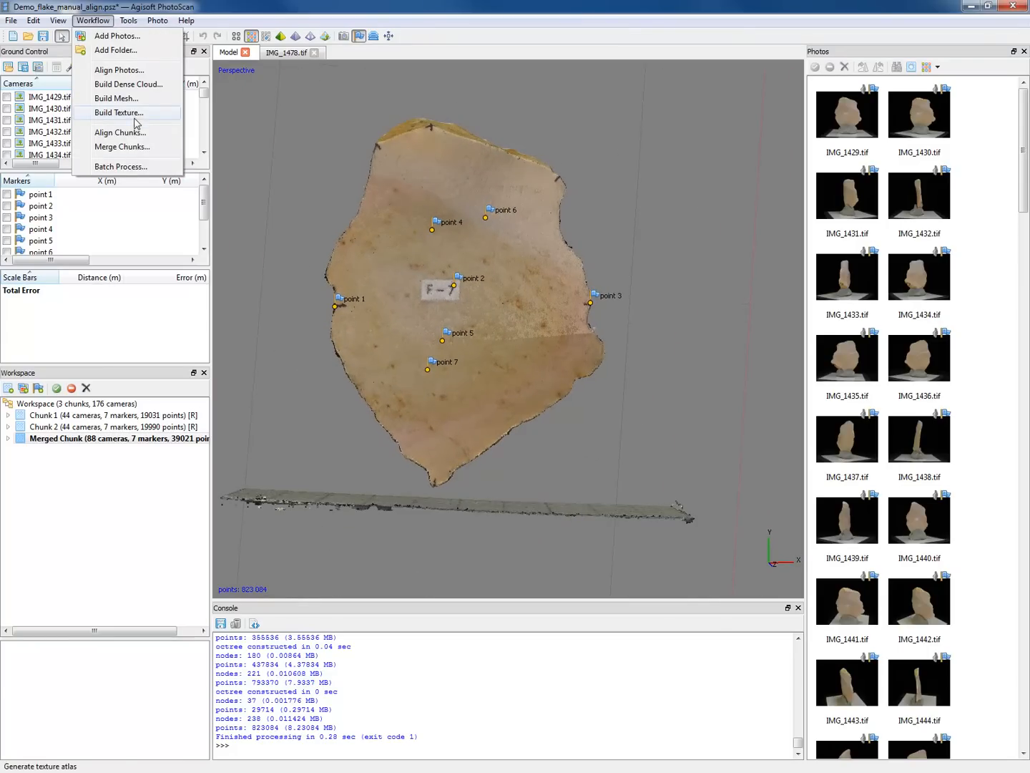
left_click(116, 98)
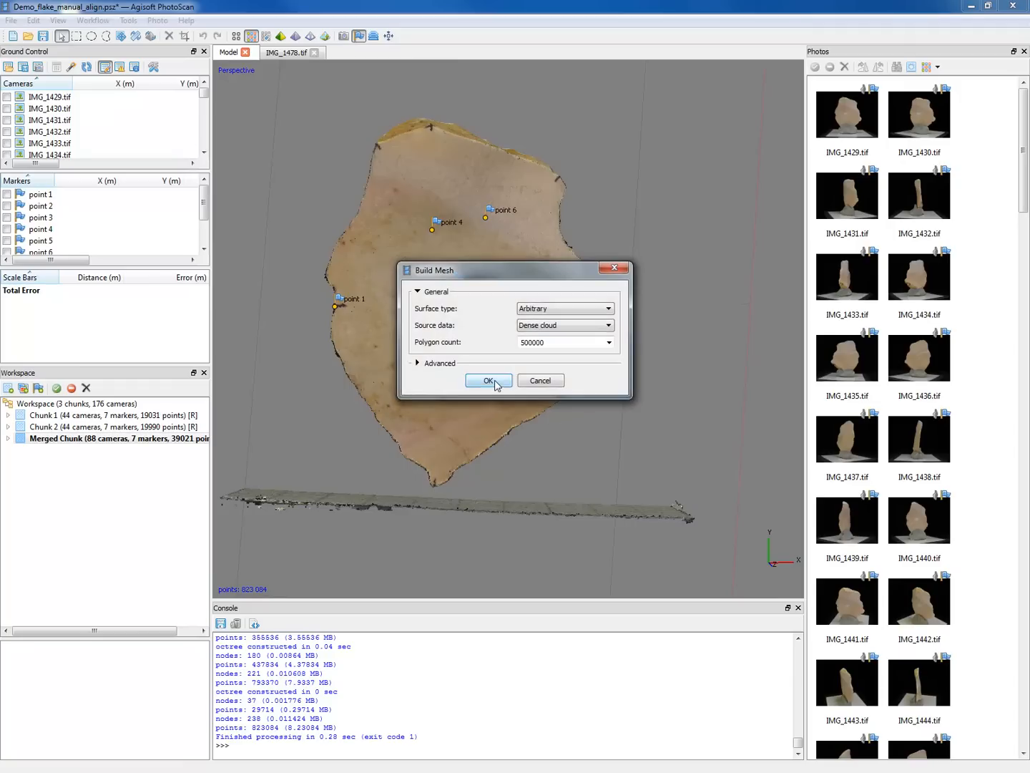
left_click(488, 380)
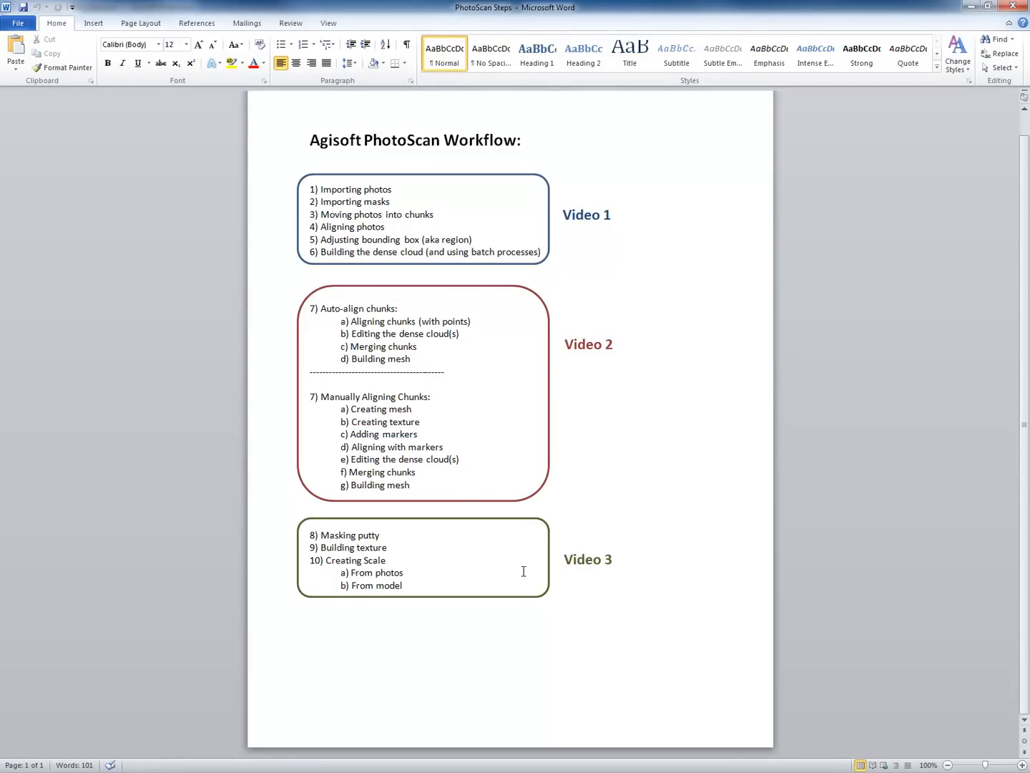
mouse_move(703, 596)
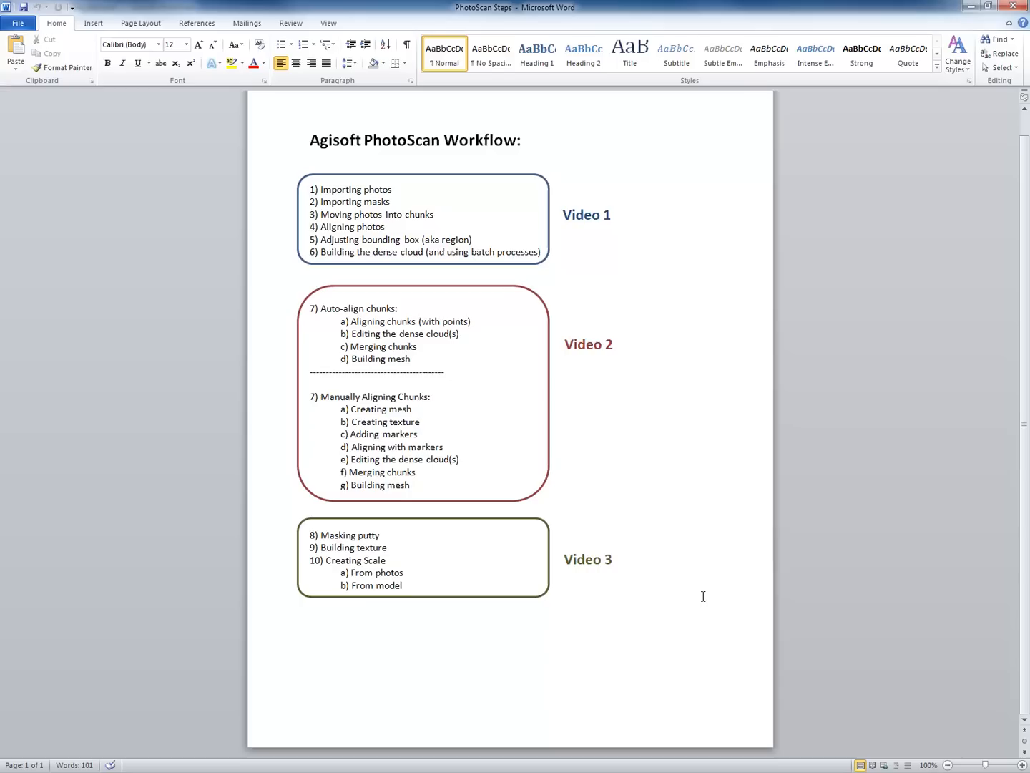
left_click(430, 397)
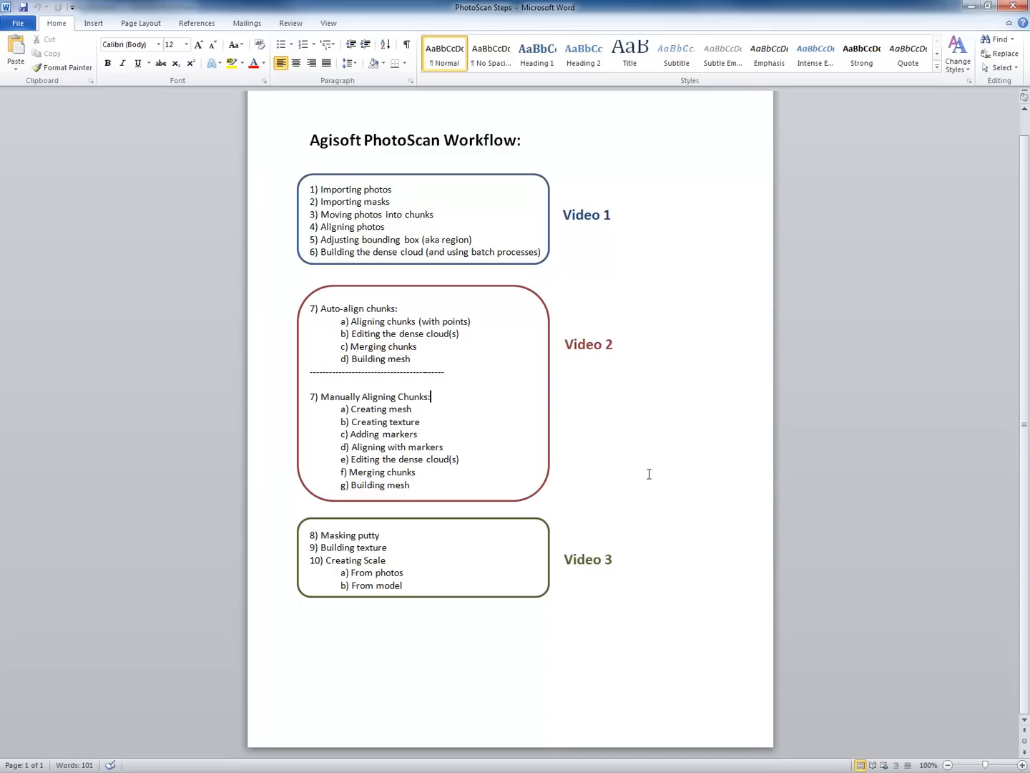